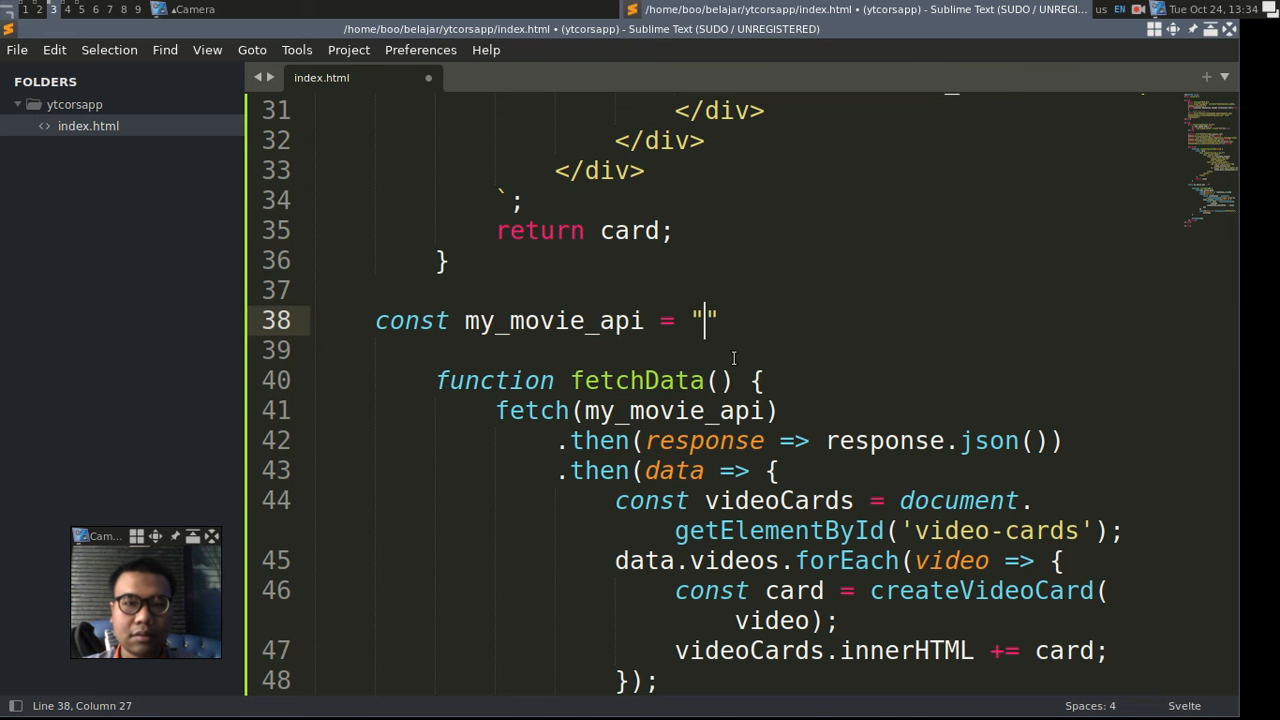
Paste the API address into my_movie_api and serve the folder with python3 -m http.server
{"action": "scroll", "scroll_direction": "down", "scroll_amount": 3}
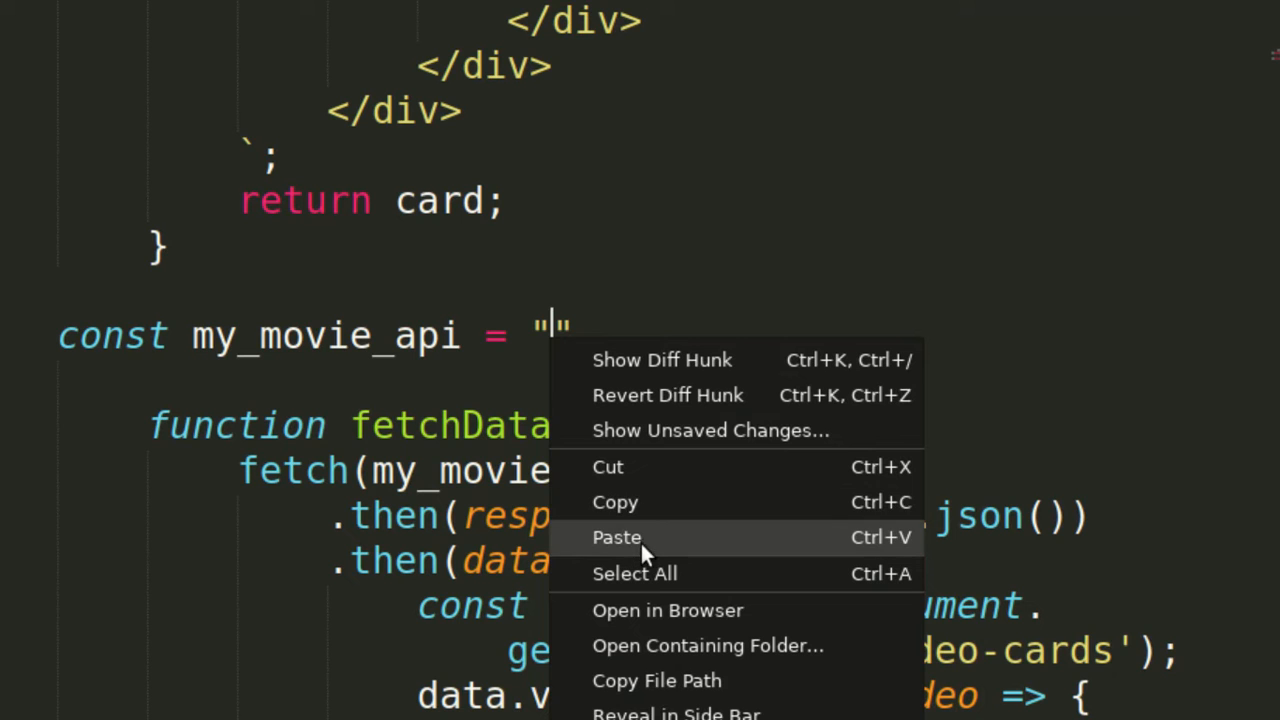
{"action": "left_click", "coordinate": [616, 536]}
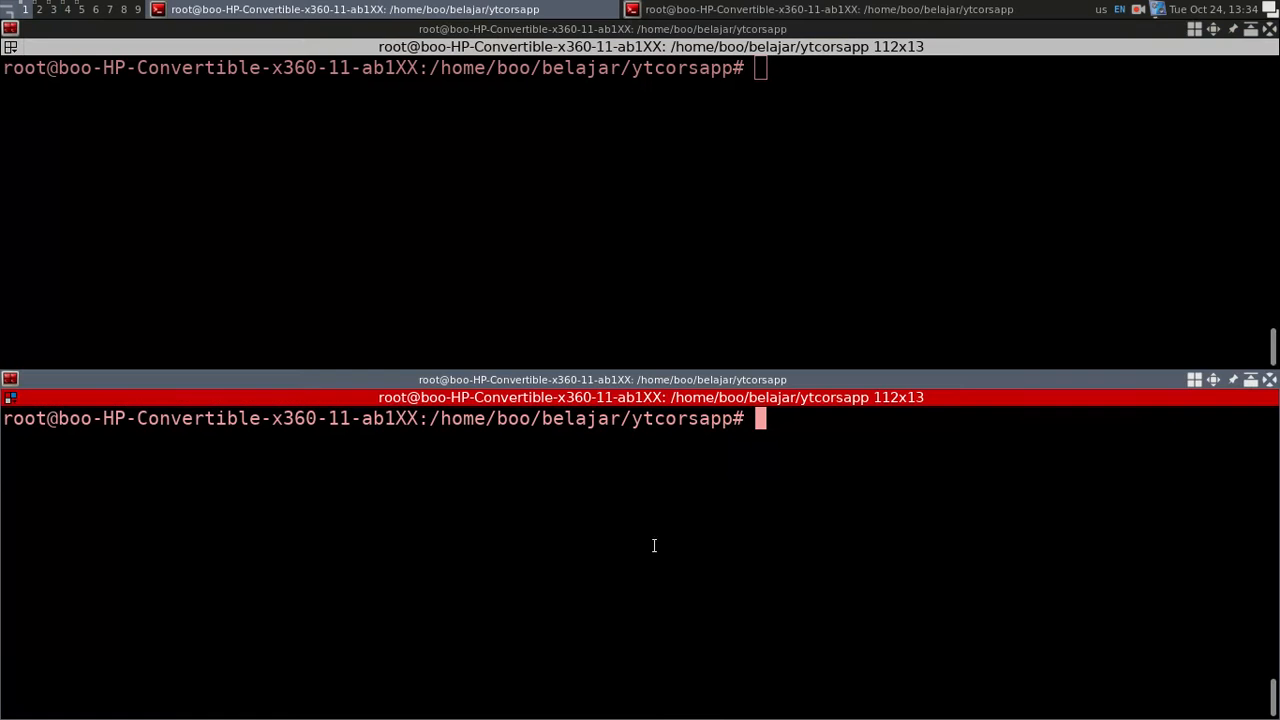
{"action": "type", "text": "python3 -m http.server"}
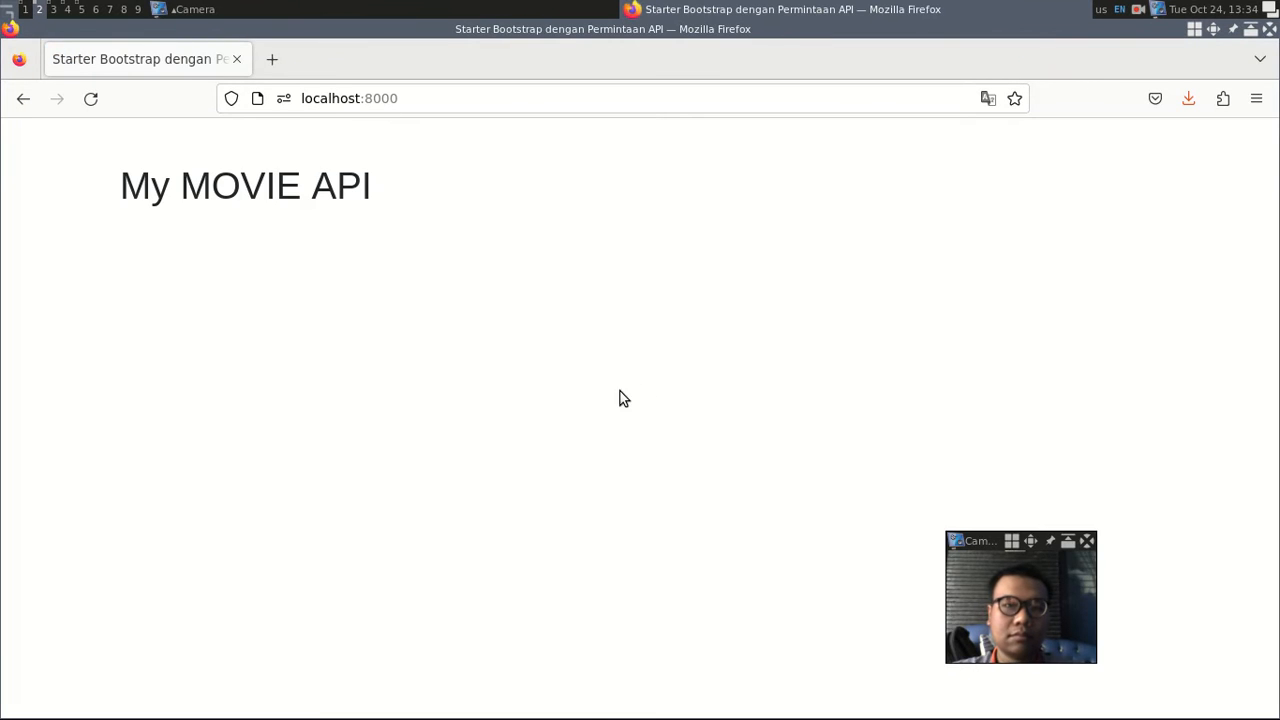
Show the blocked cross-origin request in the console, clear it and reload the page
{"action": "key", "text": "F12"}
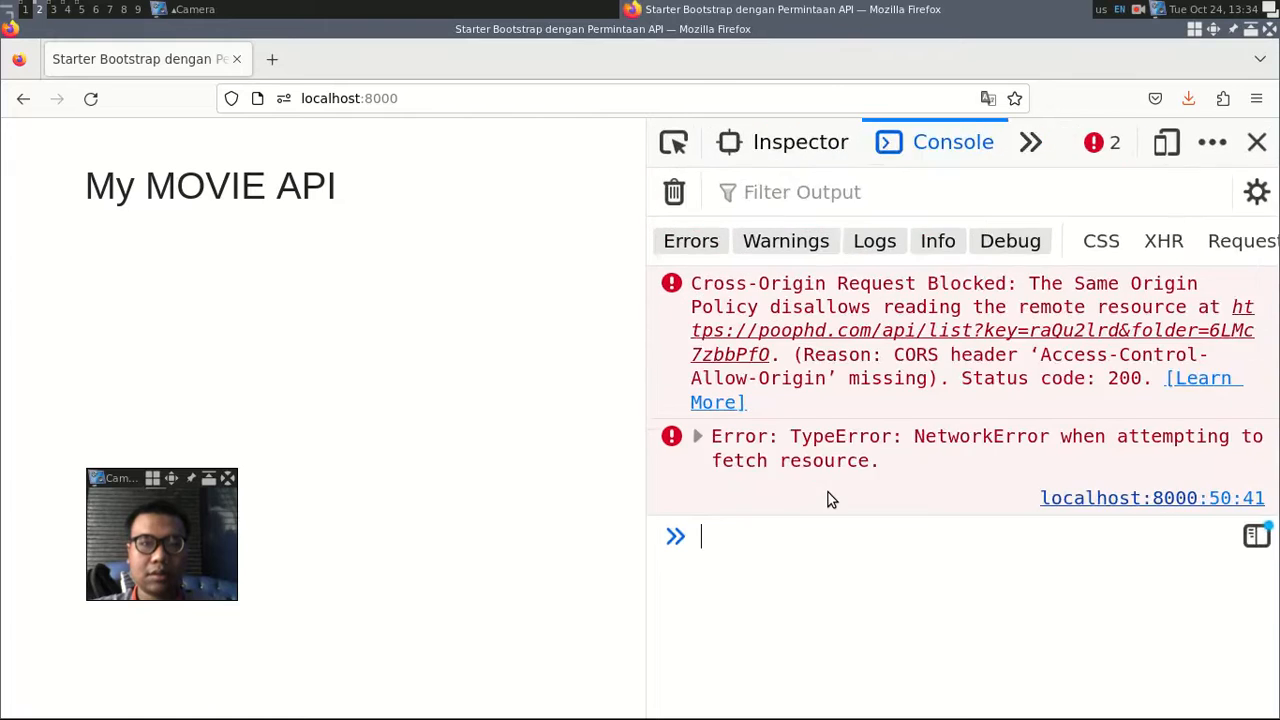
{"action": "left_click", "coordinate": [90, 98]}
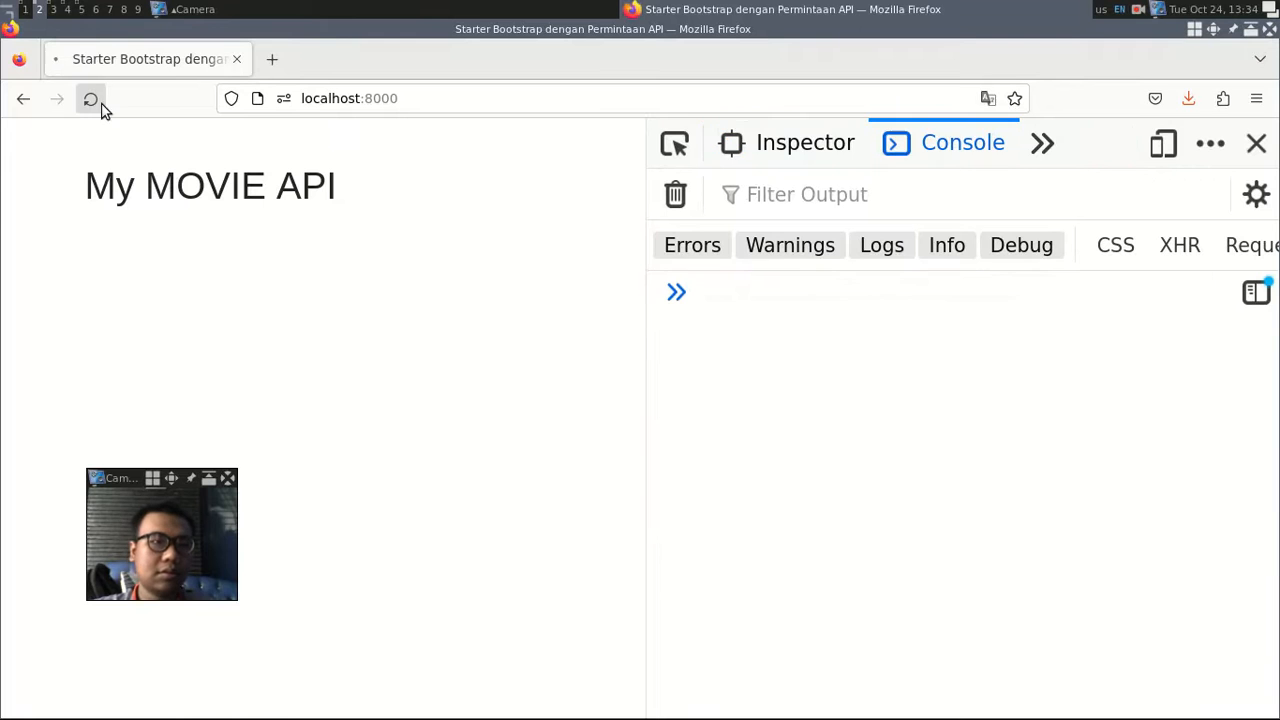
{"action": "left_click", "coordinate": [90, 98]}
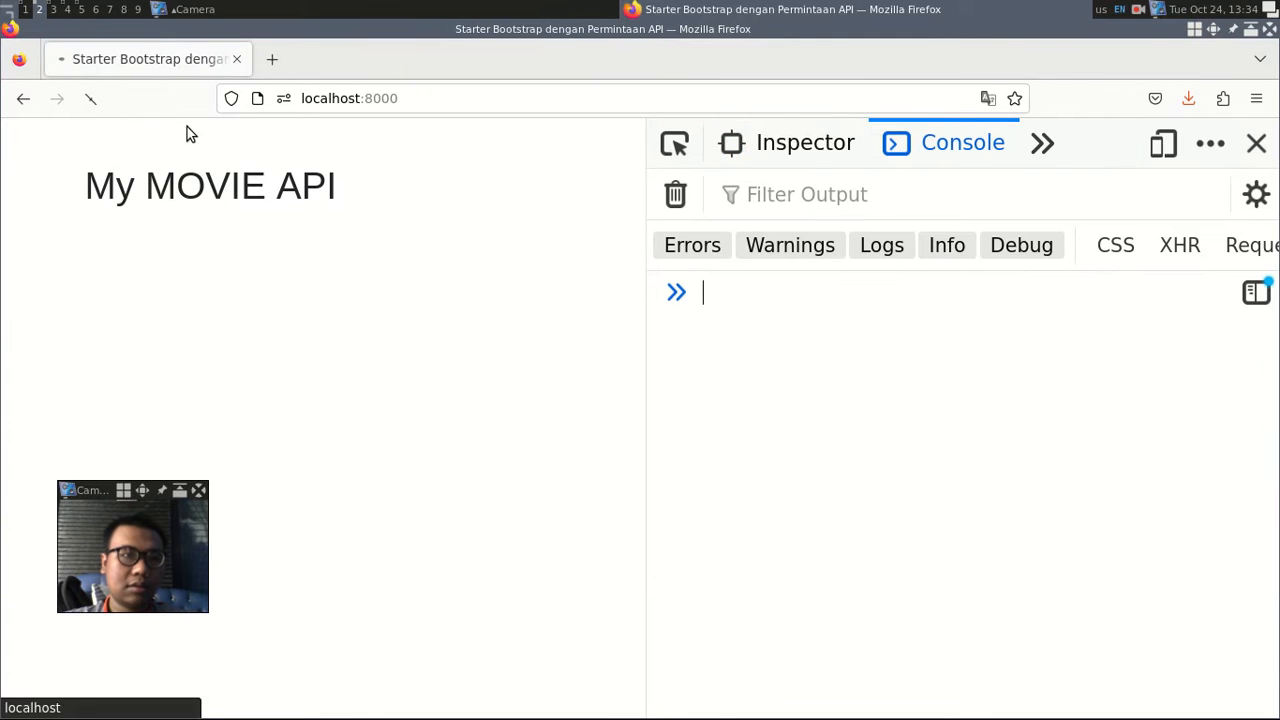
{"action": "left_click", "coordinate": [90, 98]}
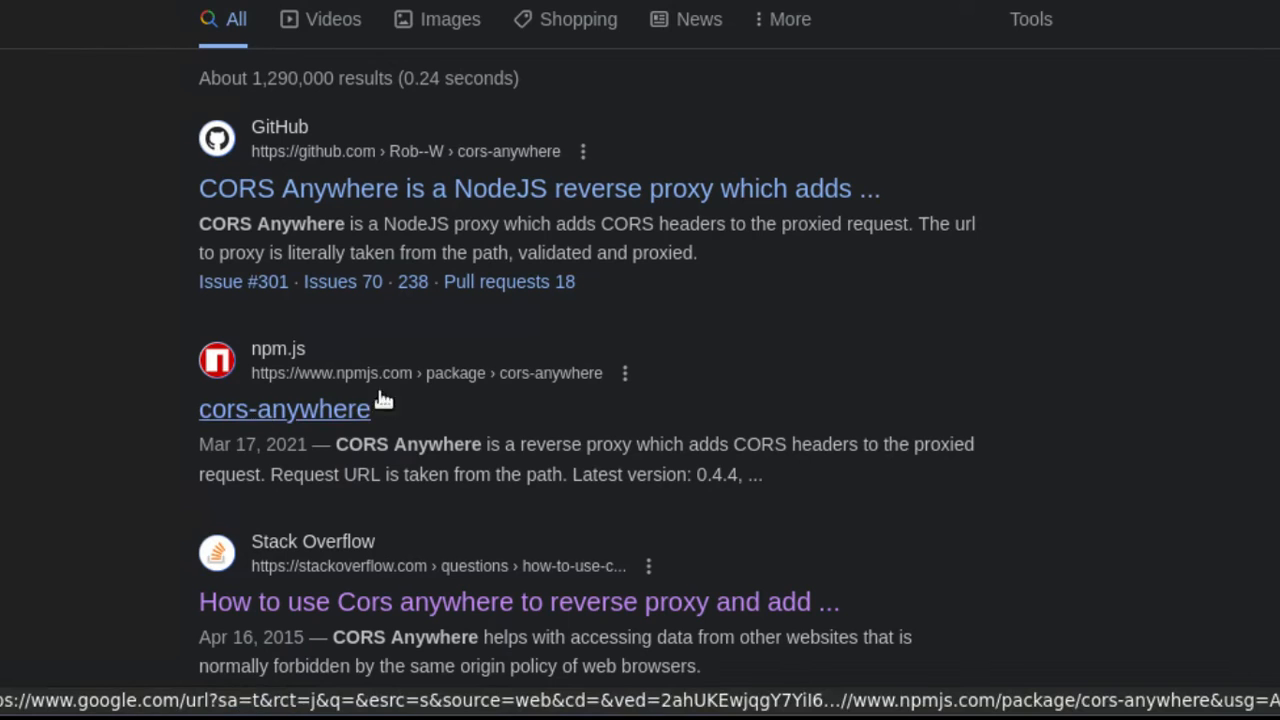
Reach the example proxy server code on the cors-anywhere npm page
{"action": "left_click", "coordinate": [284, 408]}
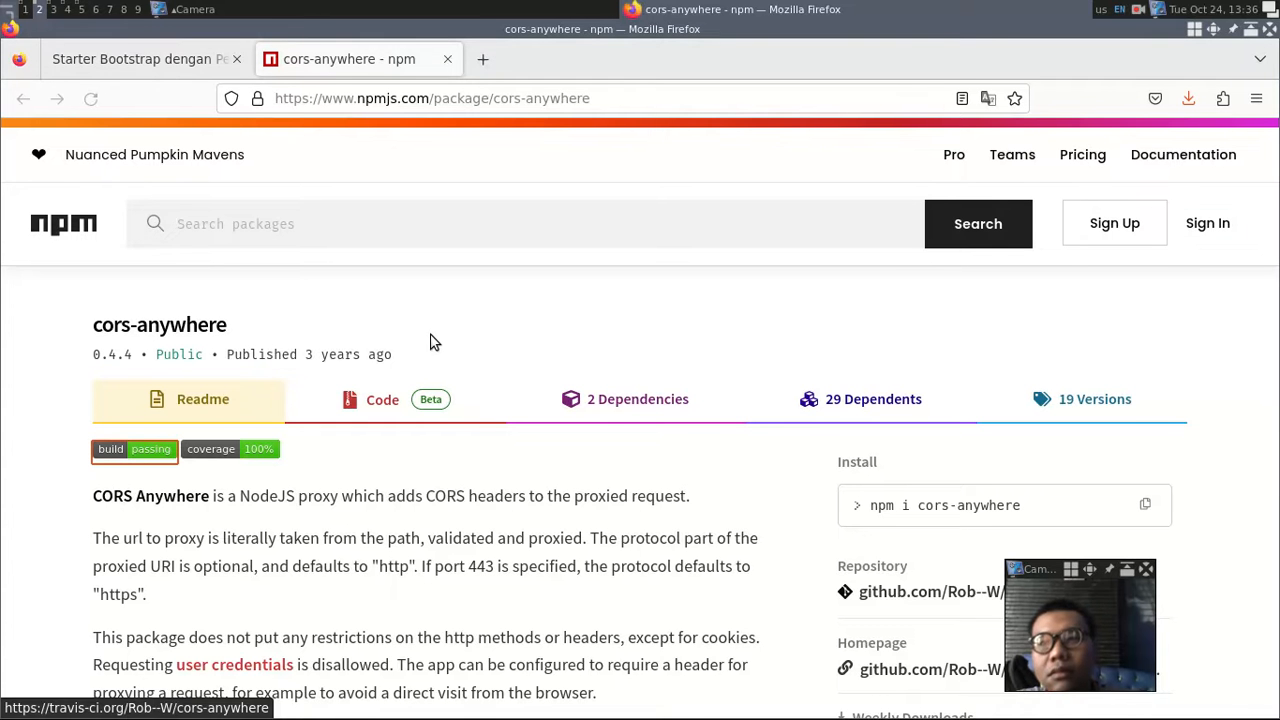
{"action": "scroll", "scroll_direction": "down", "scroll_amount": 3}
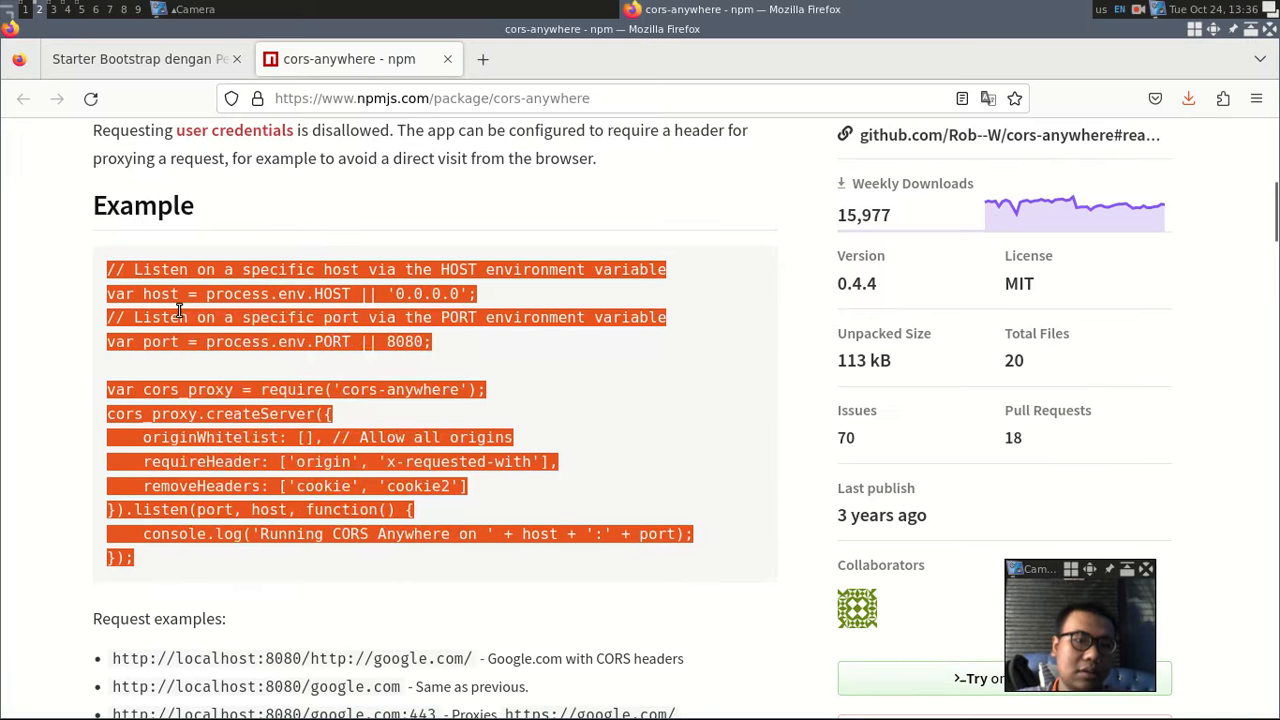
{"action": "mouse_move", "coordinate": [376, 360]}
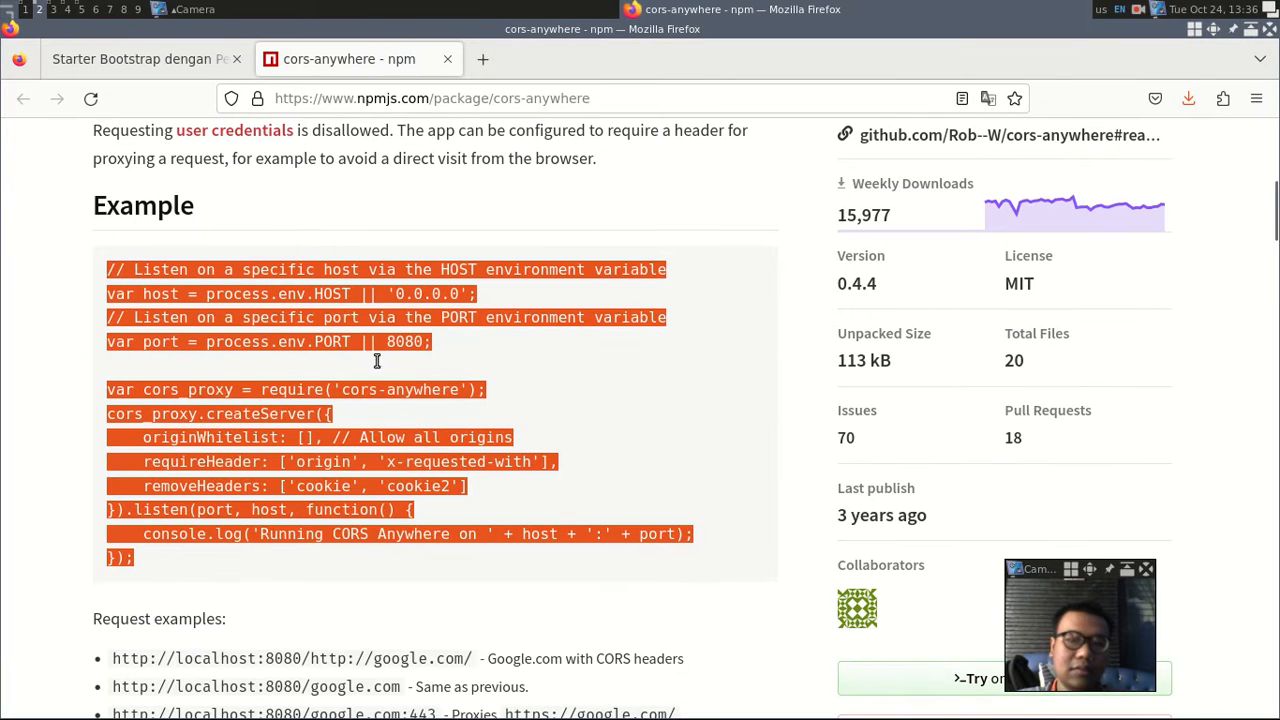
{"action": "mouse_move", "coordinate": [676, 490]}
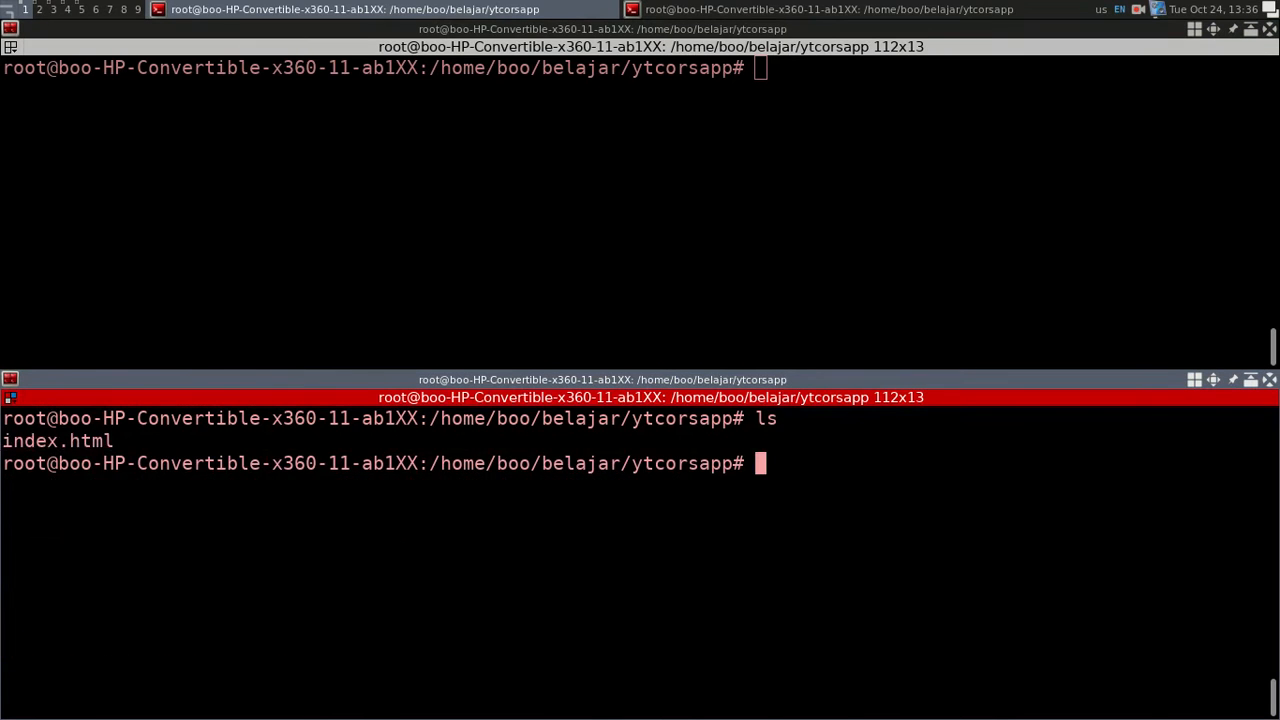
Create mycors, yarn init -y, yarn add cors-anywhere and list the folder
{"action": "type", "text": "mkdir"}
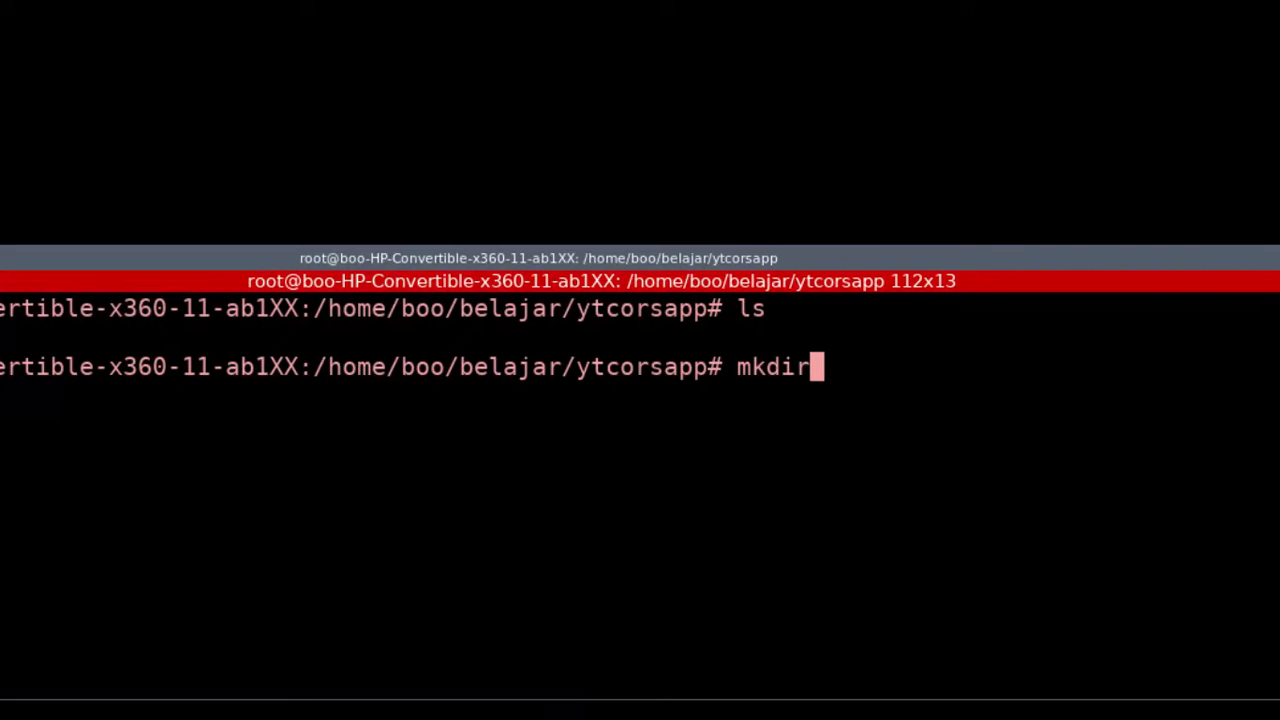
{"action": "type", "text": "myc"}
{"action": "type", "text": "yarn"}
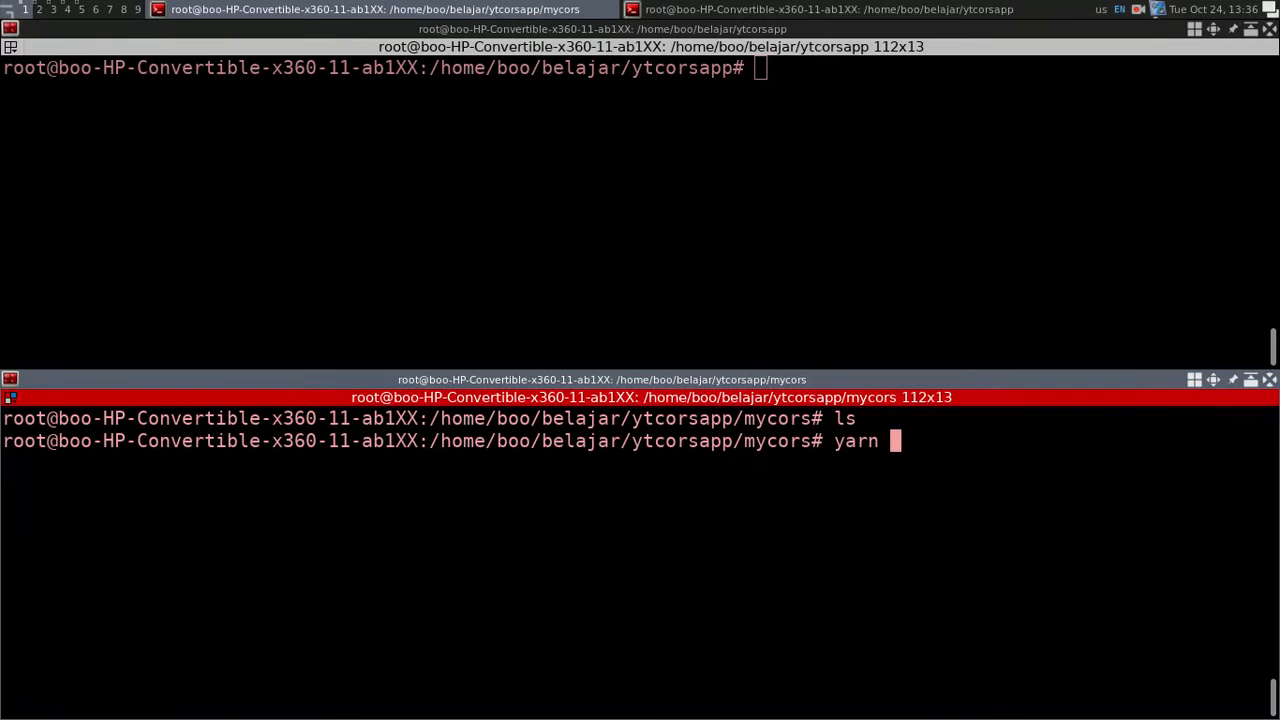
{"action": "type", "text": "init -y"}
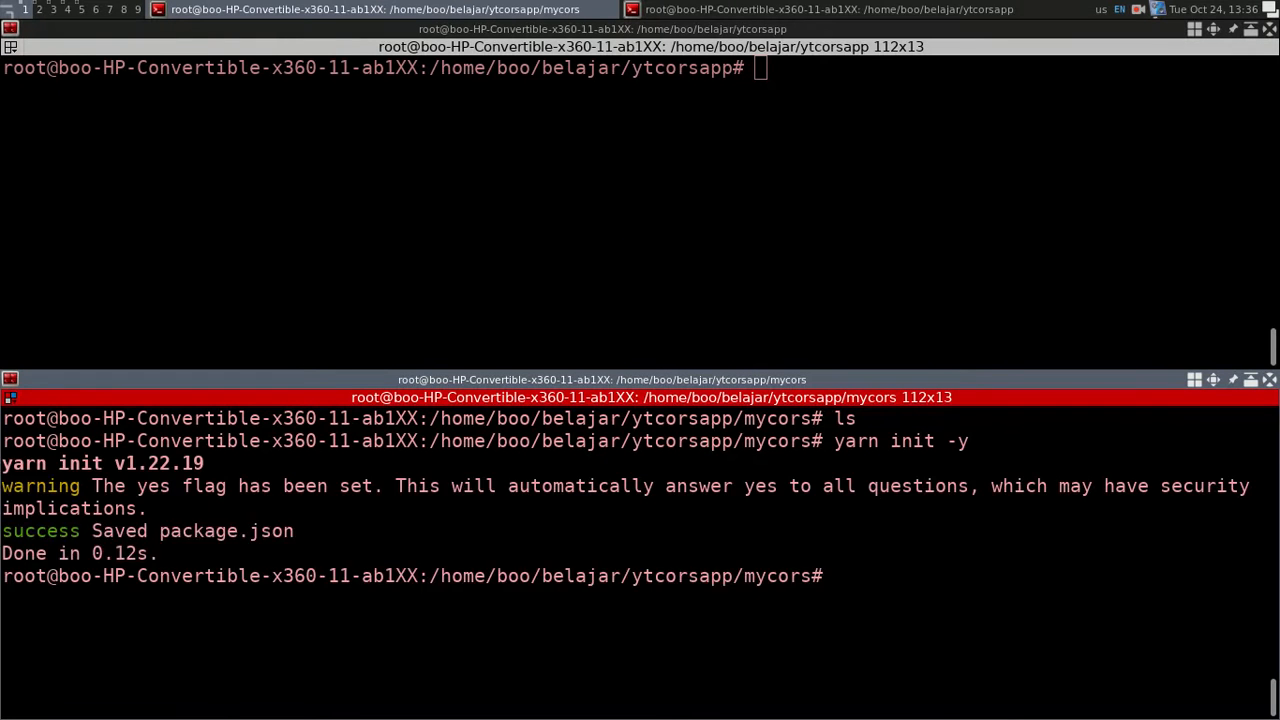
{"action": "type", "text": "yarn"}
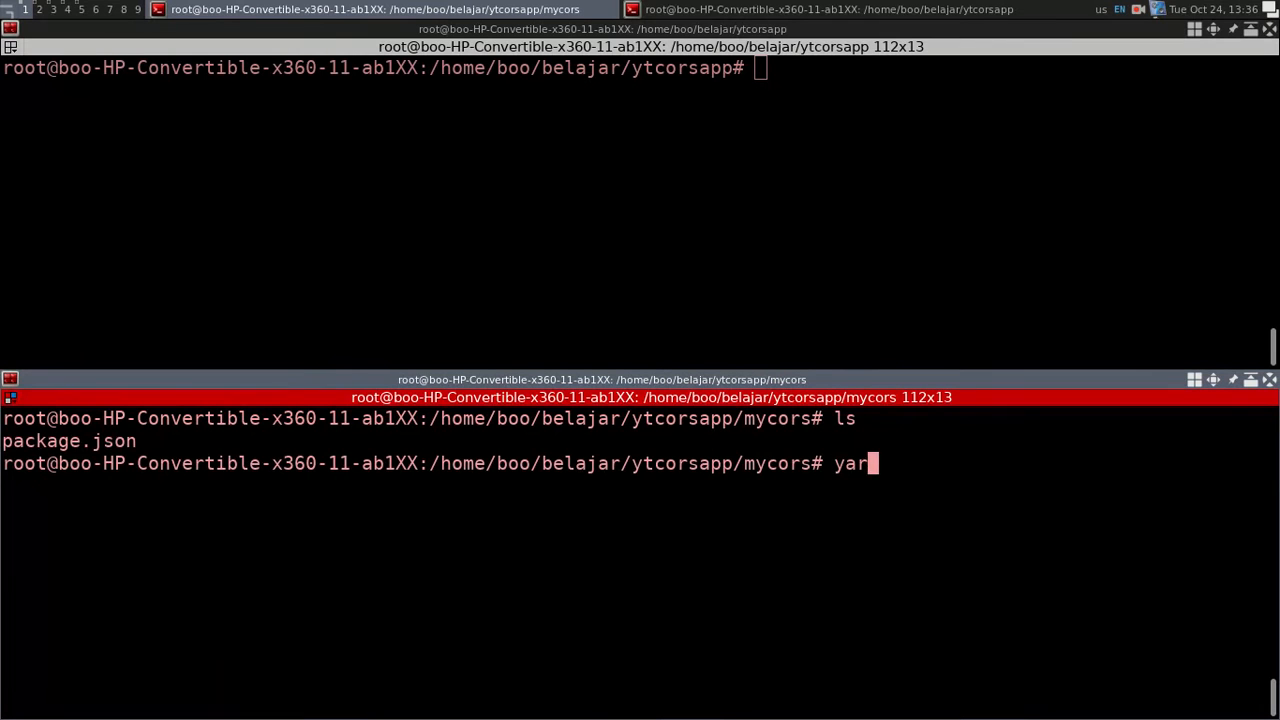
{"action": "type", "text": "n add cors"}
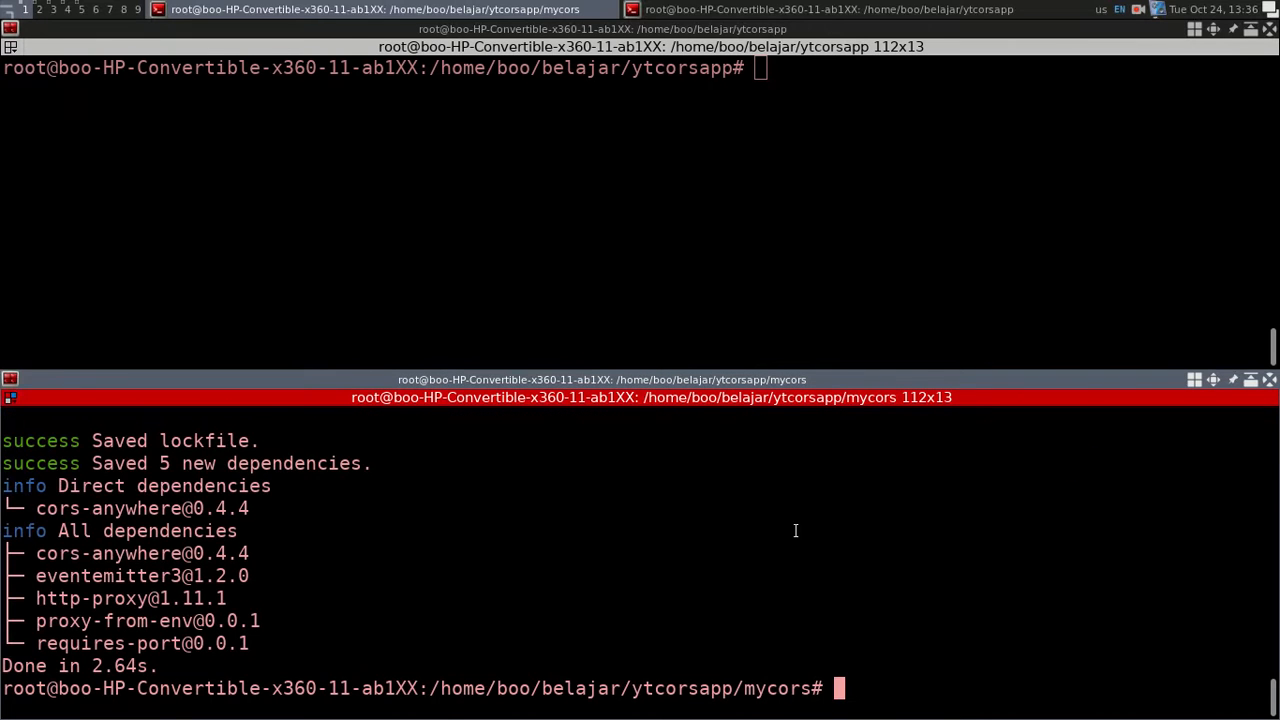
{"action": "type", "text": "ls"}
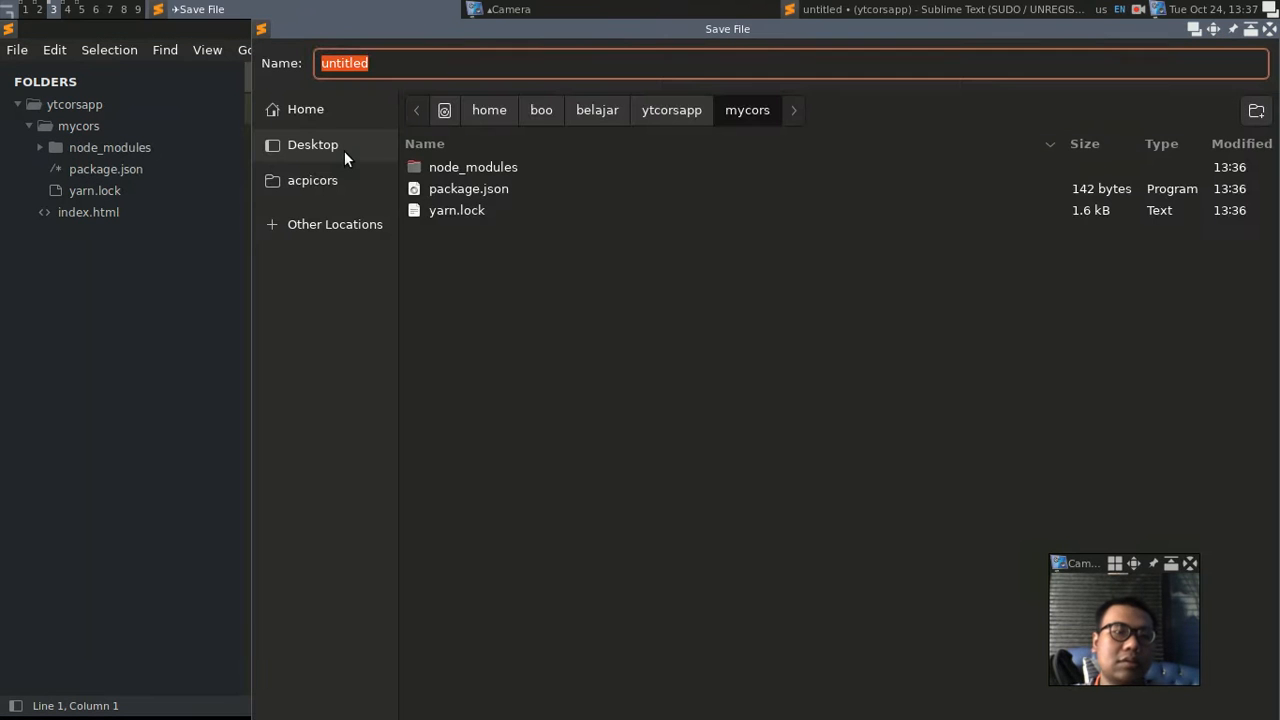
Save main.js in mycors containing the cors-anywhere example server code
{"action": "type", "text": "main.js"}
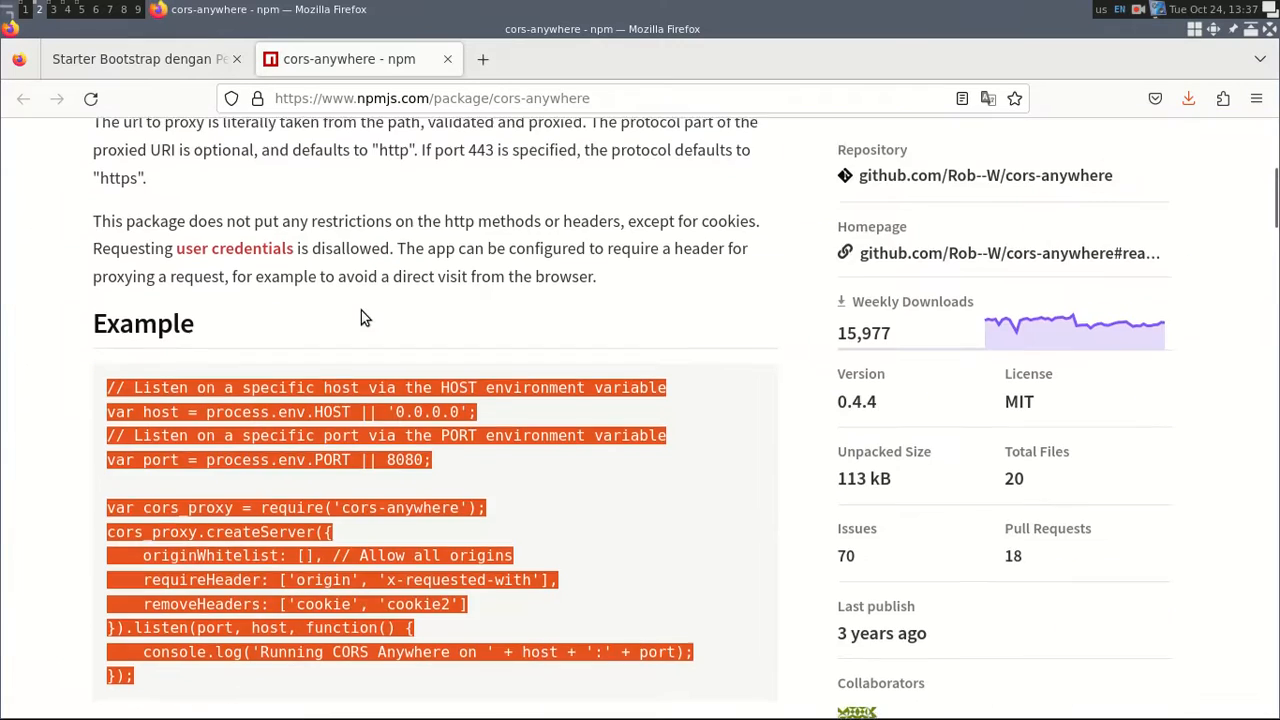
{"action": "scroll", "scroll_direction": "down", "scroll_amount": 3}
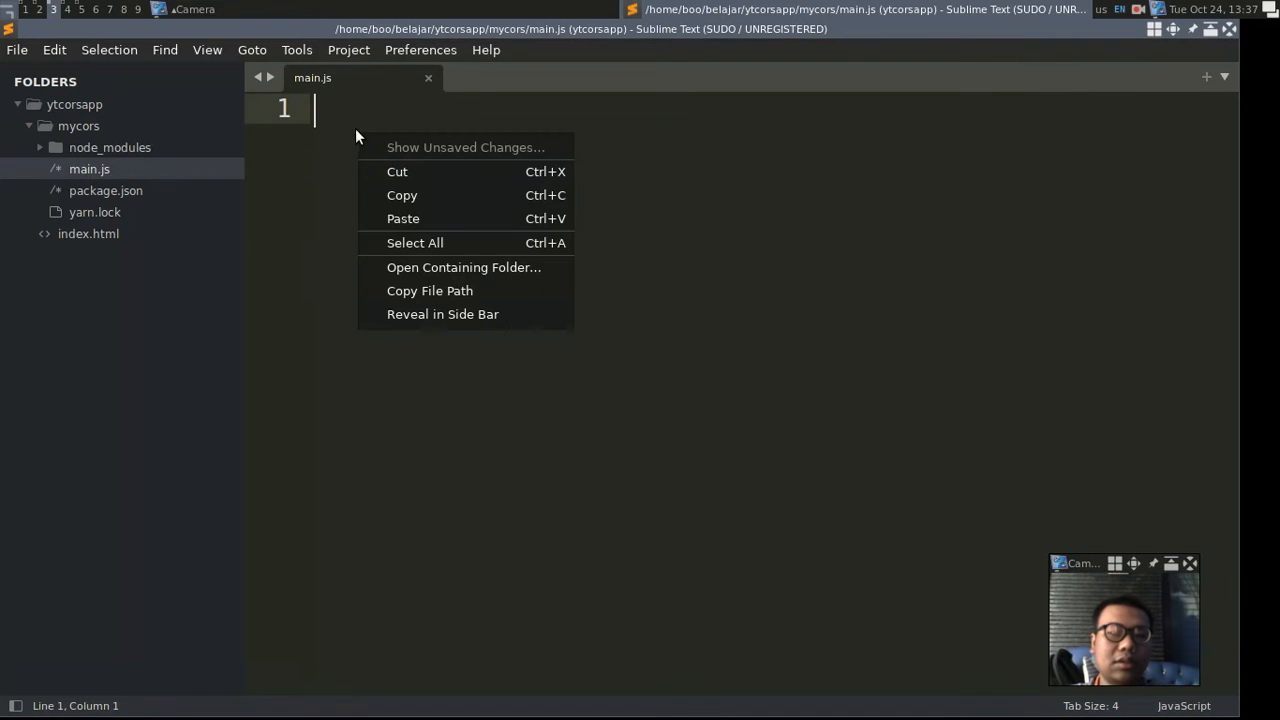
{"action": "left_click", "coordinate": [404, 218]}
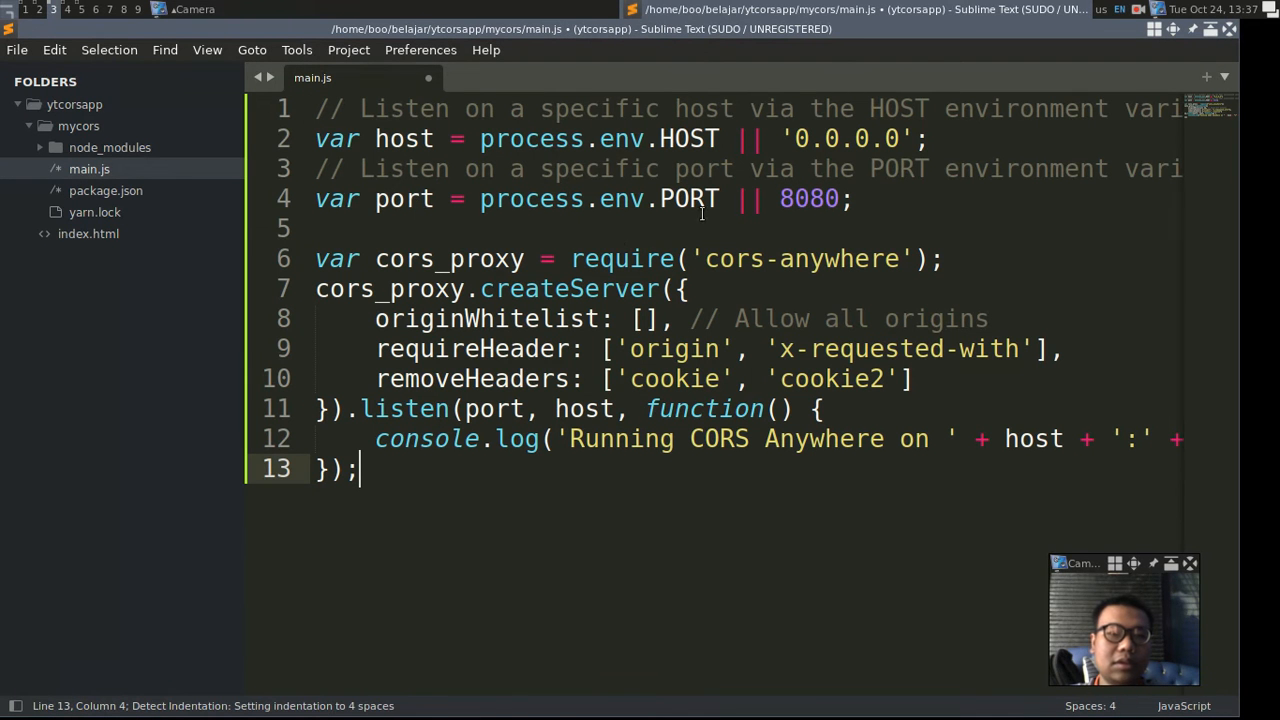
{"action": "key", "text": "ctrl+s"}
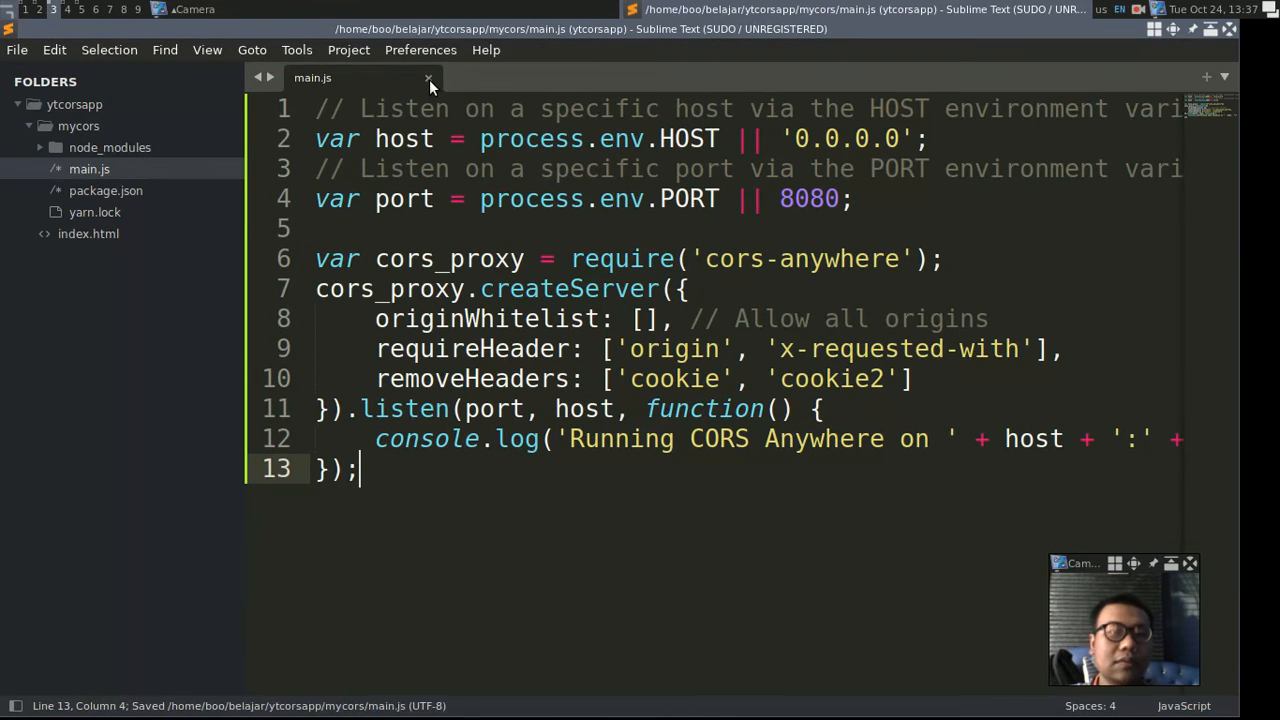
{"action": "left_click", "coordinate": [428, 78]}
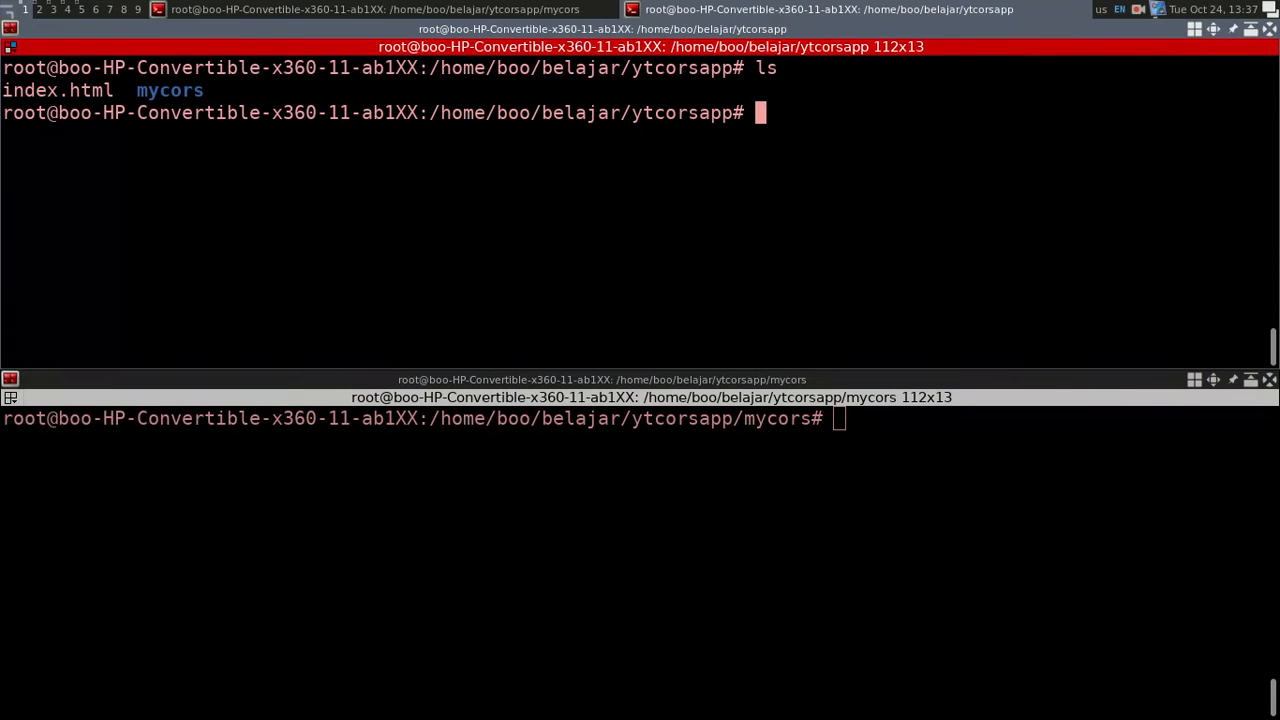
List the folder and start the proxy with node main.js
{"action": "type", "text": "ls"}
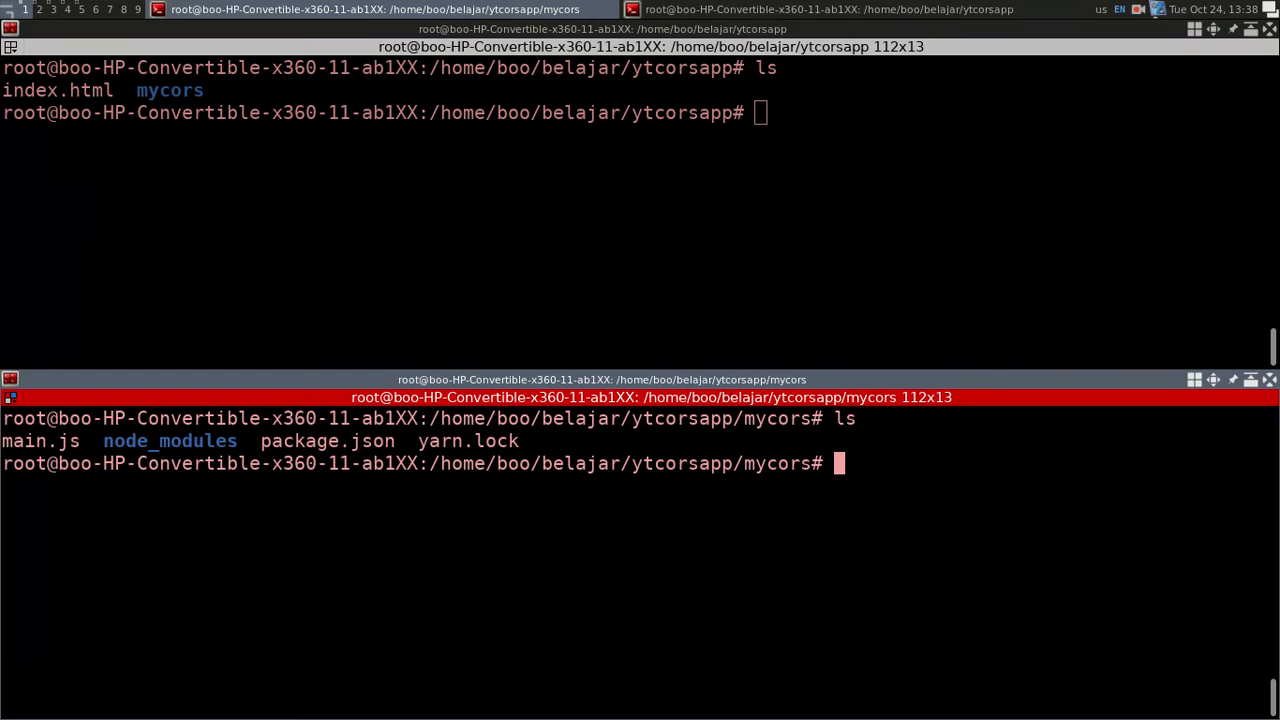
{"action": "type", "text": "node main.js"}
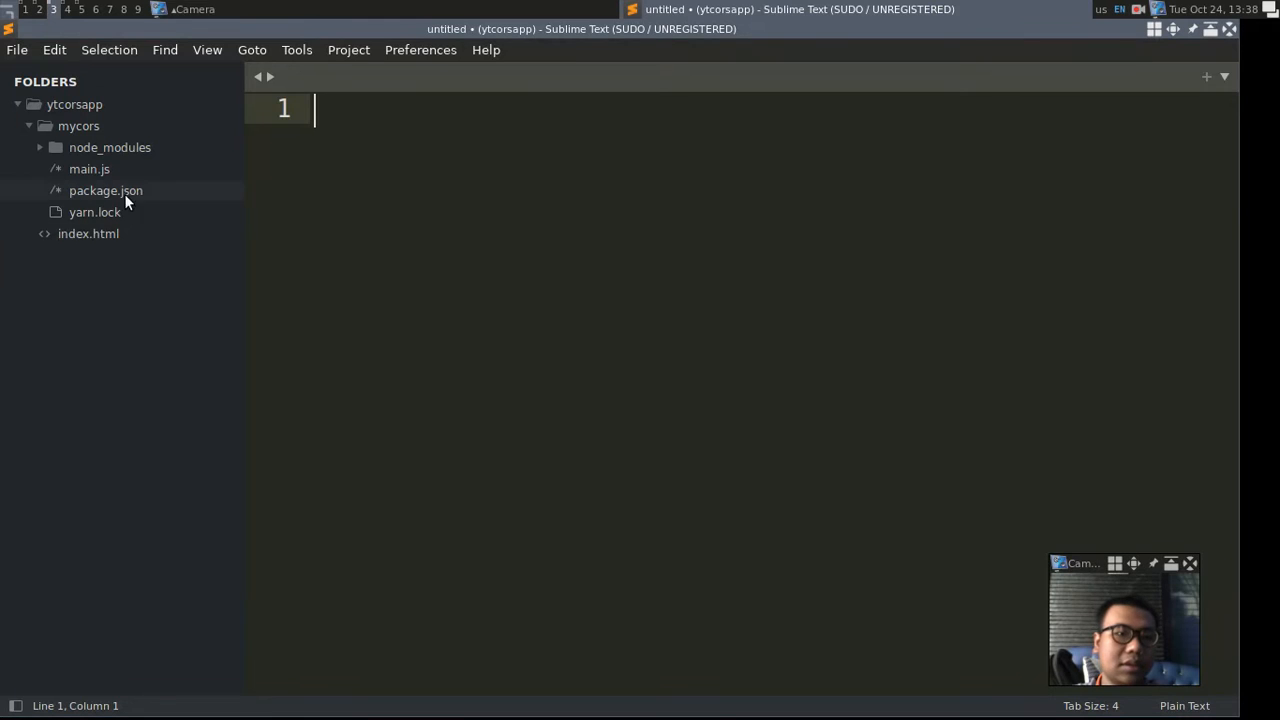
{"action": "double_click", "coordinate": [88, 232]}
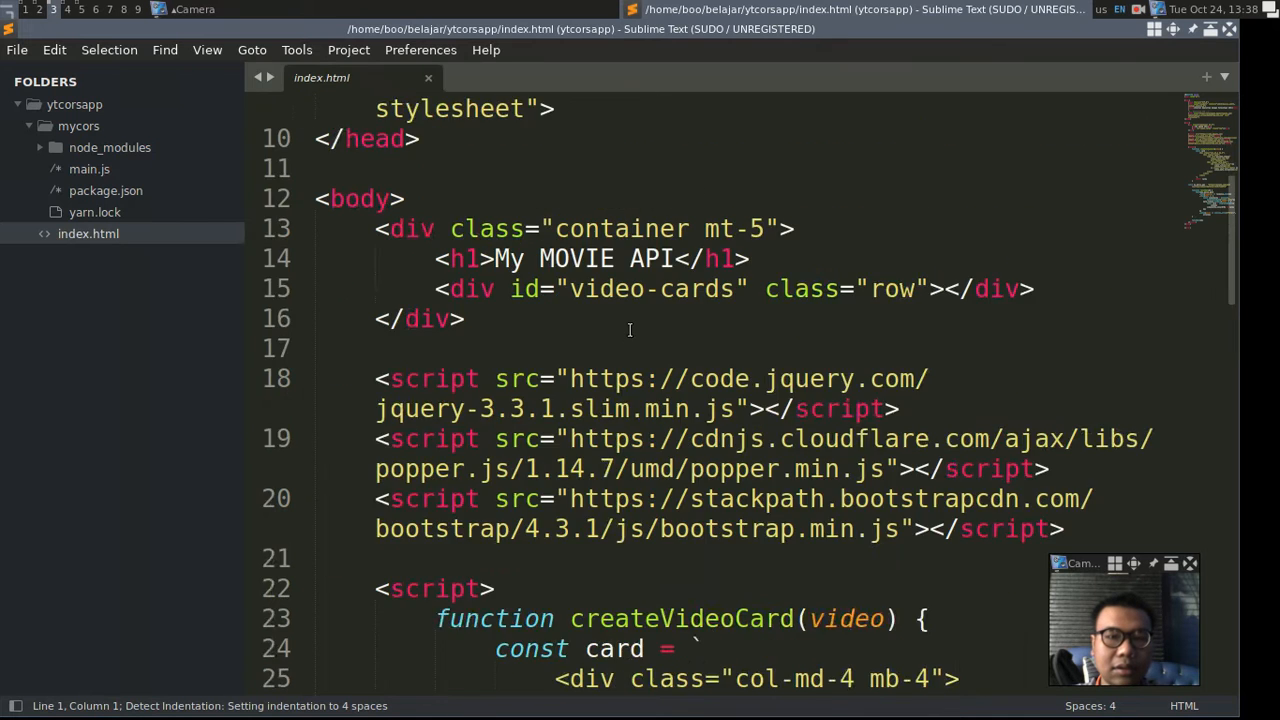
{"action": "scroll", "scroll_direction": "down", "scroll_amount": 3}
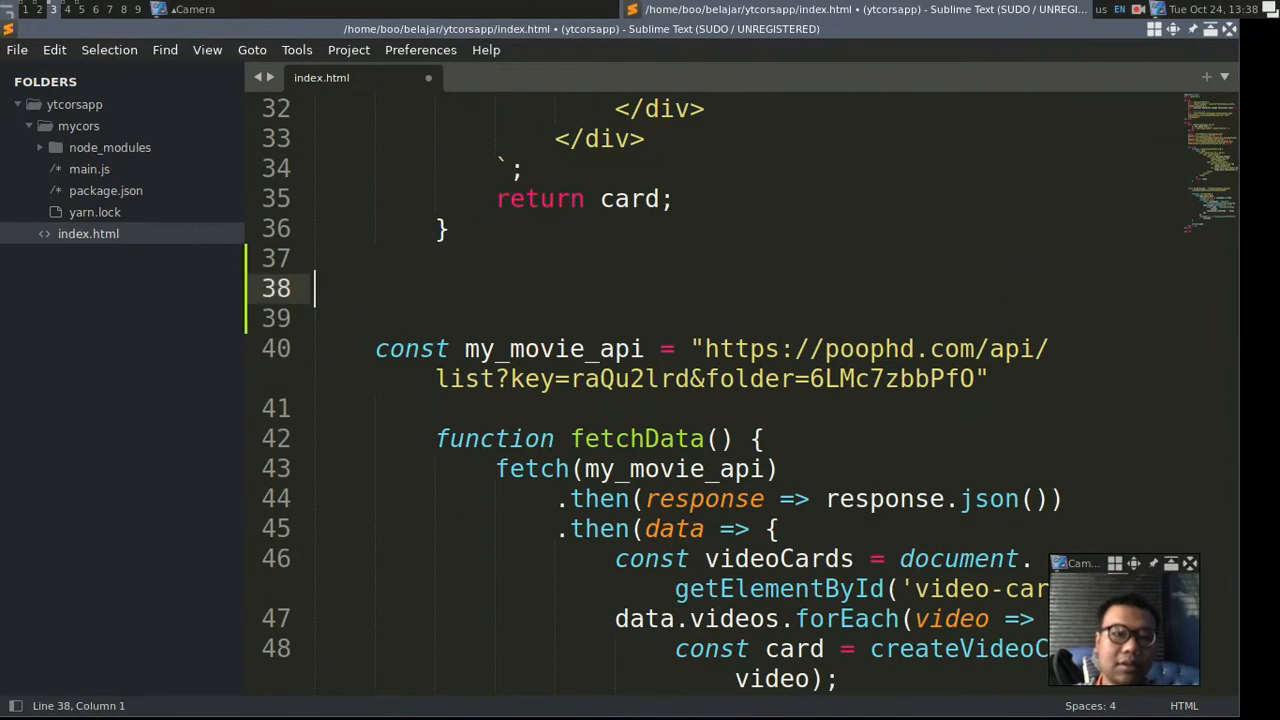
{"action": "type", "text": "const c"}
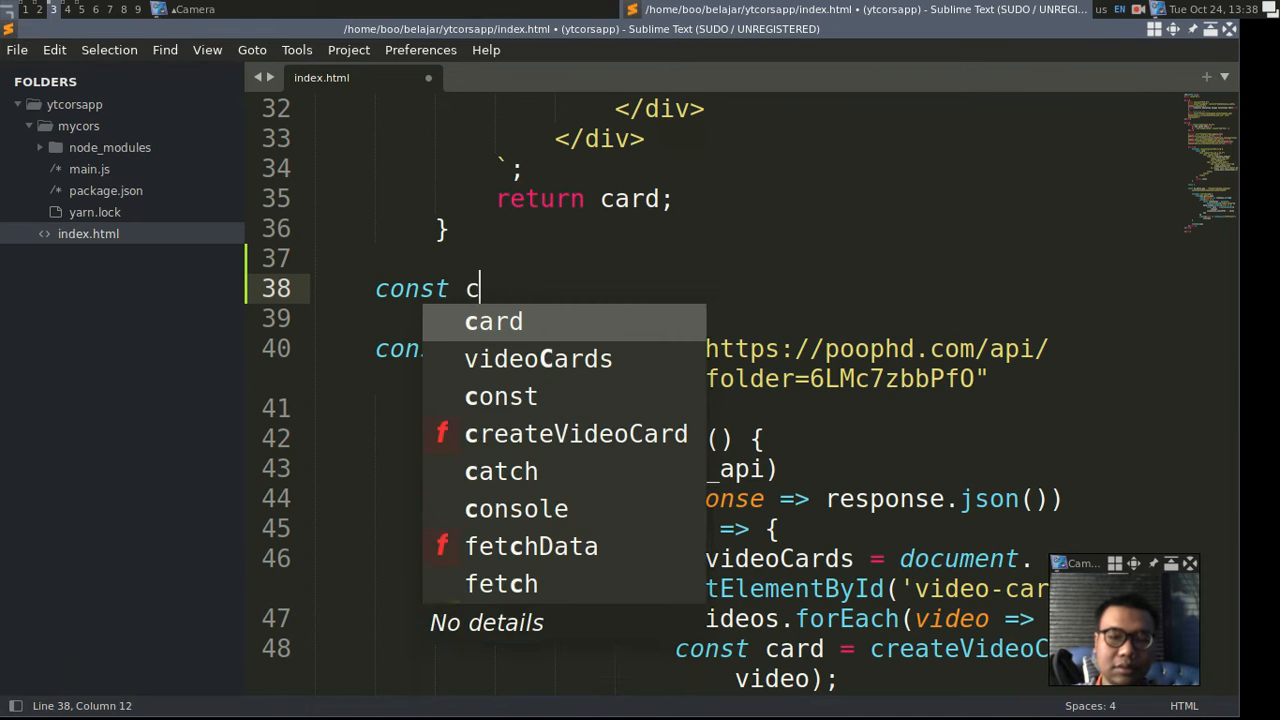
{"action": "type", "text": "ors_api"}
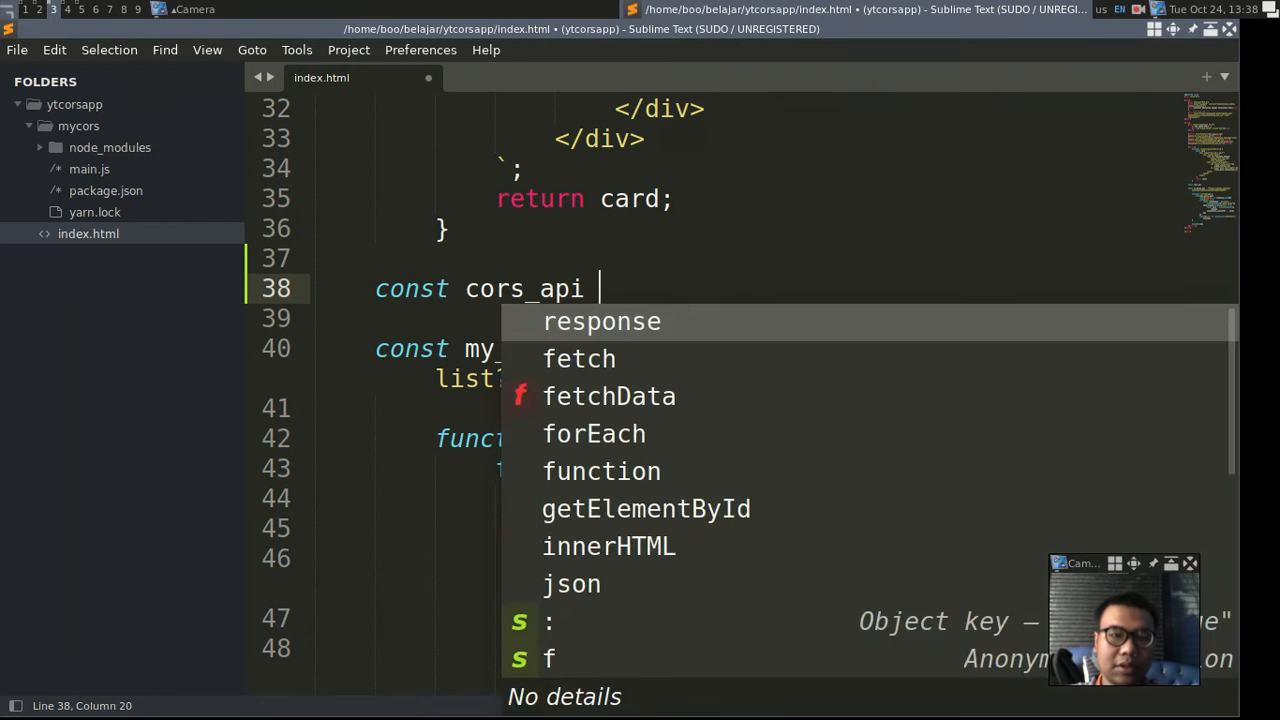
{"action": "type", "text": "= \"http://"}
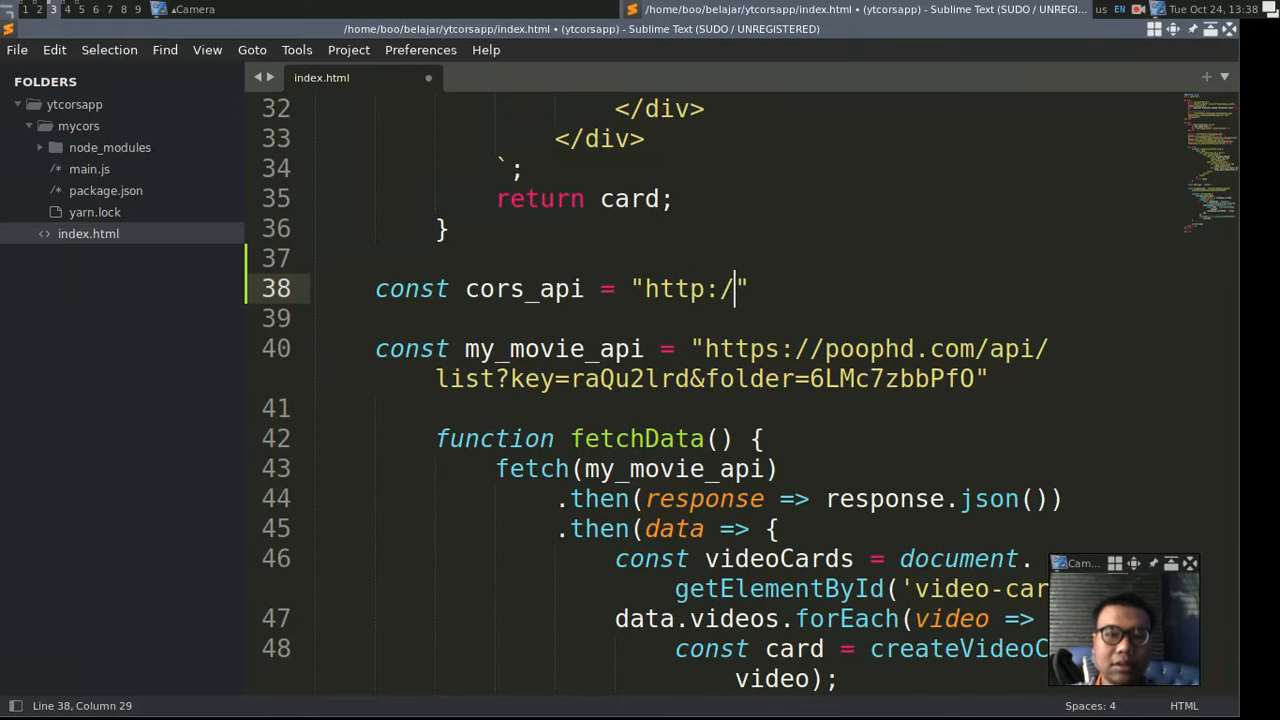
{"action": "type", "text": "localhost:8080"}
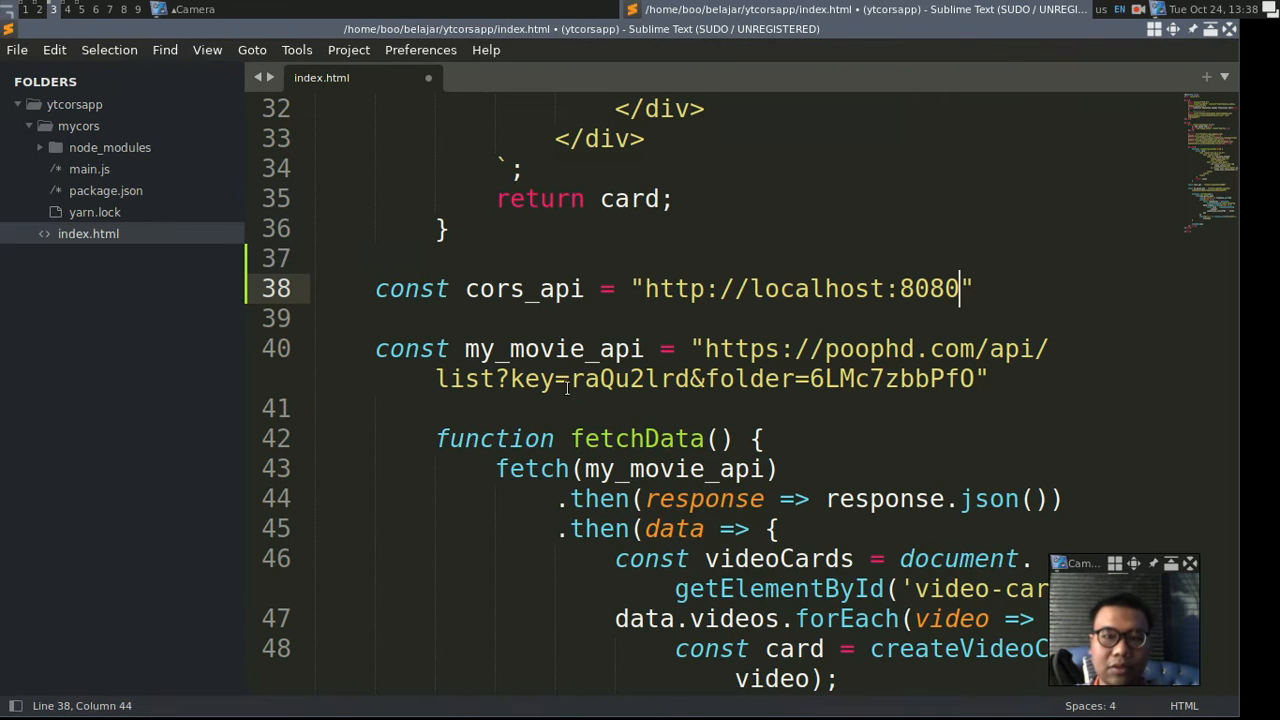
{"action": "double_click", "coordinate": [524, 288]}
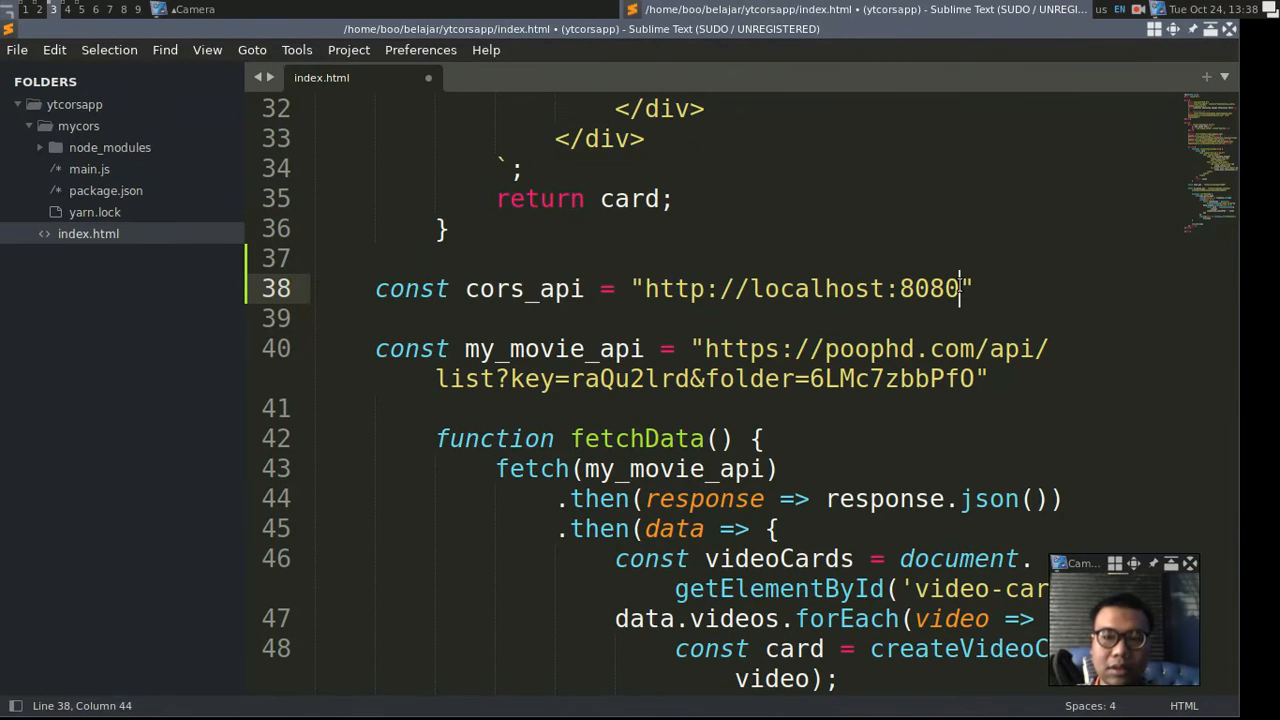
{"action": "type", "text": "/"}
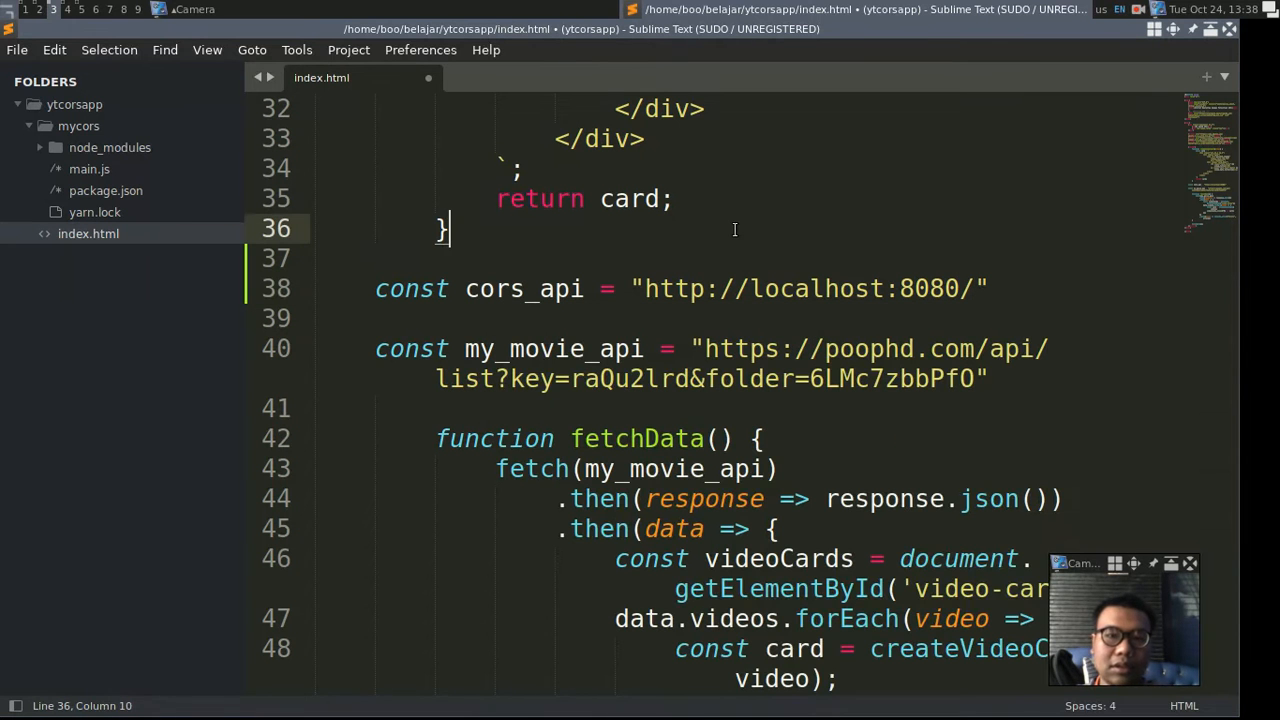
Change the fetch call to cors_api + my_movie_api
{"action": "left_click", "coordinate": [584, 468]}
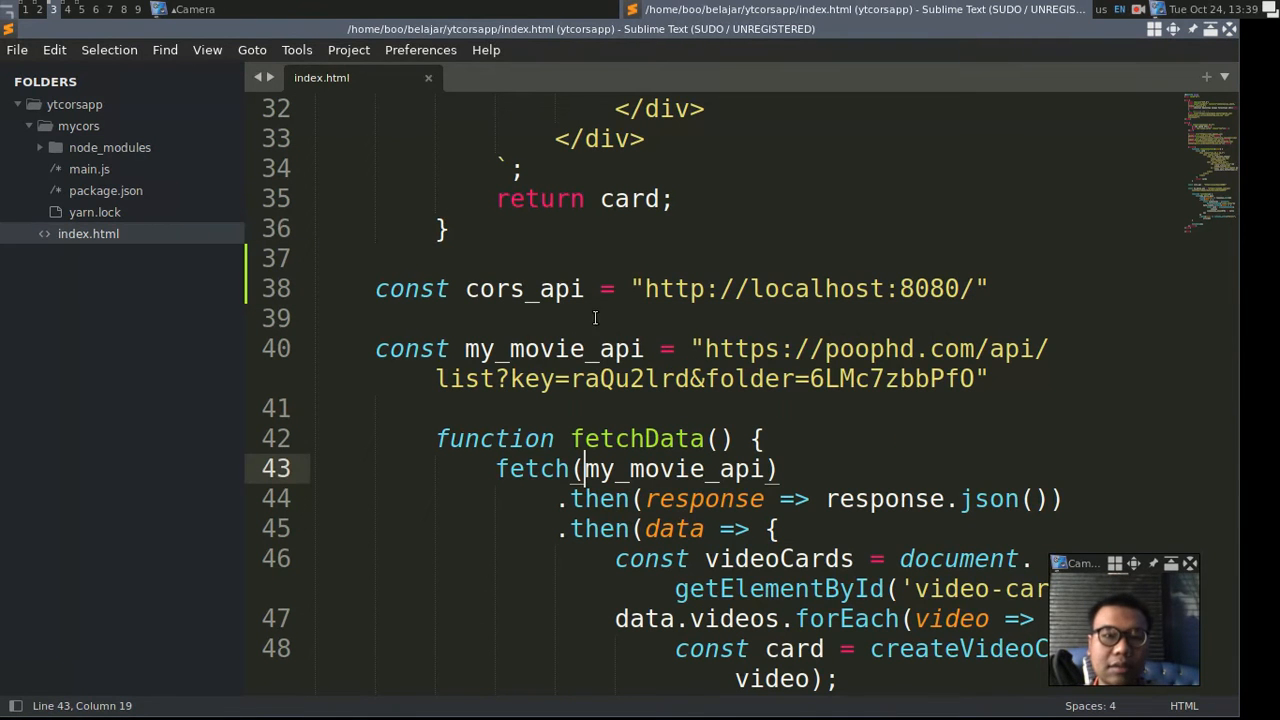
{"action": "right_click", "coordinate": [524, 288]}
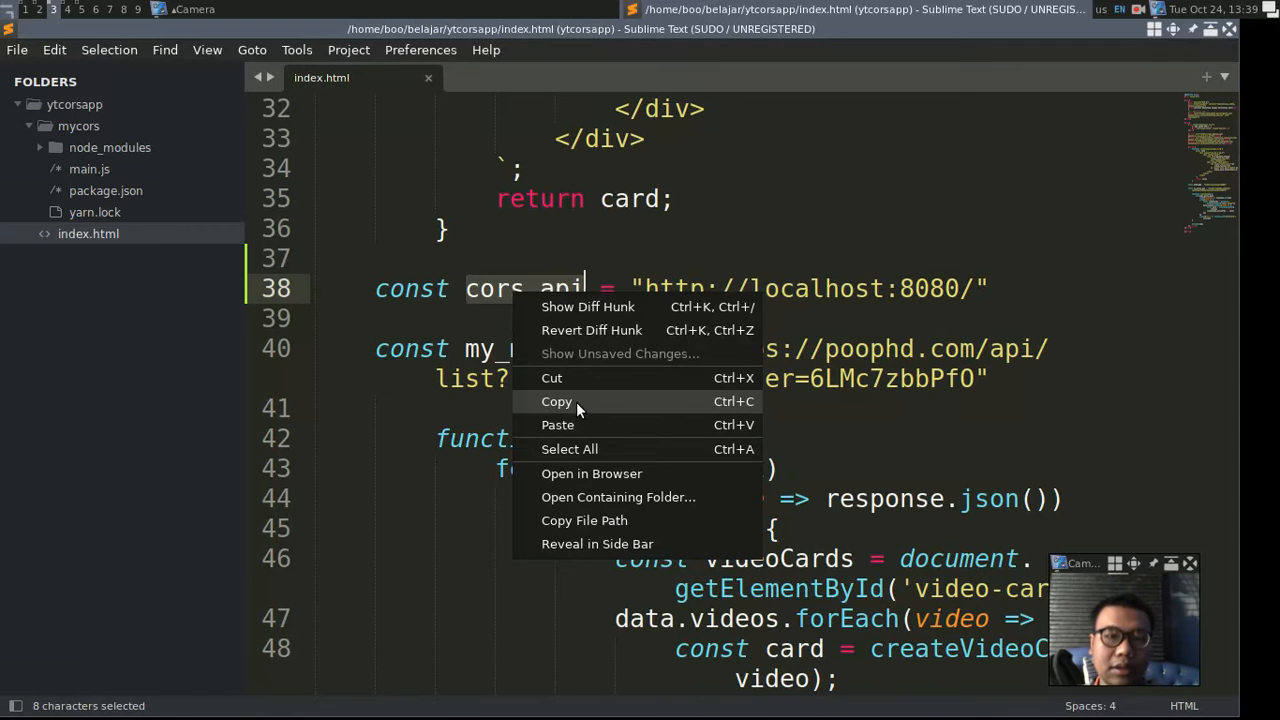
{"action": "left_click", "coordinate": [556, 400]}
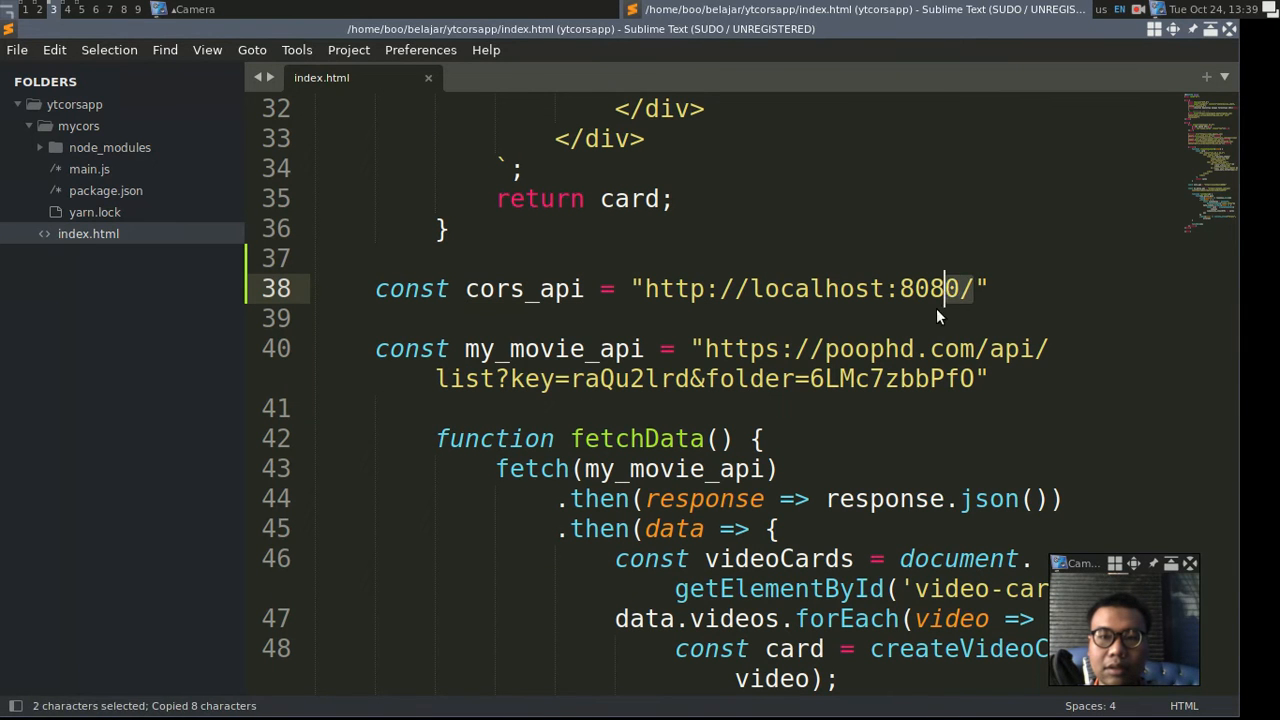
{"action": "left_click", "coordinate": [580, 468]}
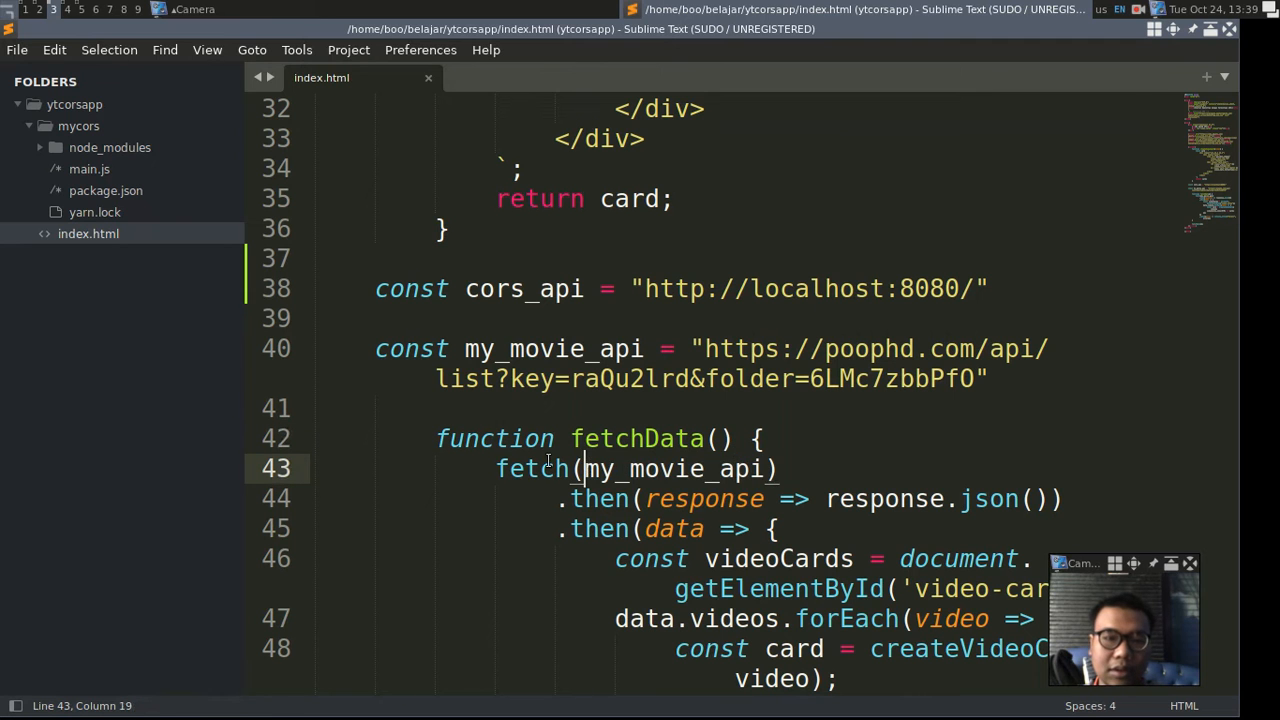
{"action": "right_click", "coordinate": [620, 470]}
{"action": "type", "text": "cors_api   "}
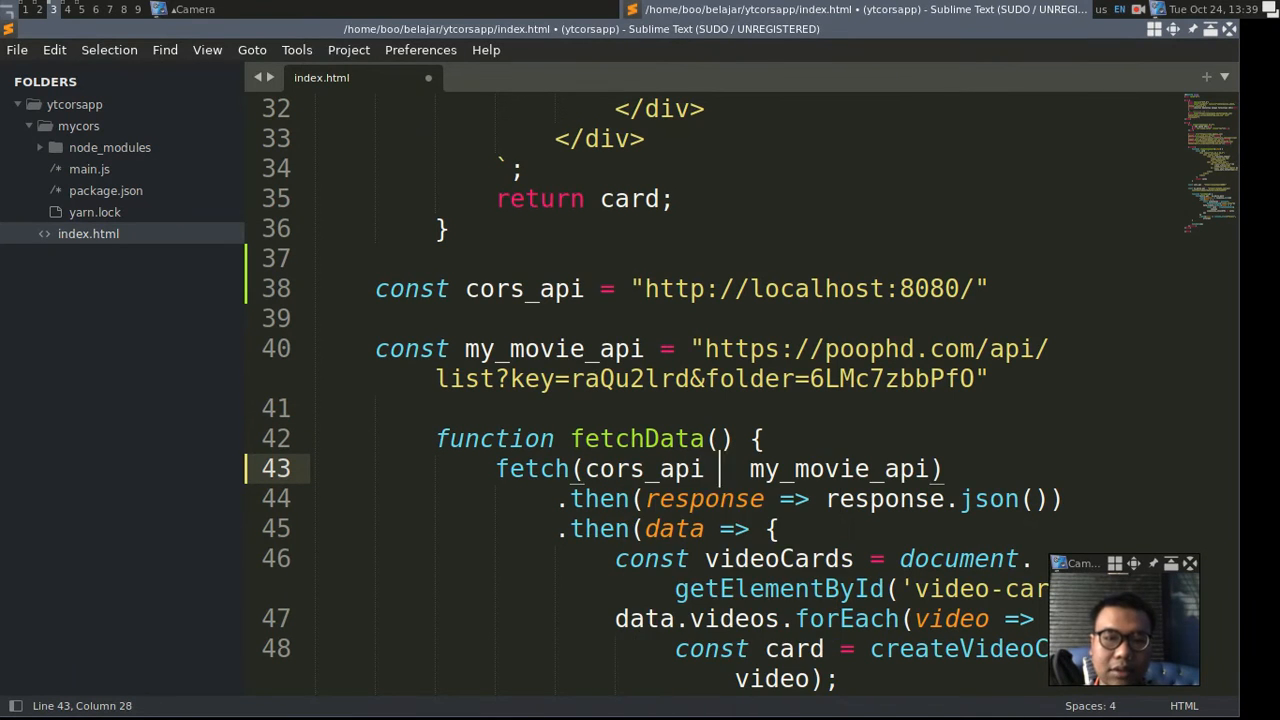
{"action": "type", "text": "+"}
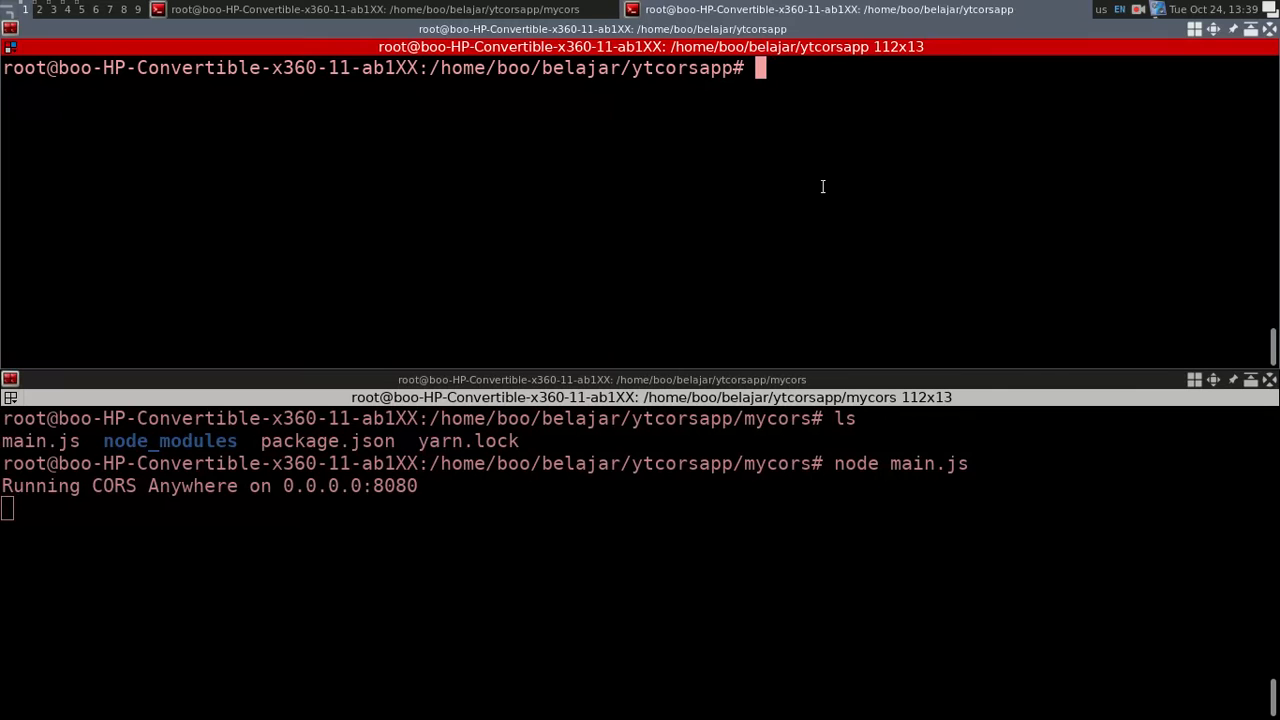
Run python3 -m http.server and reload localhost:8000 until the movie cards load
{"action": "type", "text": "AND RUN HT"}
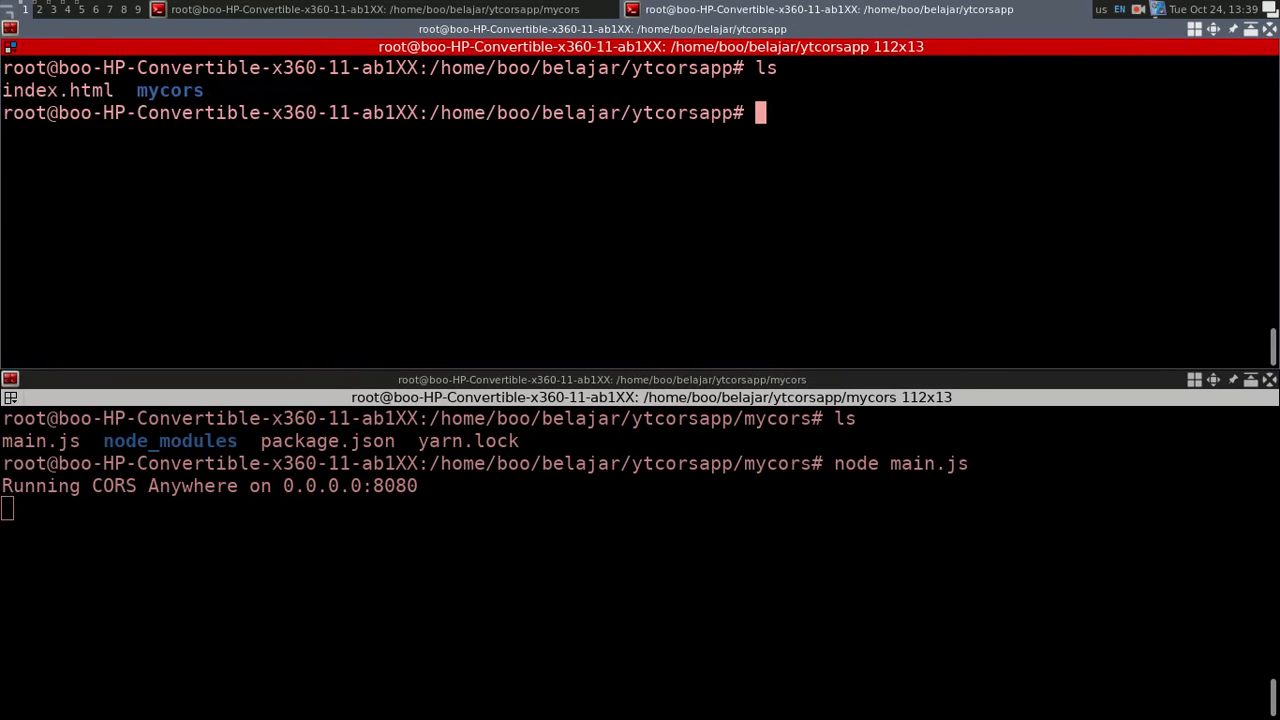
{"action": "type", "text": "python3 -m http.server"}
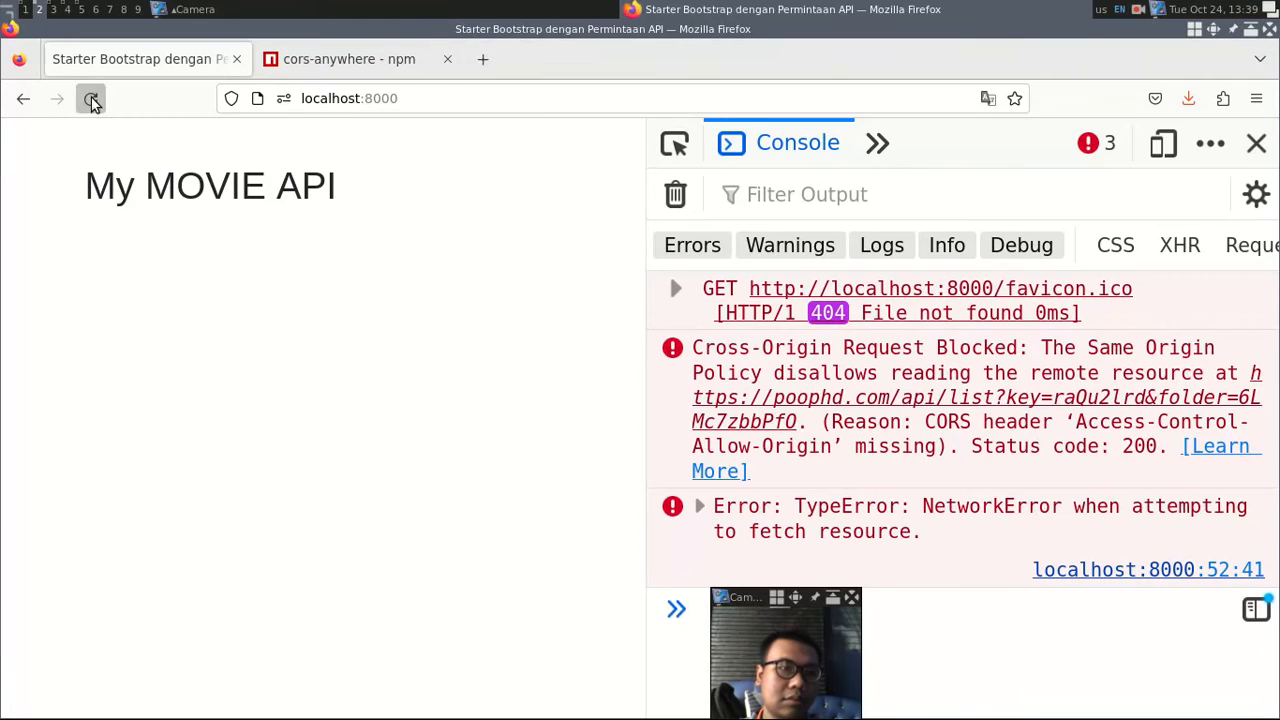
{"action": "left_click", "coordinate": [92, 98]}
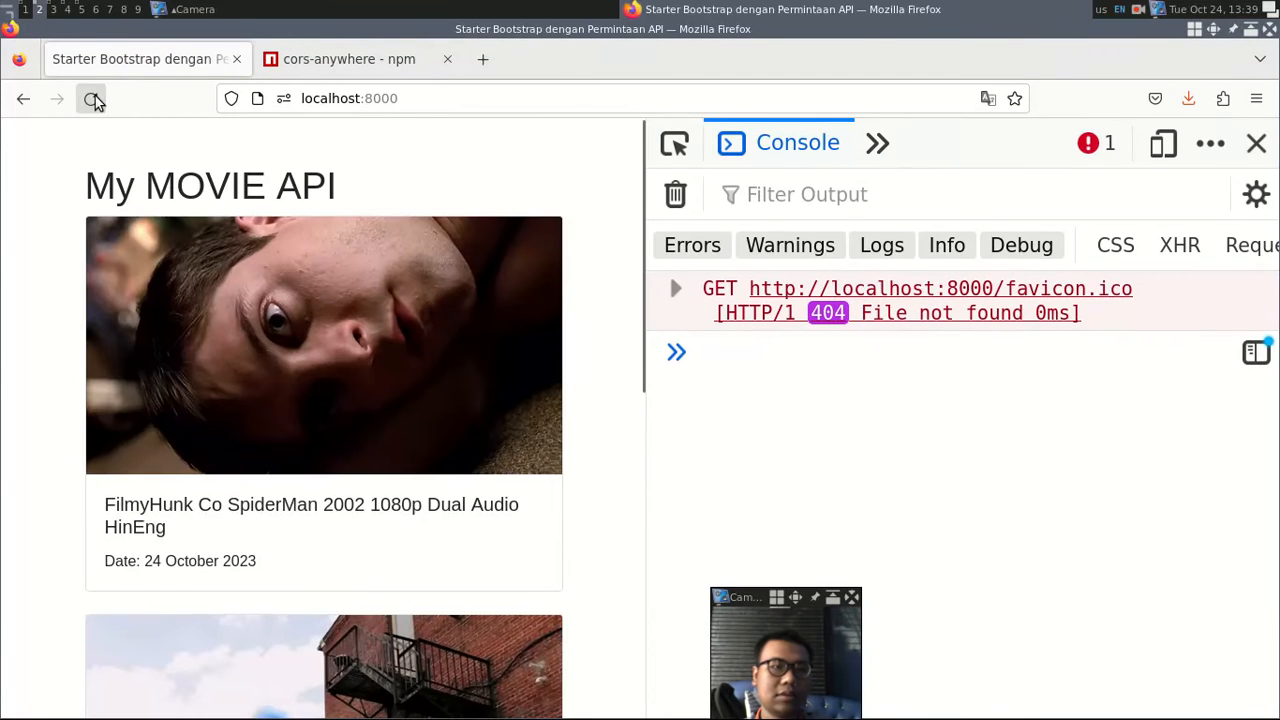
{"action": "left_click", "coordinate": [94, 98]}
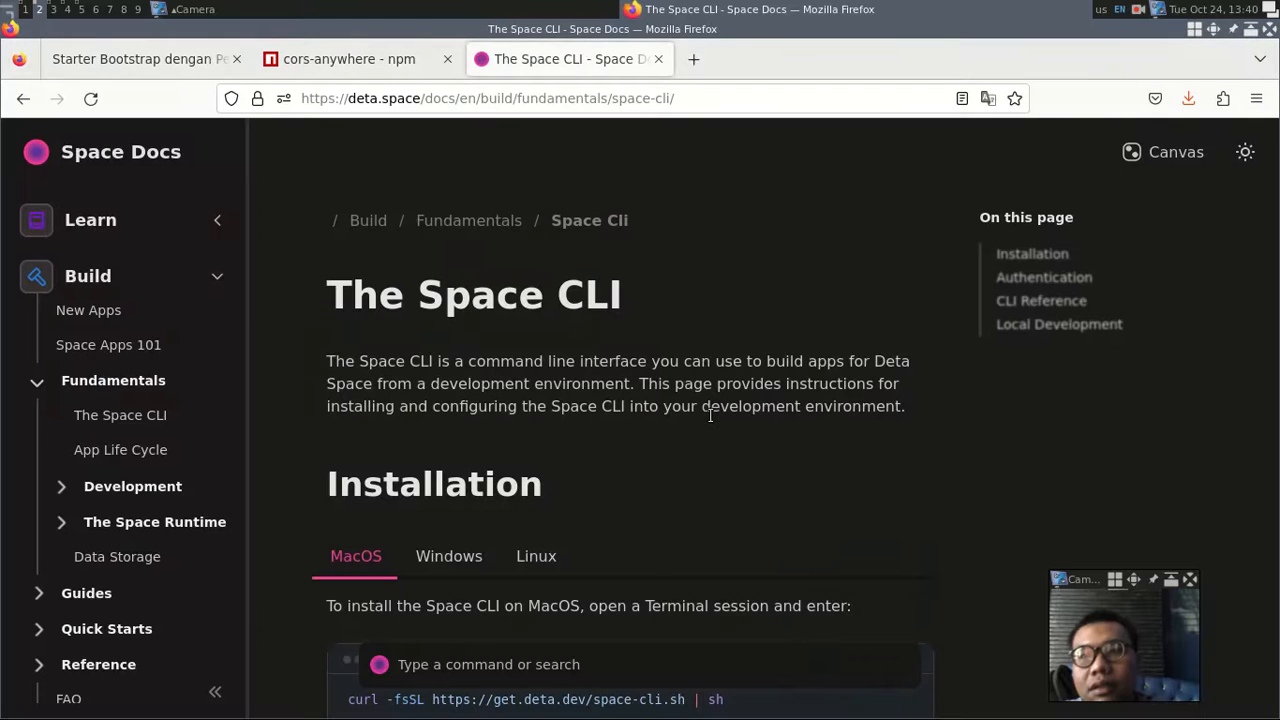
Select the Linux curl install command for the Space CLI in the docs
{"action": "scroll", "scroll_direction": "down", "scroll_amount": 3}
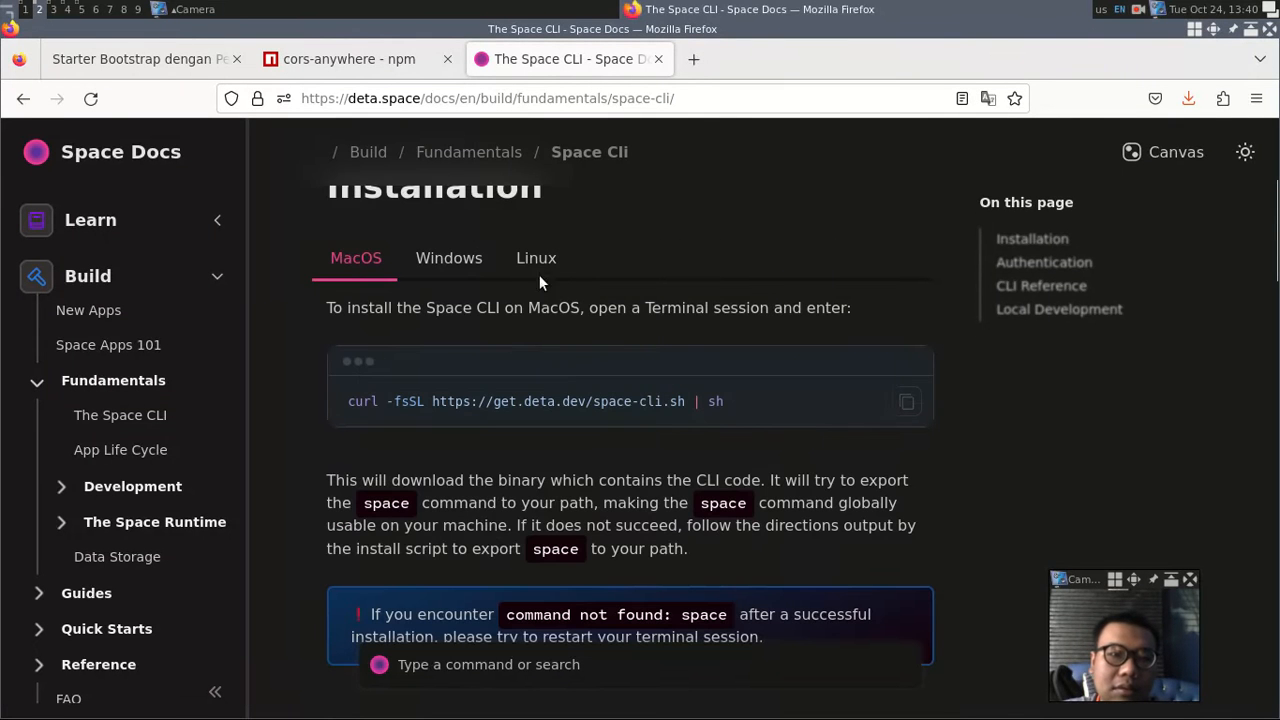
{"action": "left_click", "coordinate": [536, 256]}
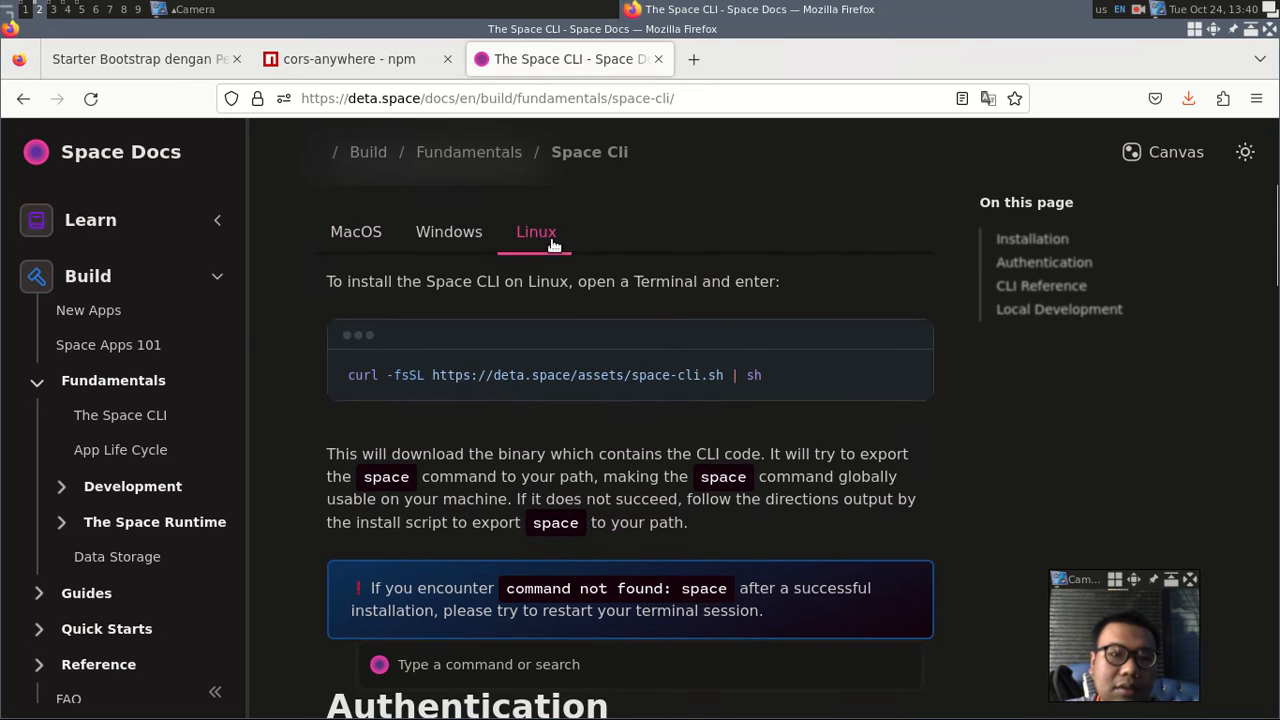
{"action": "triple_click", "coordinate": [550, 376]}
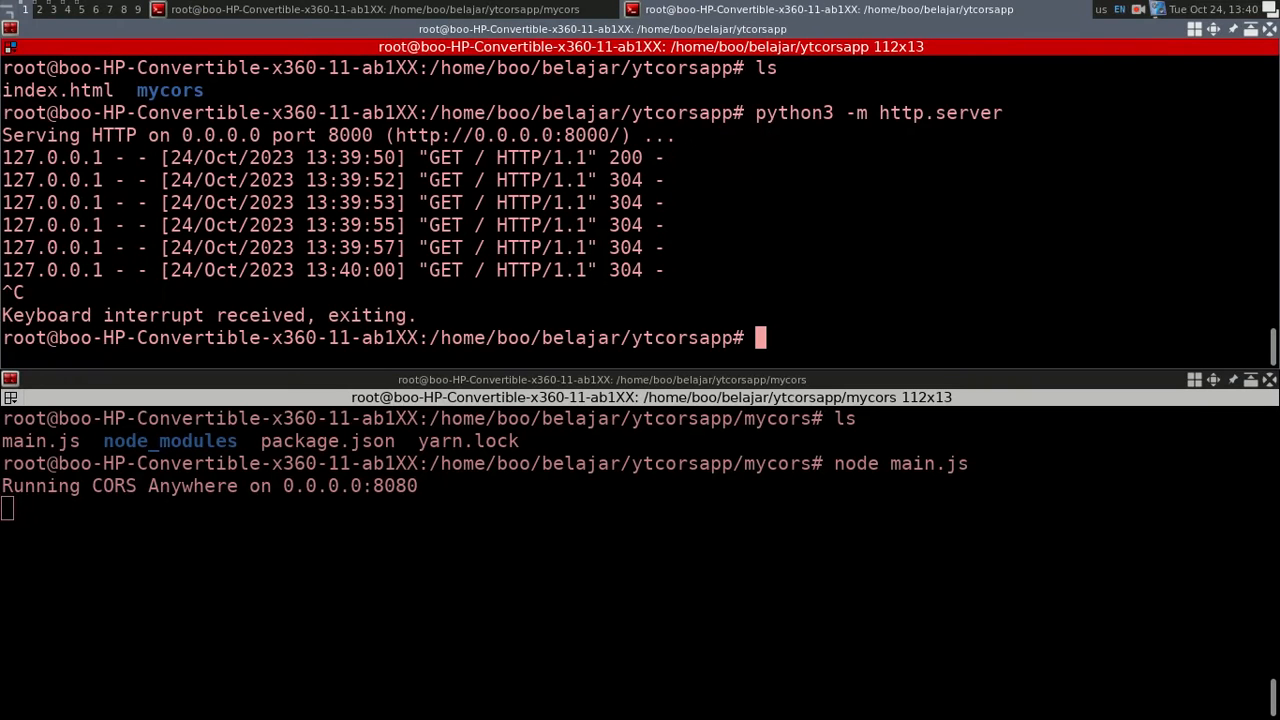
Install the Space CLI with the curl script and invoke space from ~/.detaspace
{"action": "type", "text": "curl -fsSL https://deta.space/assets/space-cli.sh | sh"}
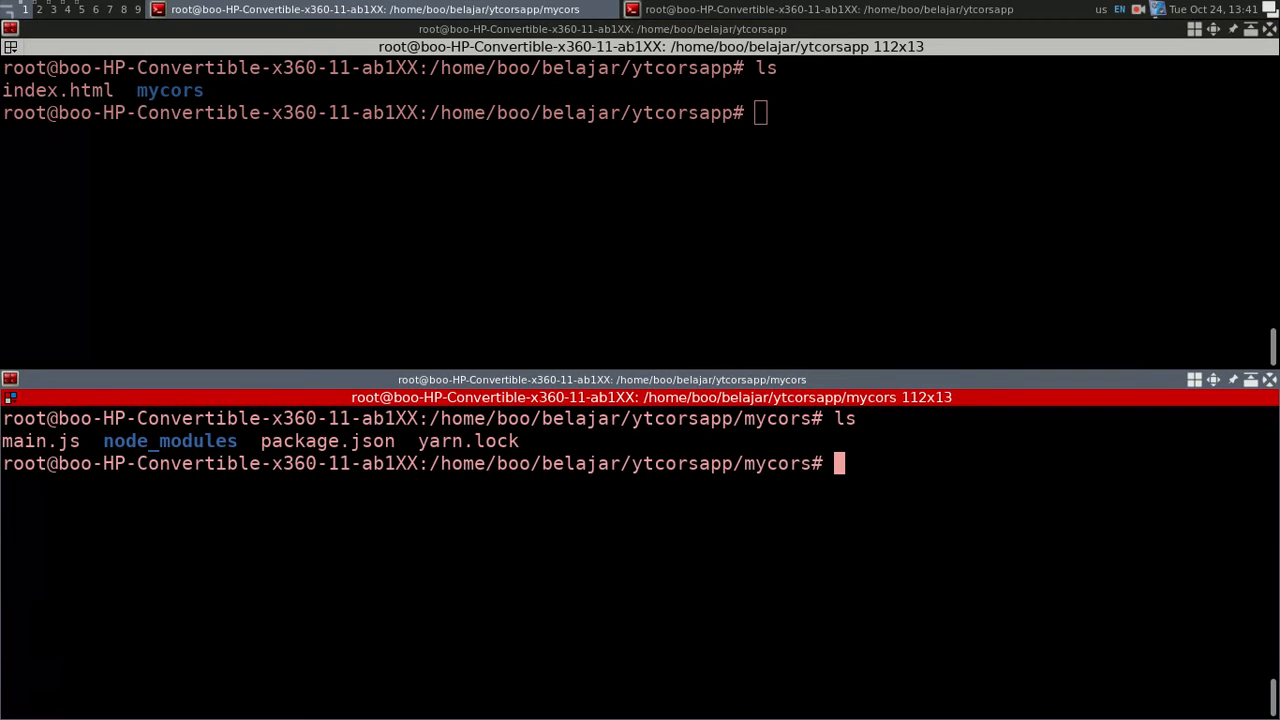
{"action": "type", "text": "AND NOW DEPLOY"}
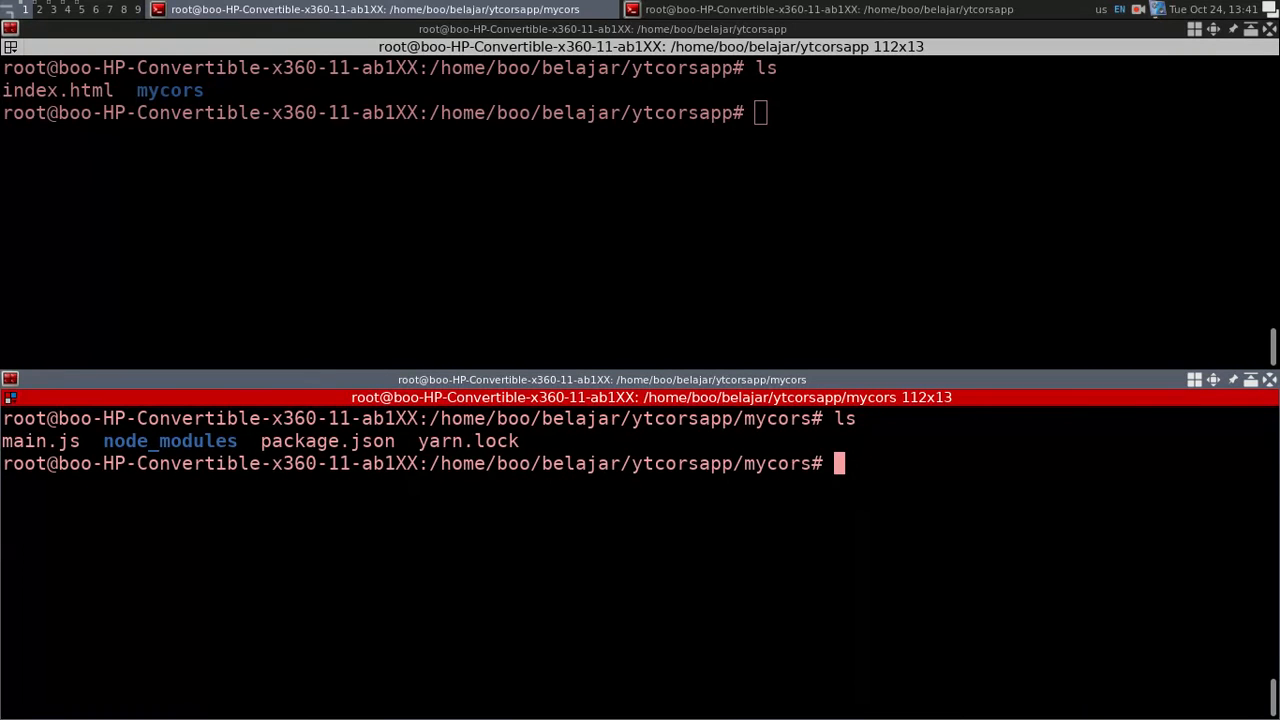
{"action": "type", "text": "NOW CREATE PRO"}
{"action": "type", "text": "/r"}
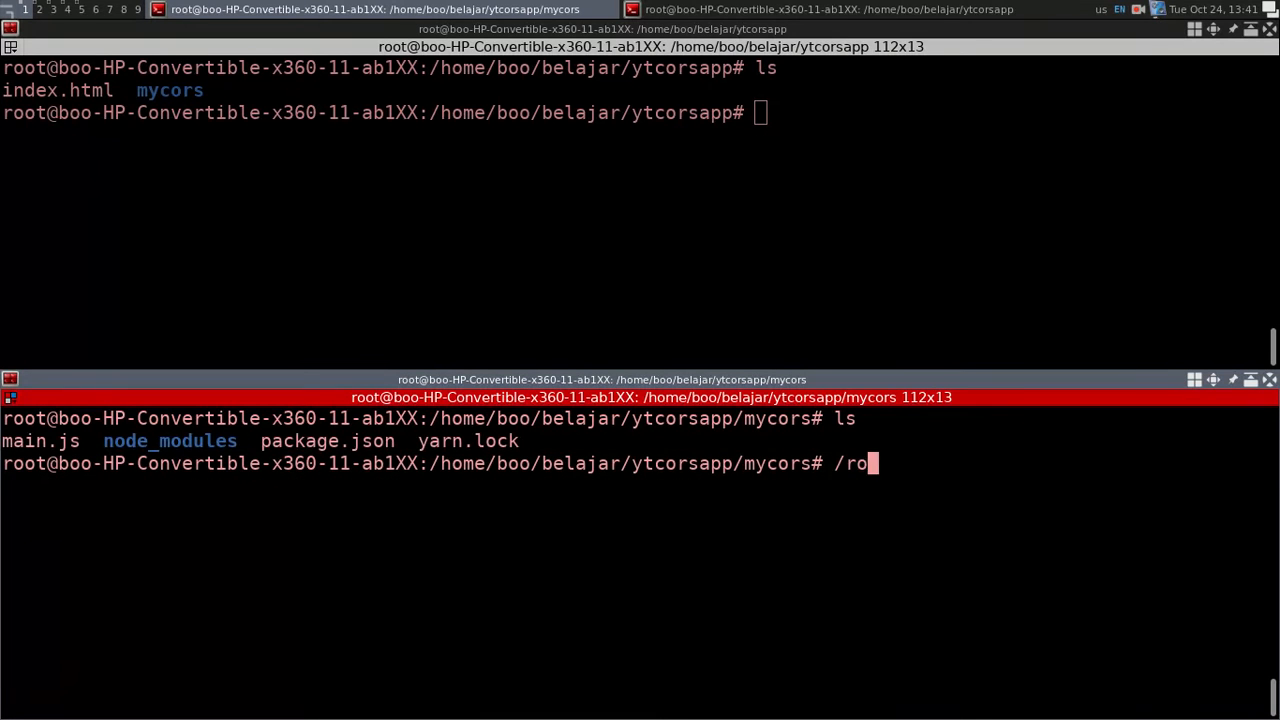
{"action": "type", "text": "ot/.detaspace/s"}
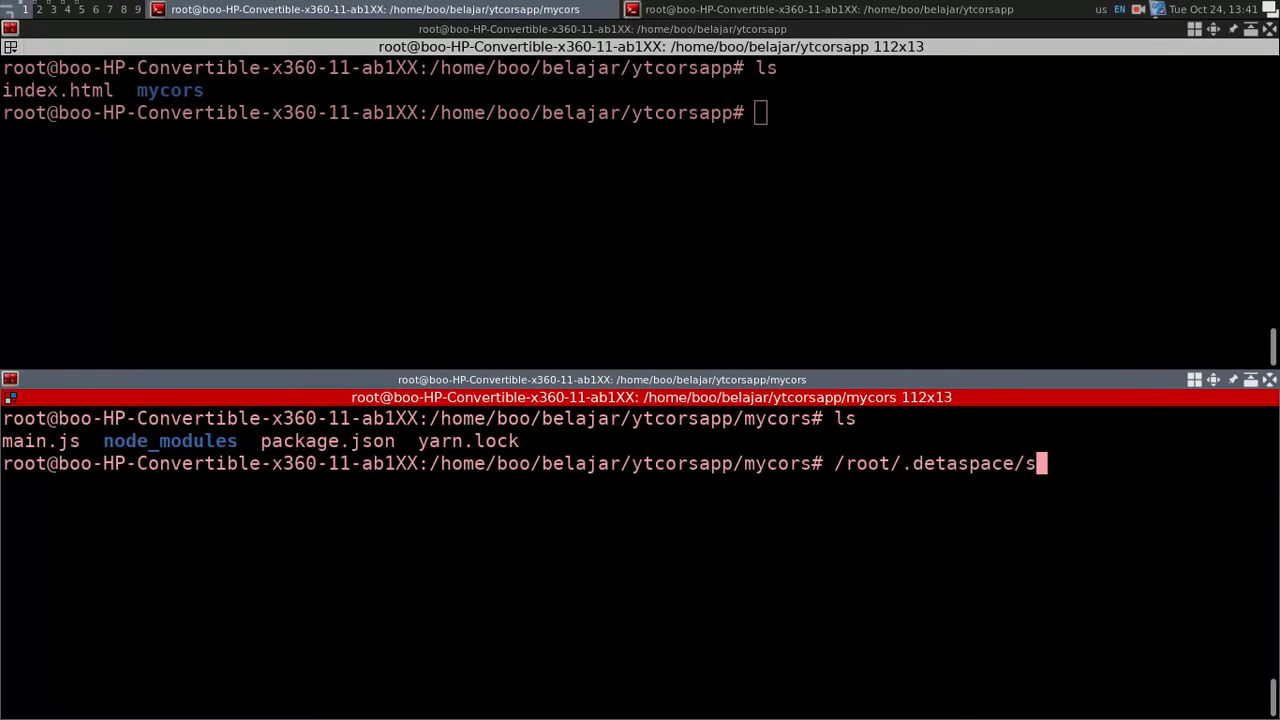
{"action": "type", "text": "pace"}
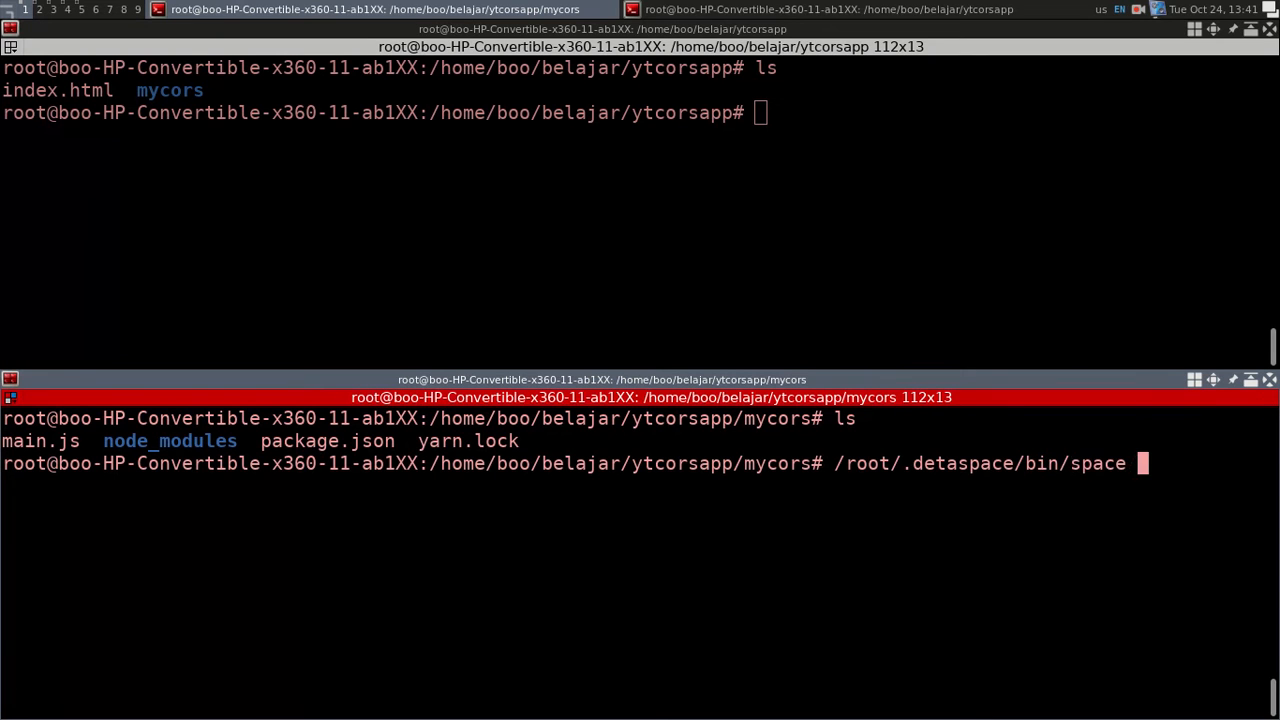
Create the Deta Space project samplecorsyt in mycors and list the resulting files
{"action": "type", "text": "new"}
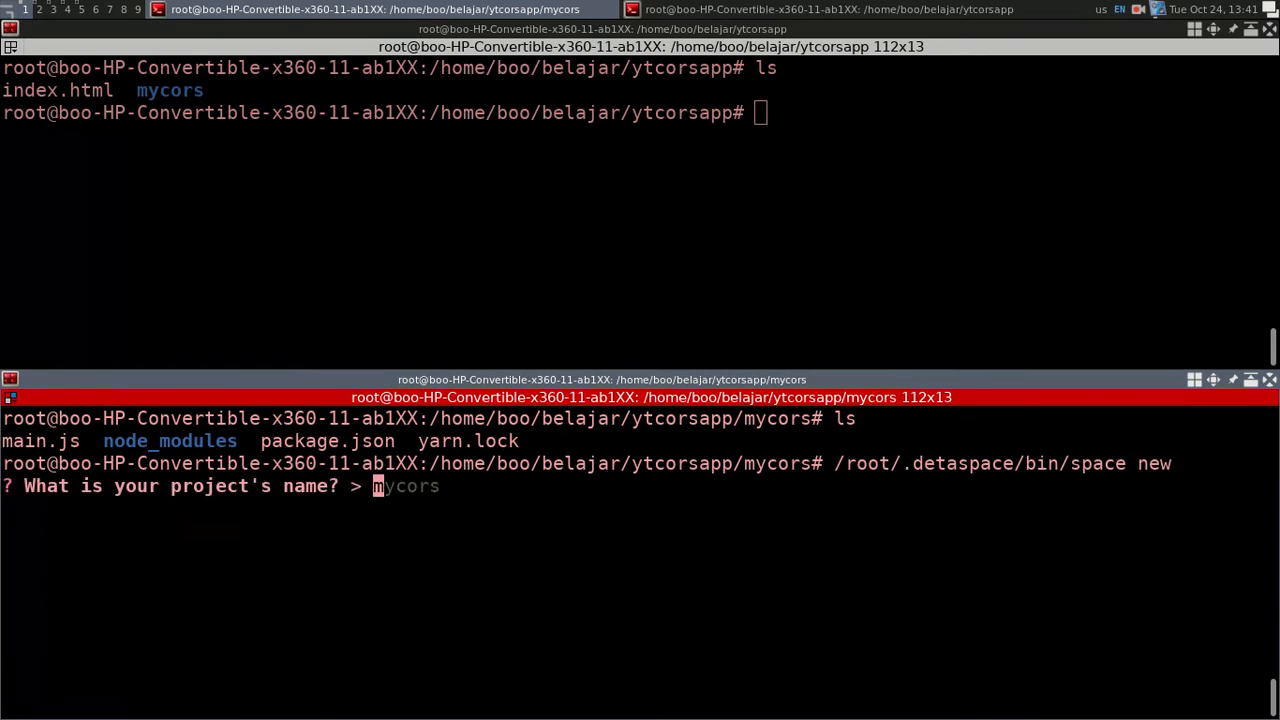
{"action": "type", "text": "sampl"}
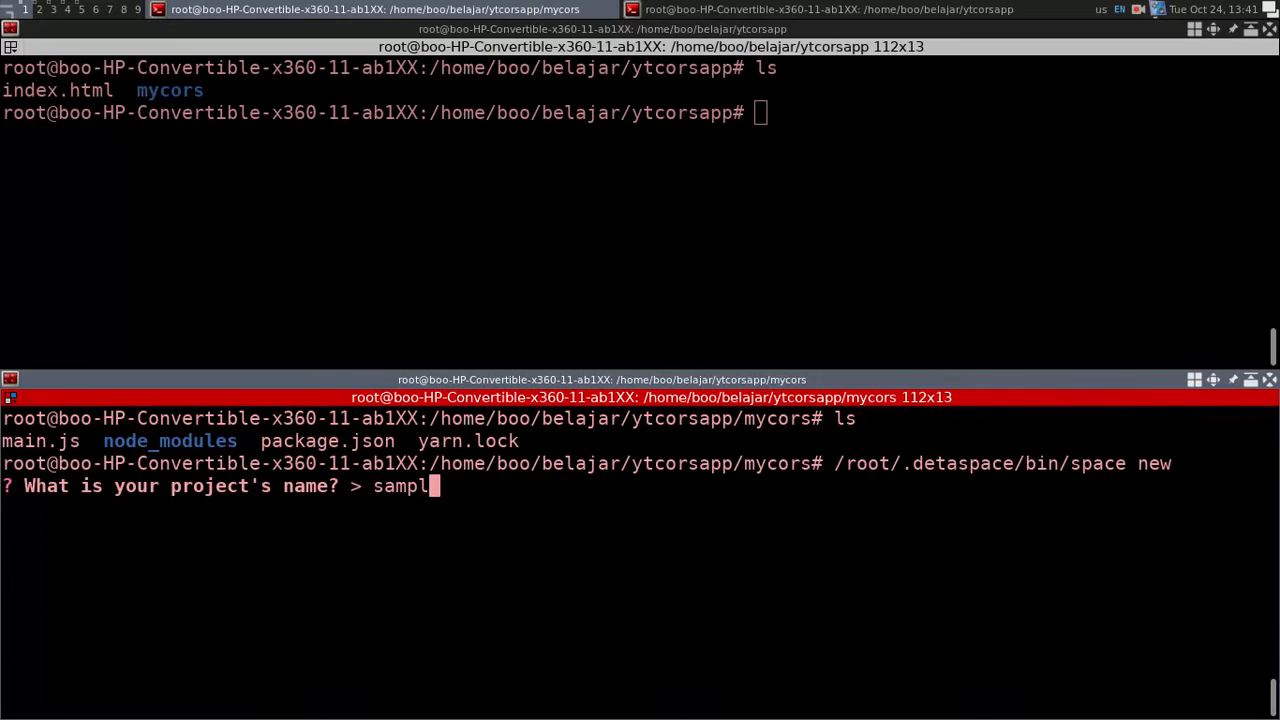
{"action": "type", "text": "ecorsyt"}
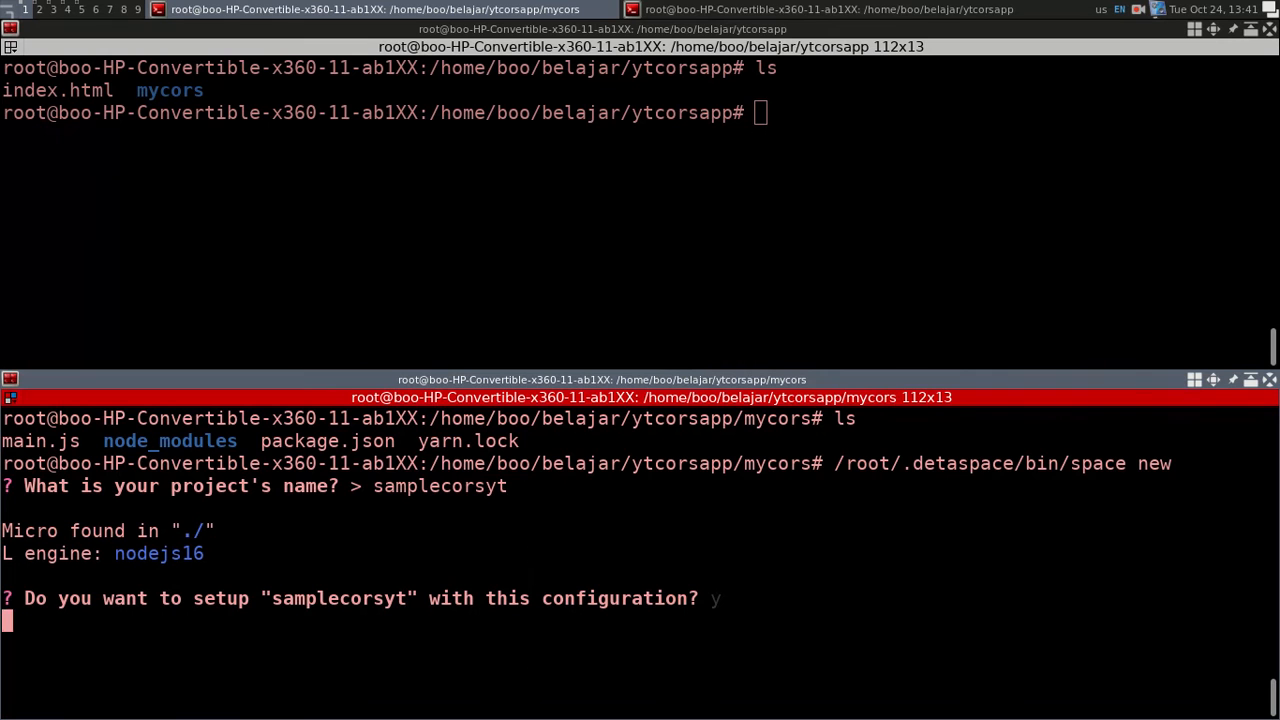
{"action": "key", "text": "Return"}
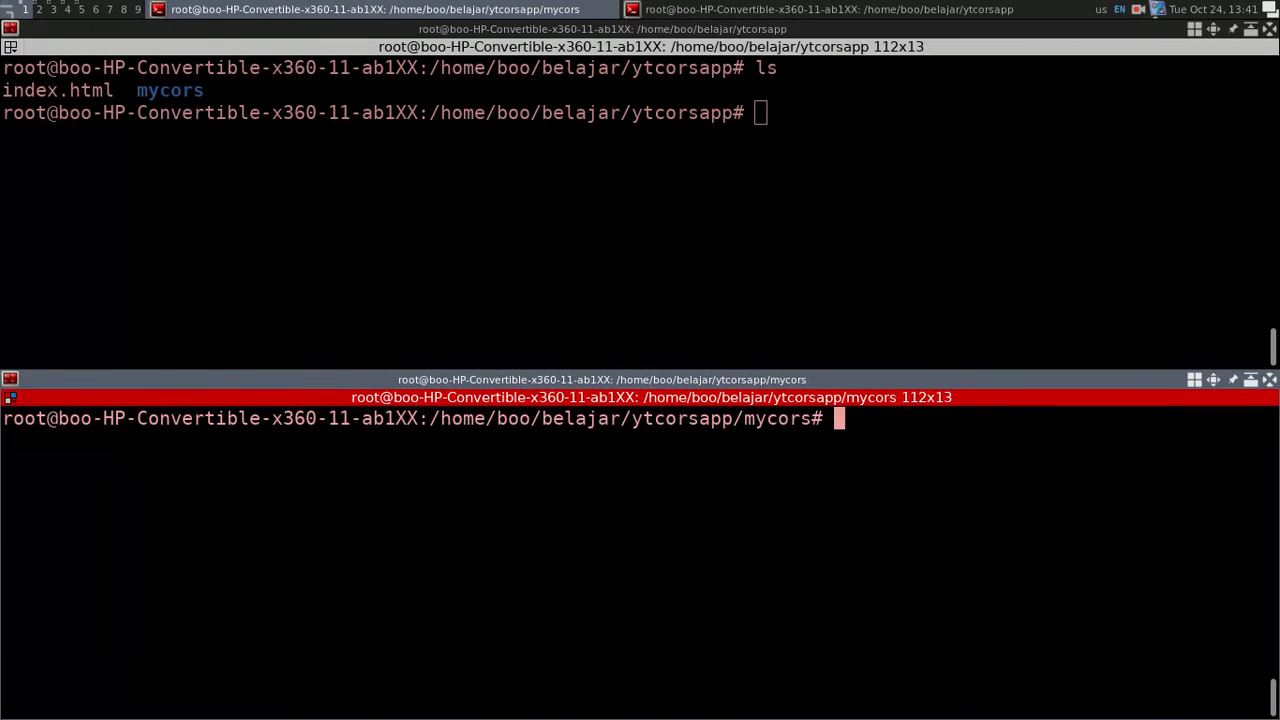
{"action": "type", "text": "ls"}
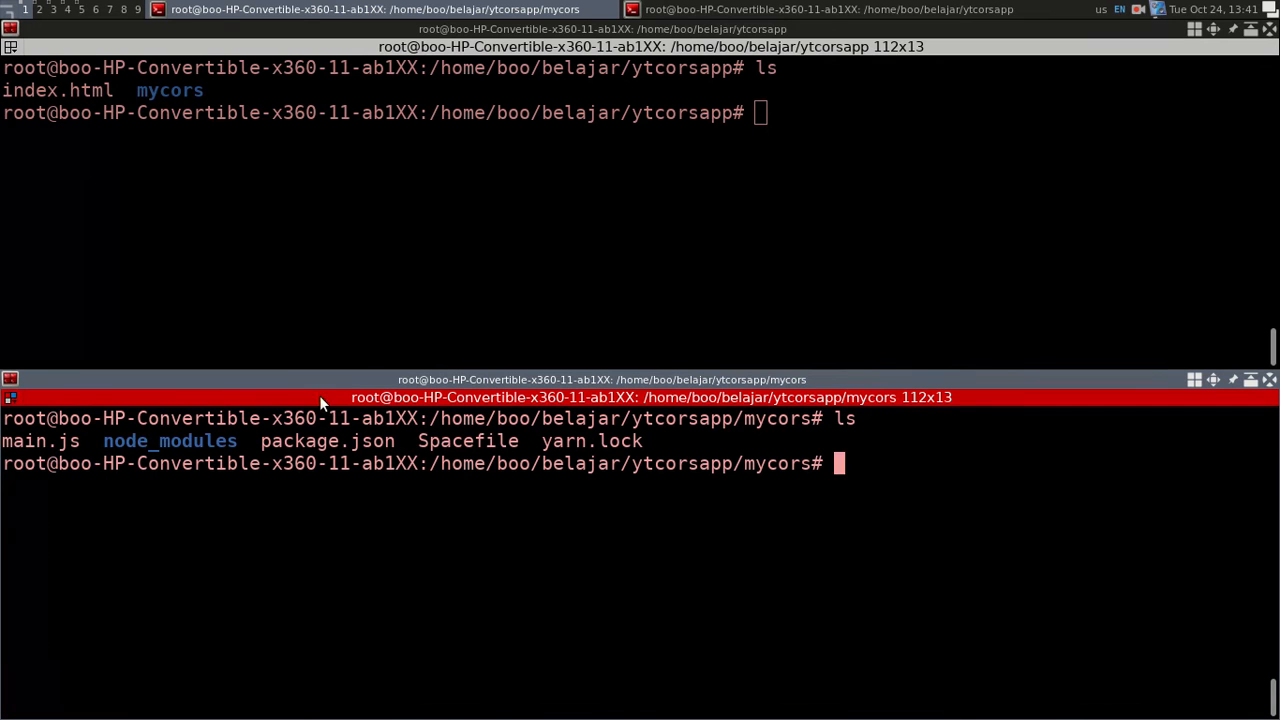
{"action": "double_click", "coordinate": [468, 442]}
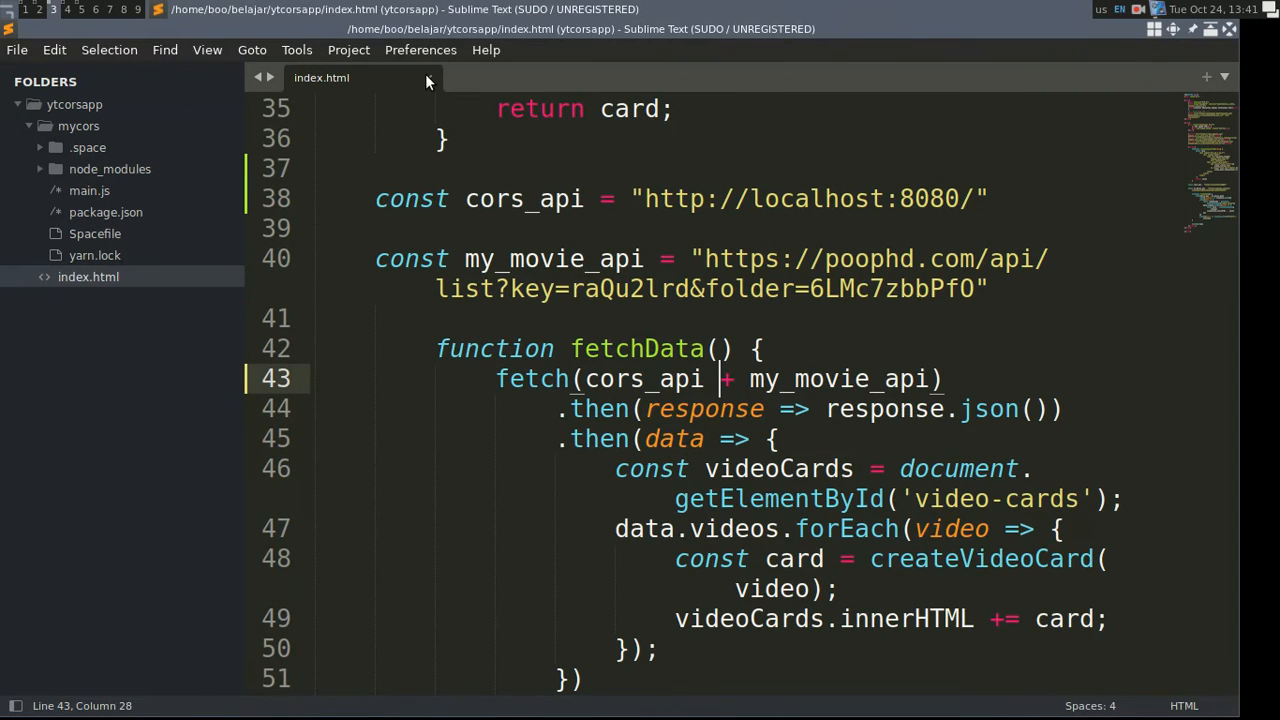
Add public: true under the mycors micro in the Spacefile
{"action": "left_click", "coordinate": [96, 232]}
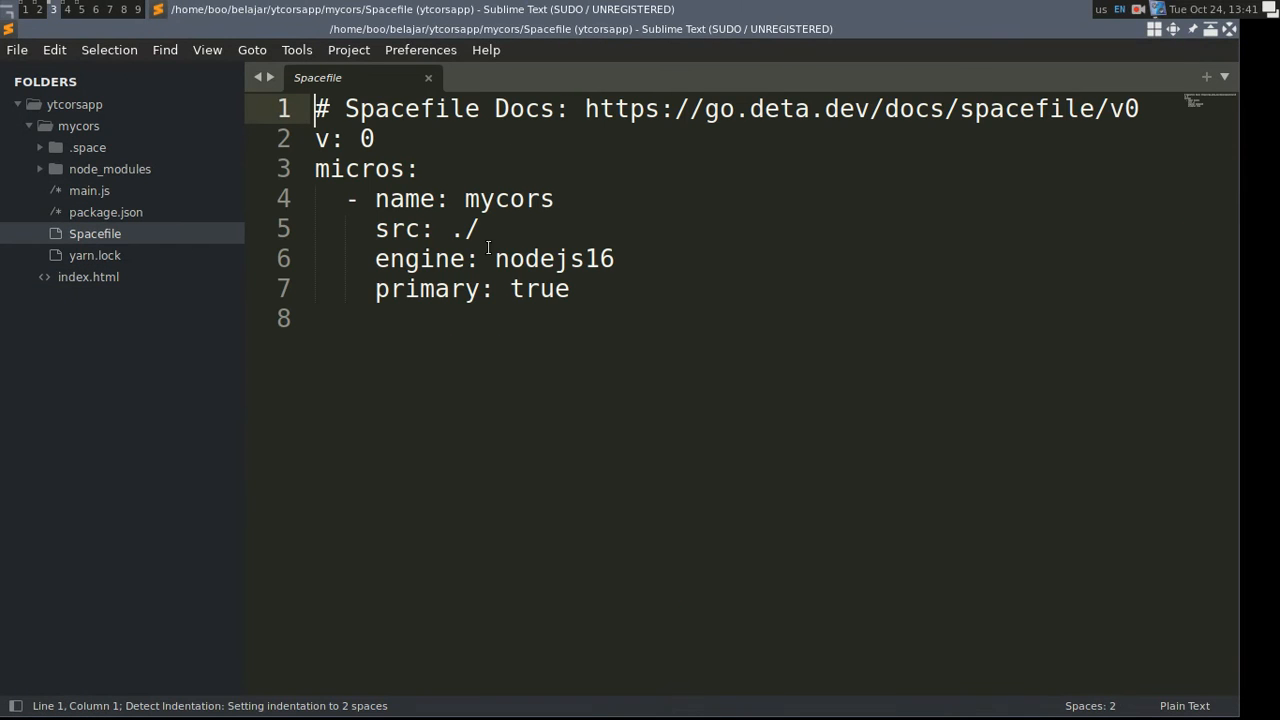
{"action": "left_click", "coordinate": [480, 228]}
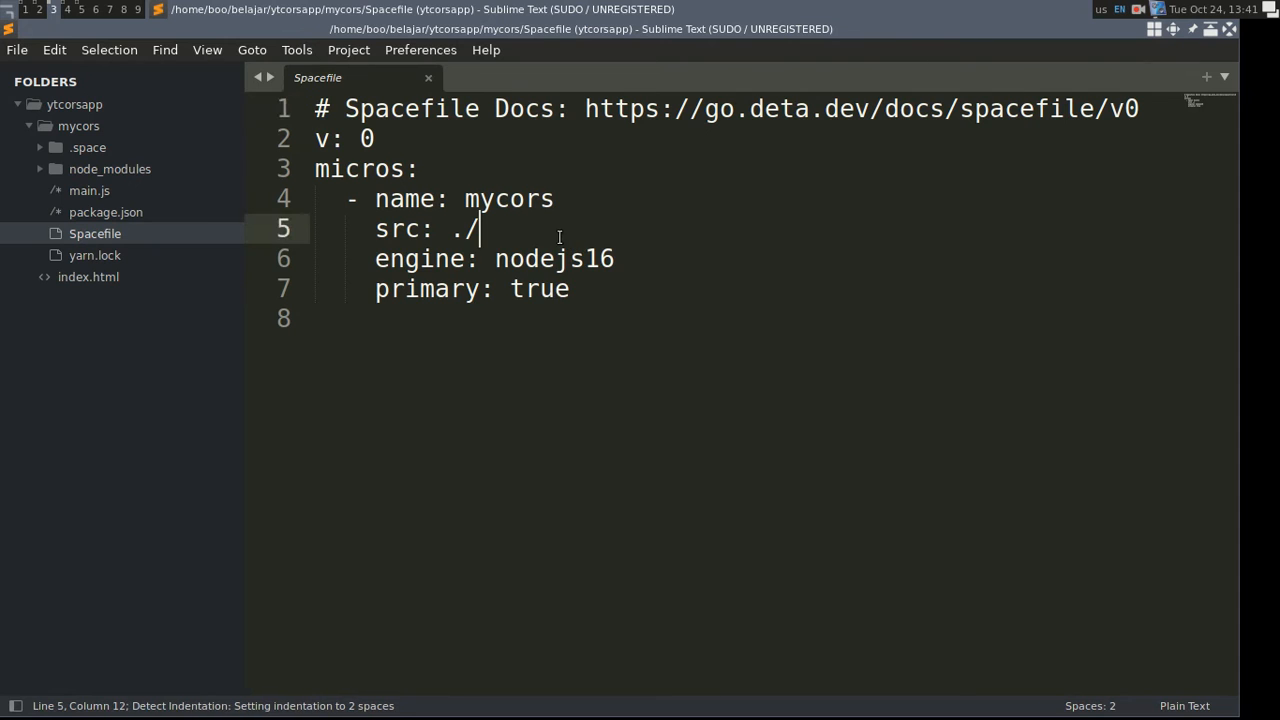
{"action": "type", "text": "pub"}
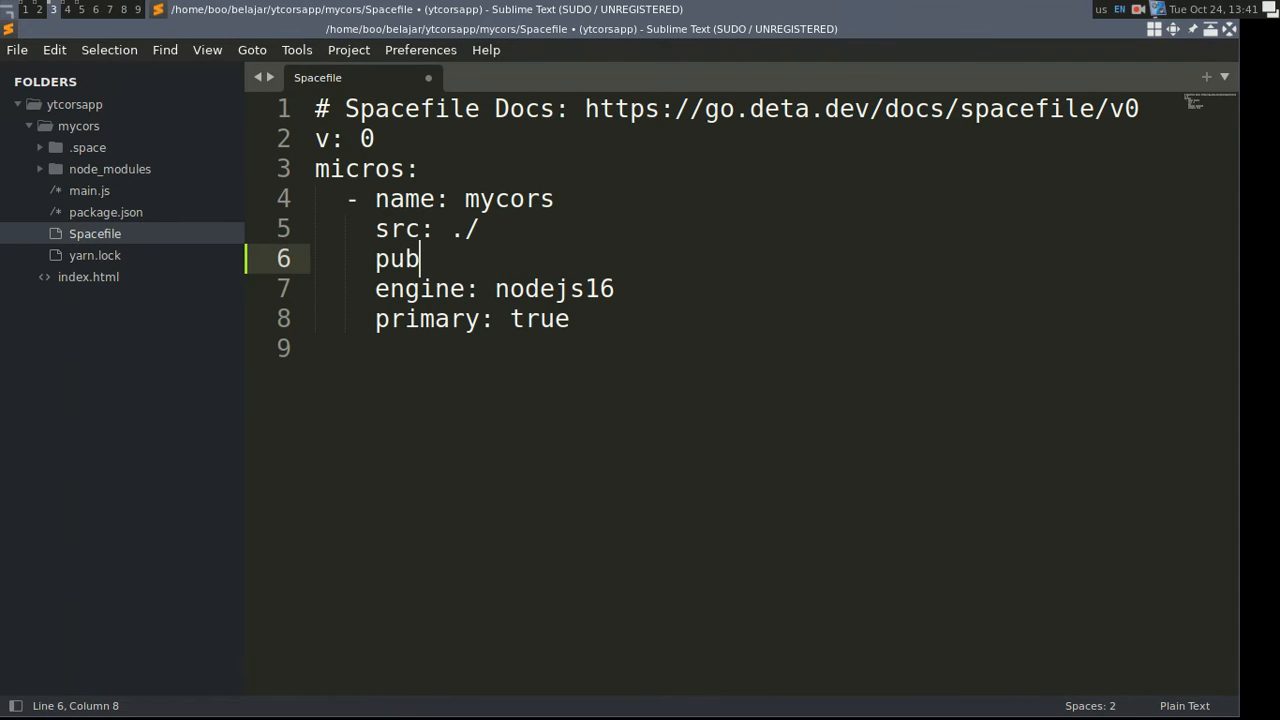
{"action": "type", "text": "li"}
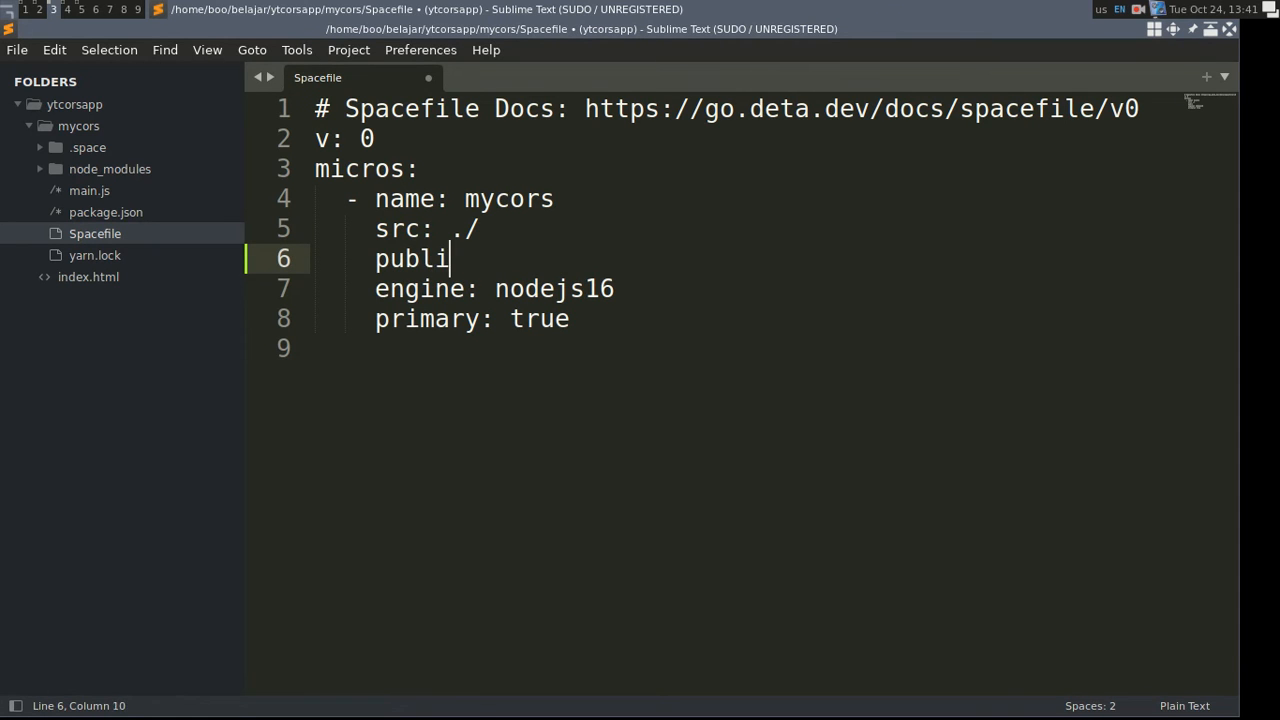
{"action": "type", "text": "c: true"}
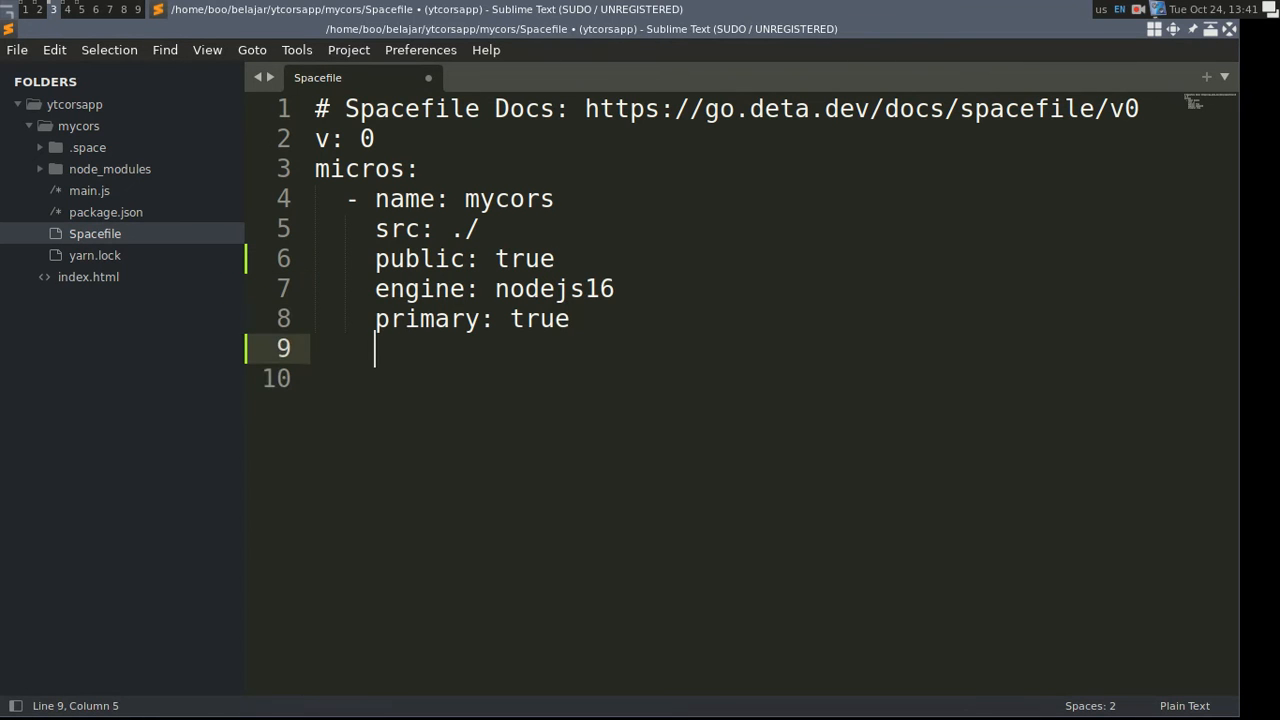
Add run: node main.js to the micro and save the Spacefile
{"action": "type", "text": "run: node"}
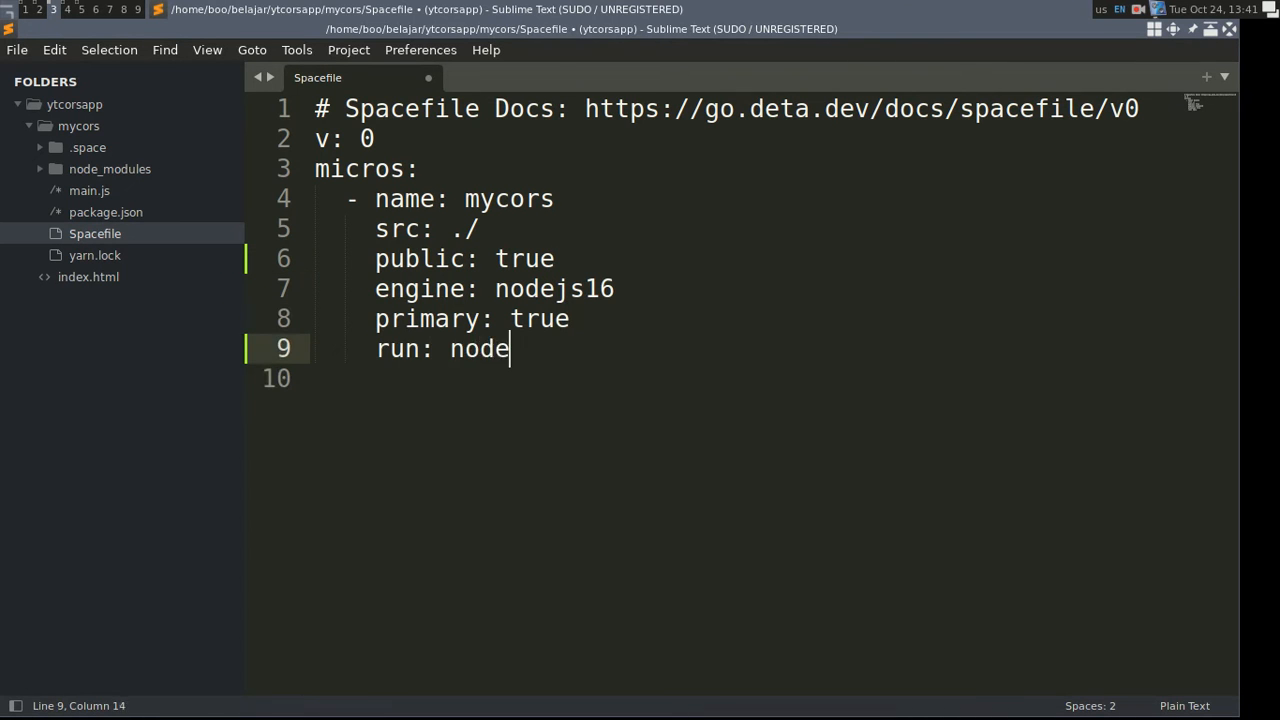
{"action": "type", "text": "YOU FILE"}
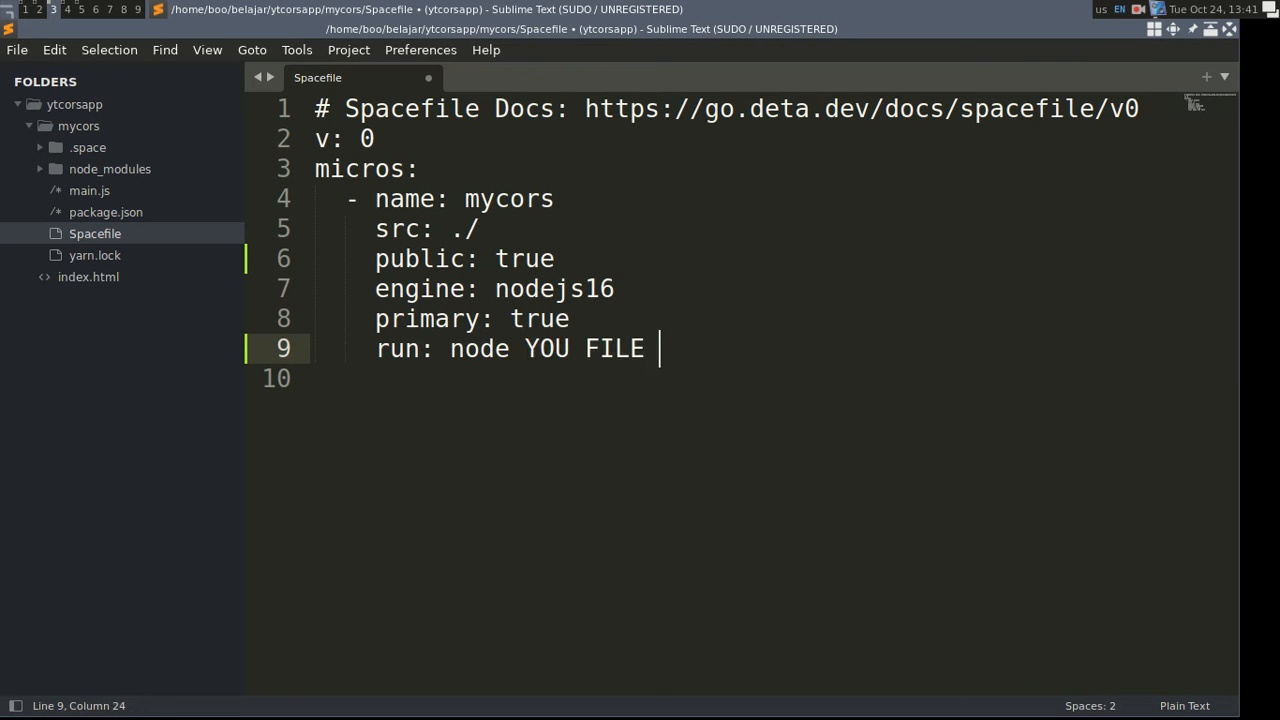
{"action": "type", "text": "JS HERE"}
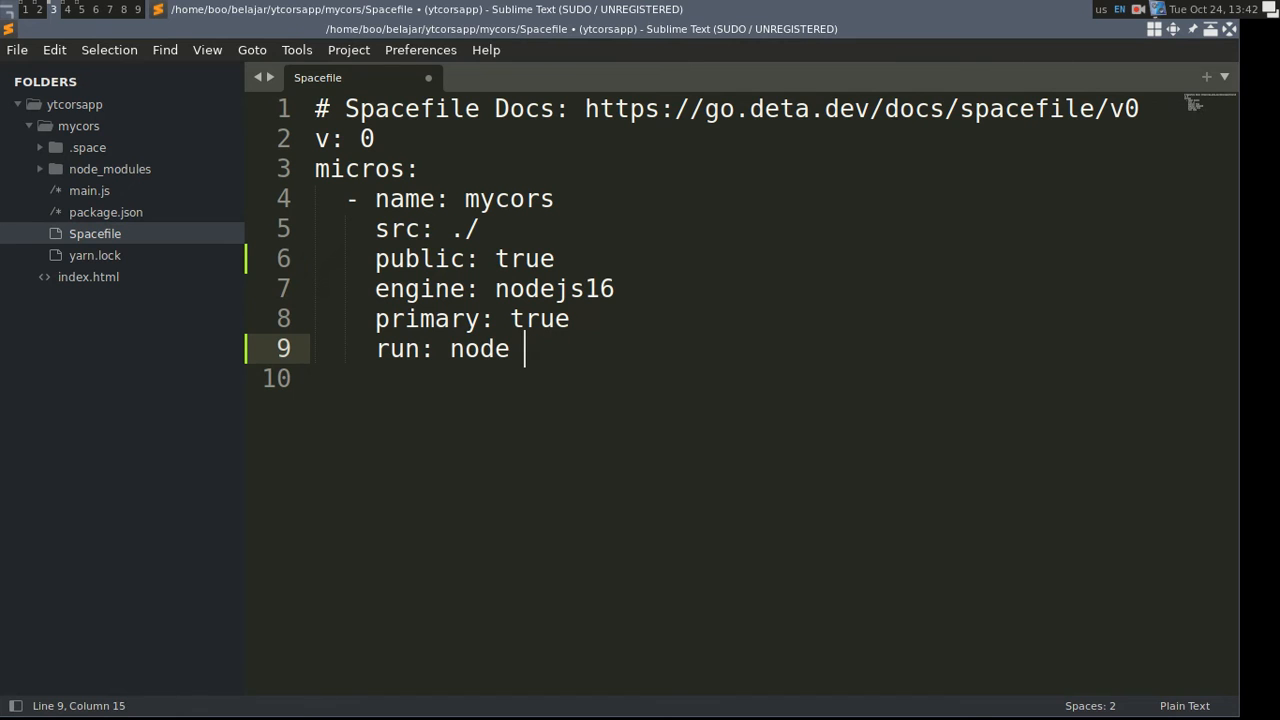
{"action": "type", "text": "main.js"}
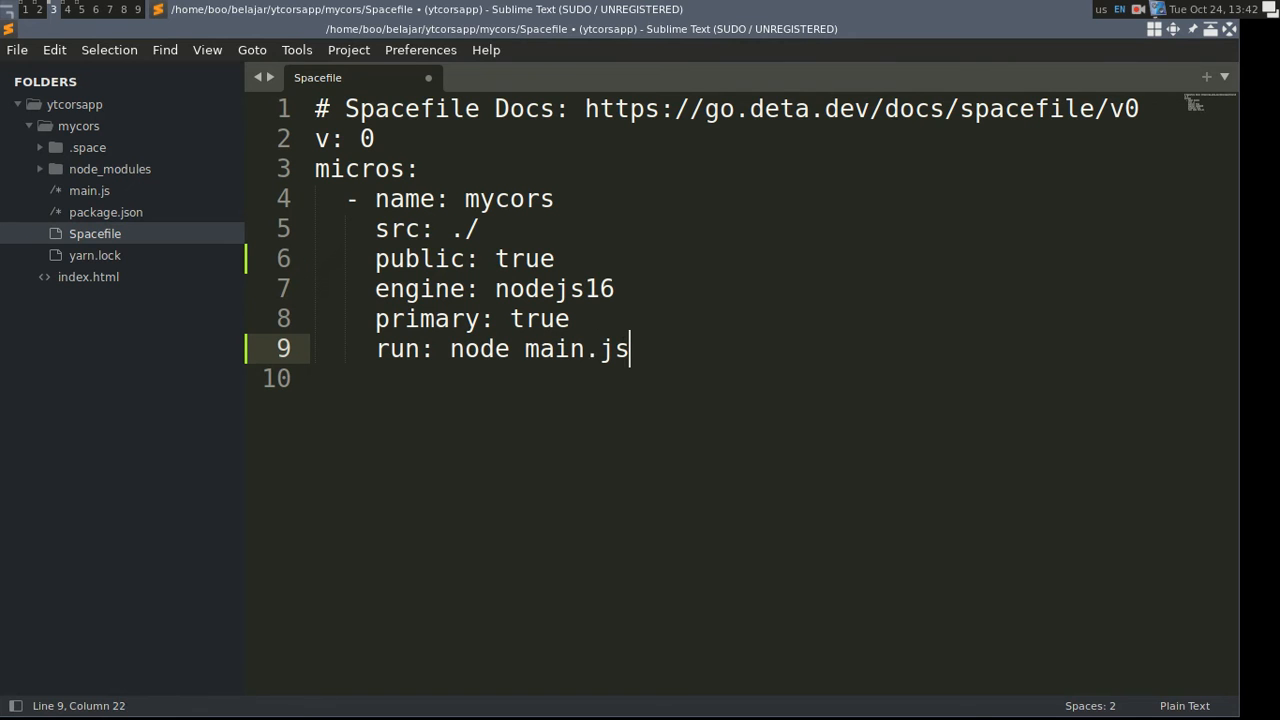
{"action": "key", "text": "ctrl+s"}
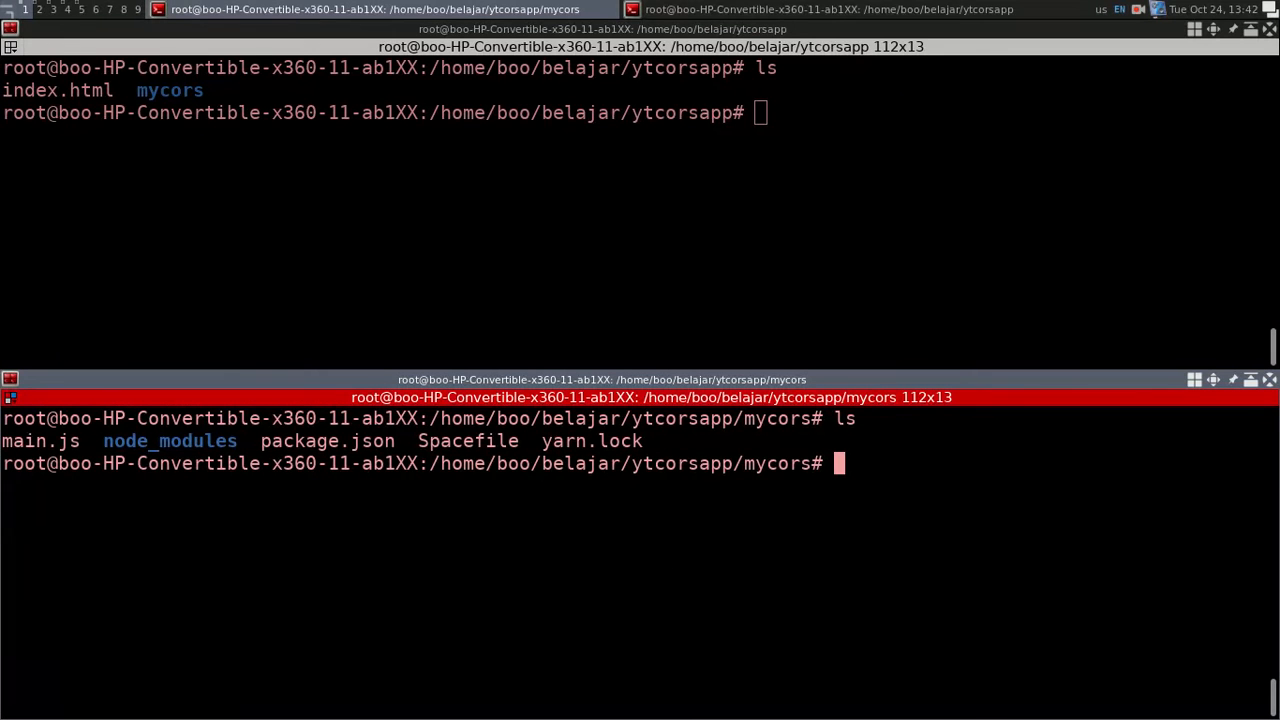
Discard the typed note and run '/root/.detaspace/bin/space push' to deploy mycors to Deta Space
{"action": "type", "text": "AND AFTER THAT DEPLOY"}
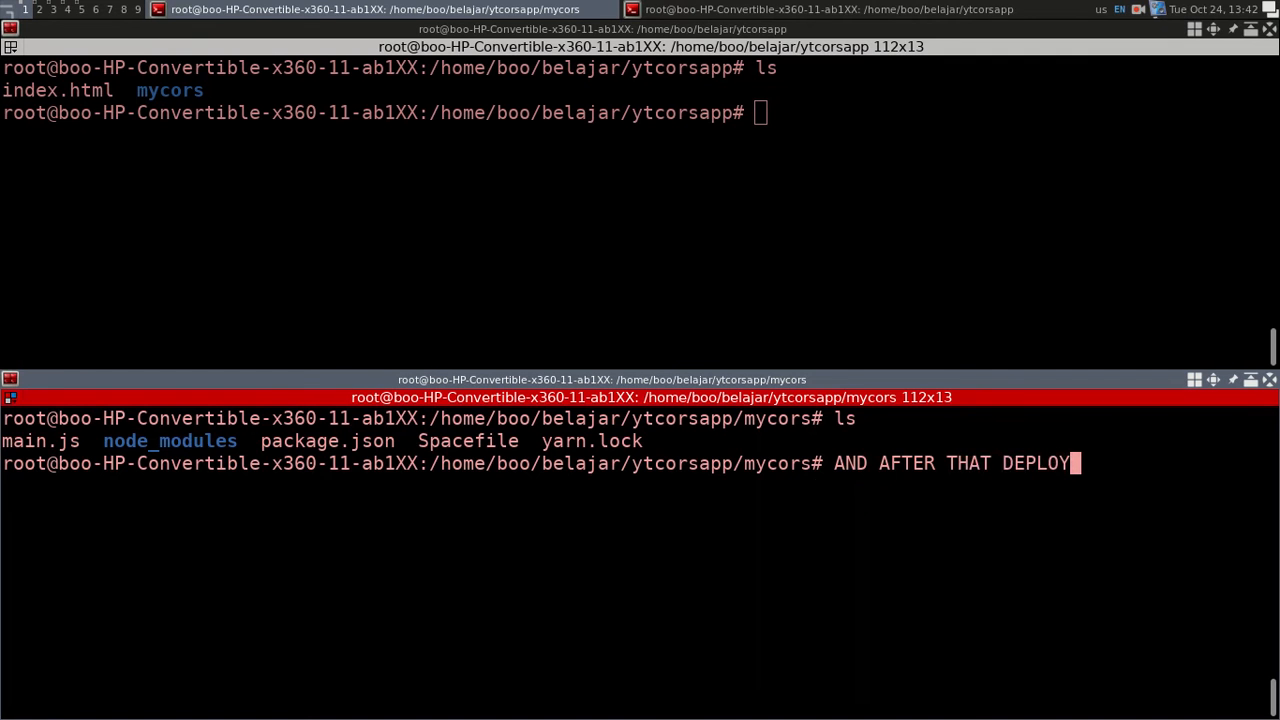
{"action": "key", "text": "ctrl+c"}
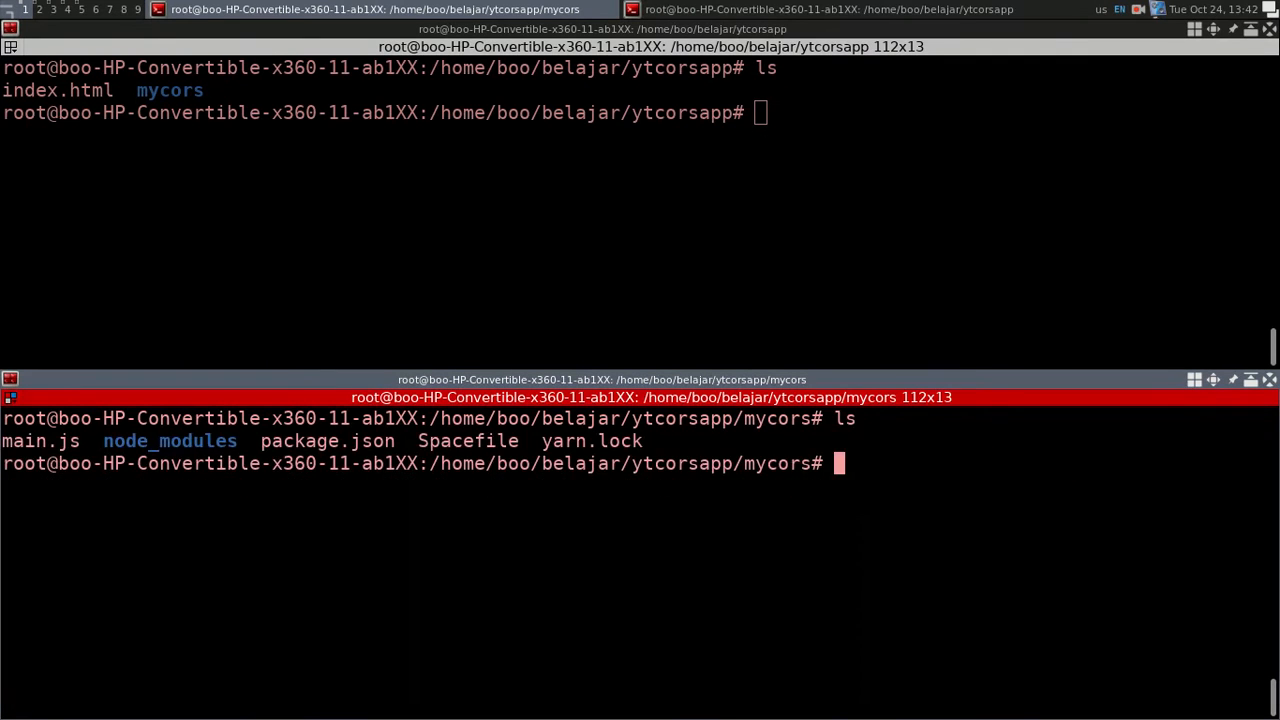
{"action": "type", "text": "/root/.detaspace/bin/space"}
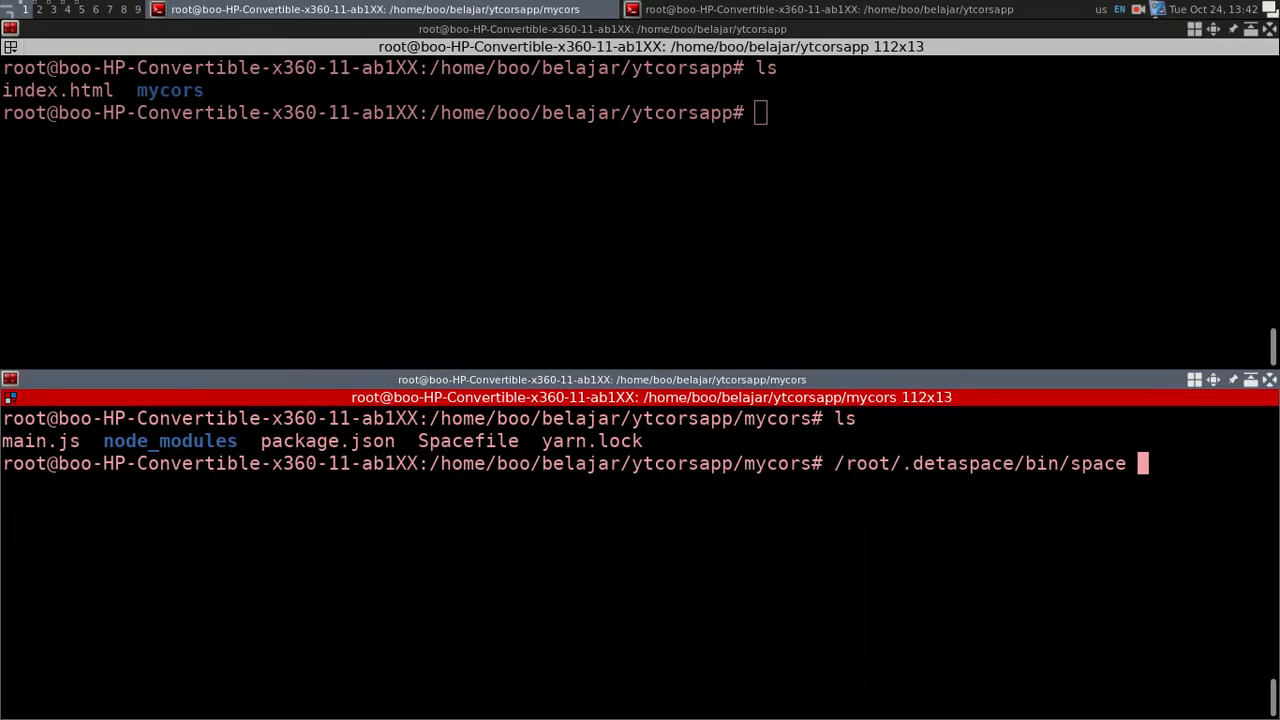
{"action": "type", "text": "push"}
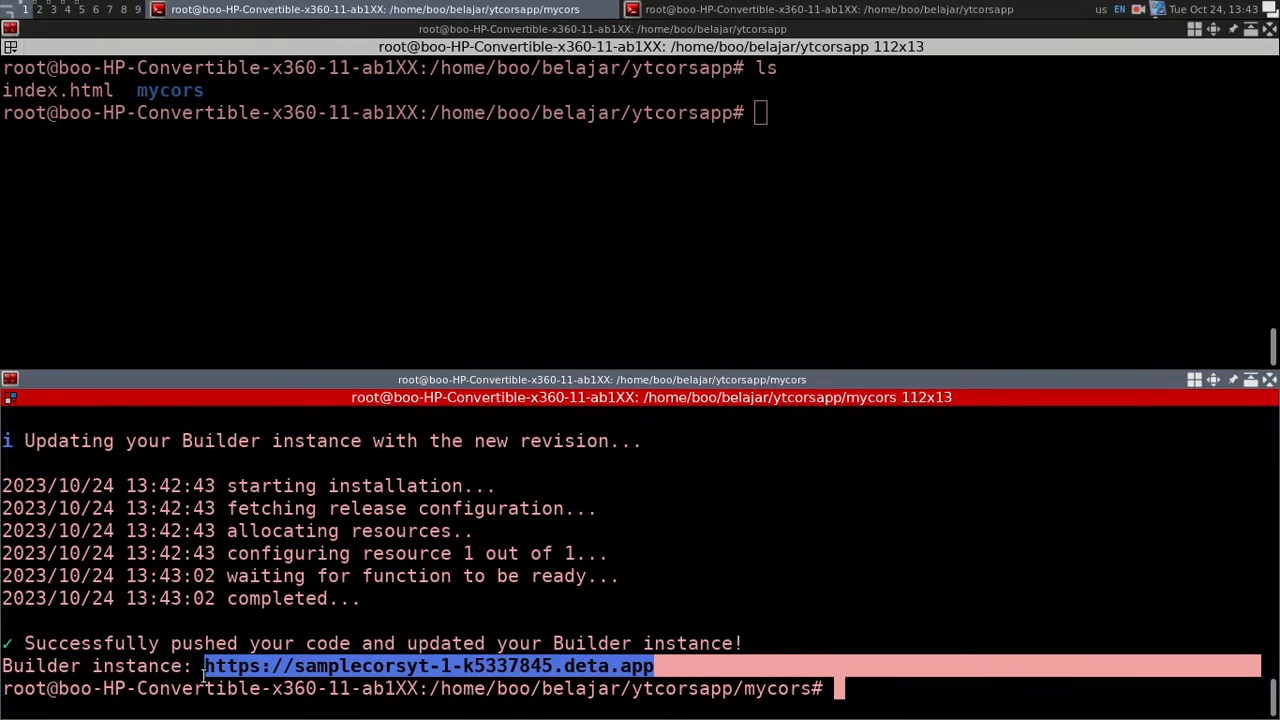
{"action": "right_click", "coordinate": [200, 664]}
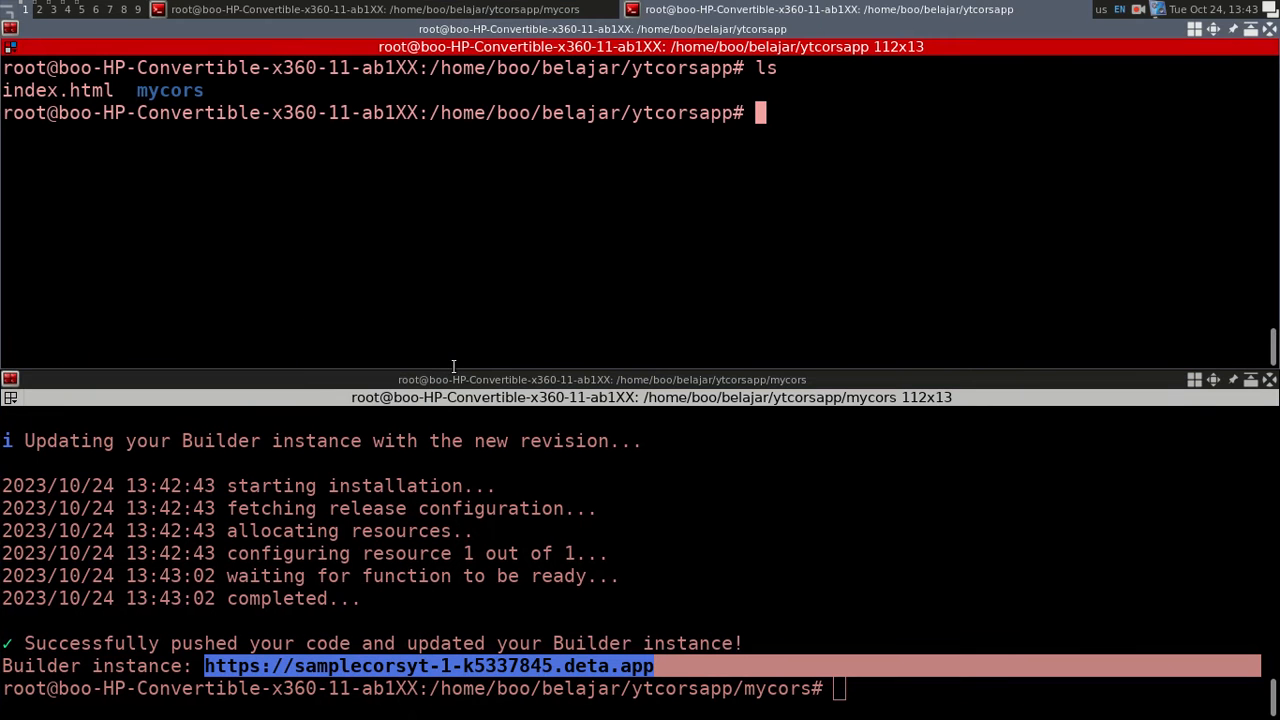
{"action": "right_click", "coordinate": [430, 664]}
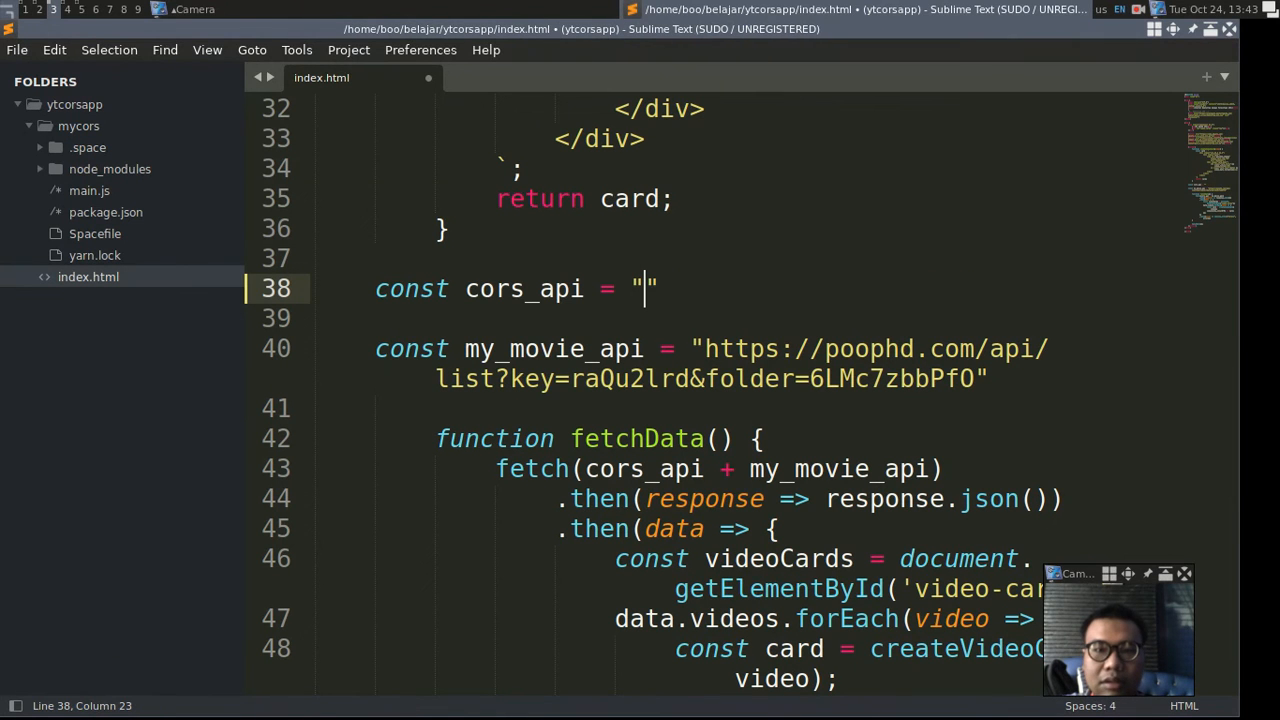
Paste the deployed deta.app proxy URL into the cors_api string in index.html
{"action": "right_click", "coordinate": [644, 288]}
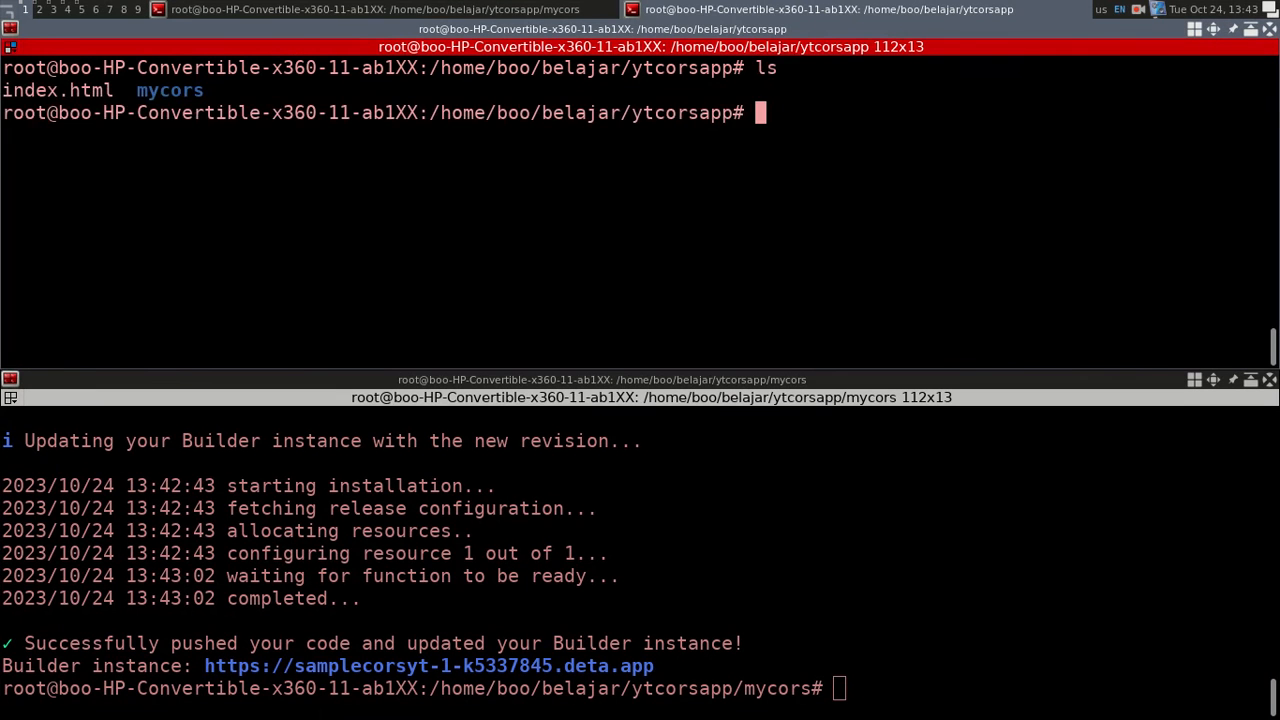
Note 'NOW TEST AGAIN' and run 'python3 -m http.server' to serve ytcorsapp locally
{"action": "type", "text": "NOW"}
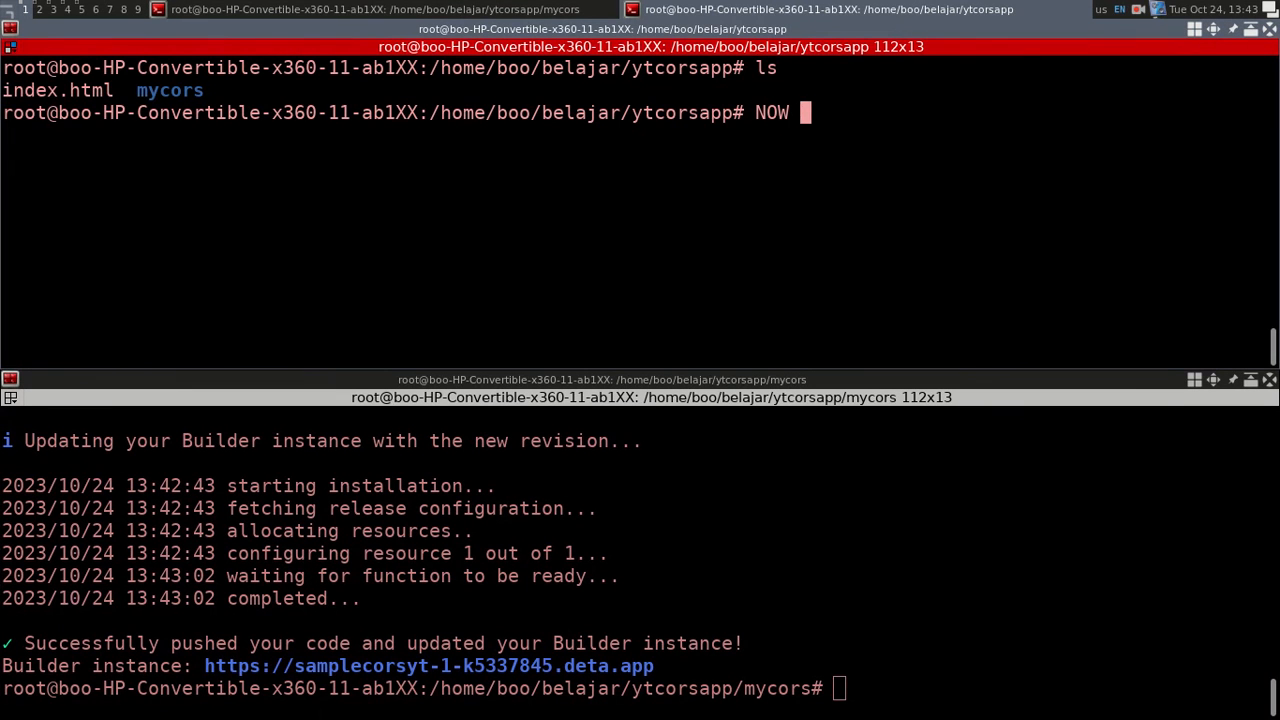
{"action": "type", "text": "TEST AGAIN"}
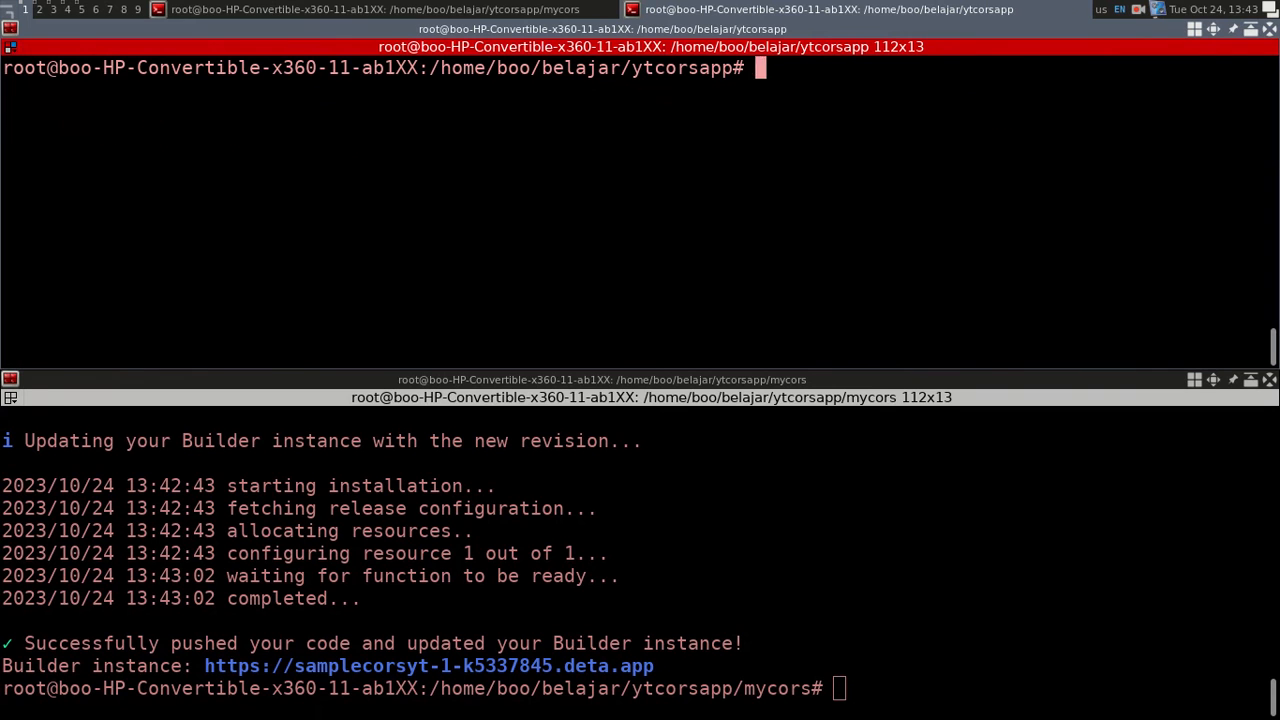
{"action": "type", "text": "python3 -m http.server"}
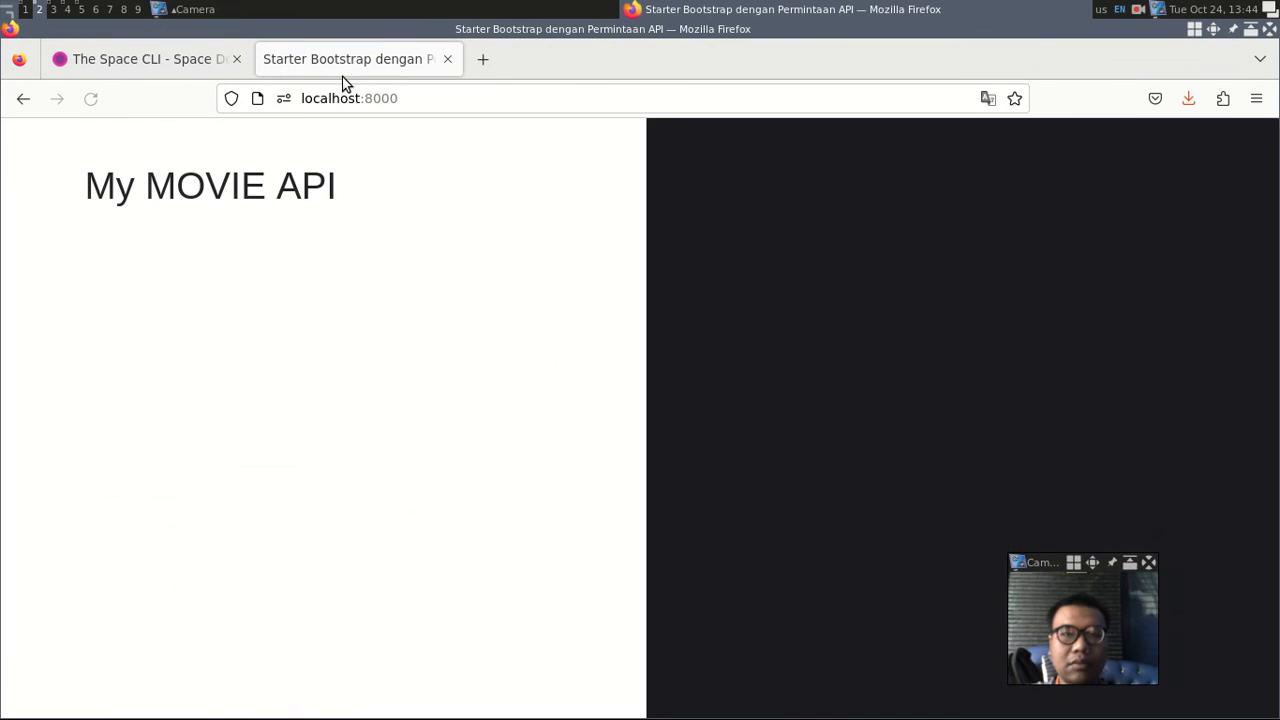
Reload localhost:8000 with the console open and confirm movie cards load without a CORS error
{"action": "left_click", "coordinate": [90, 98]}
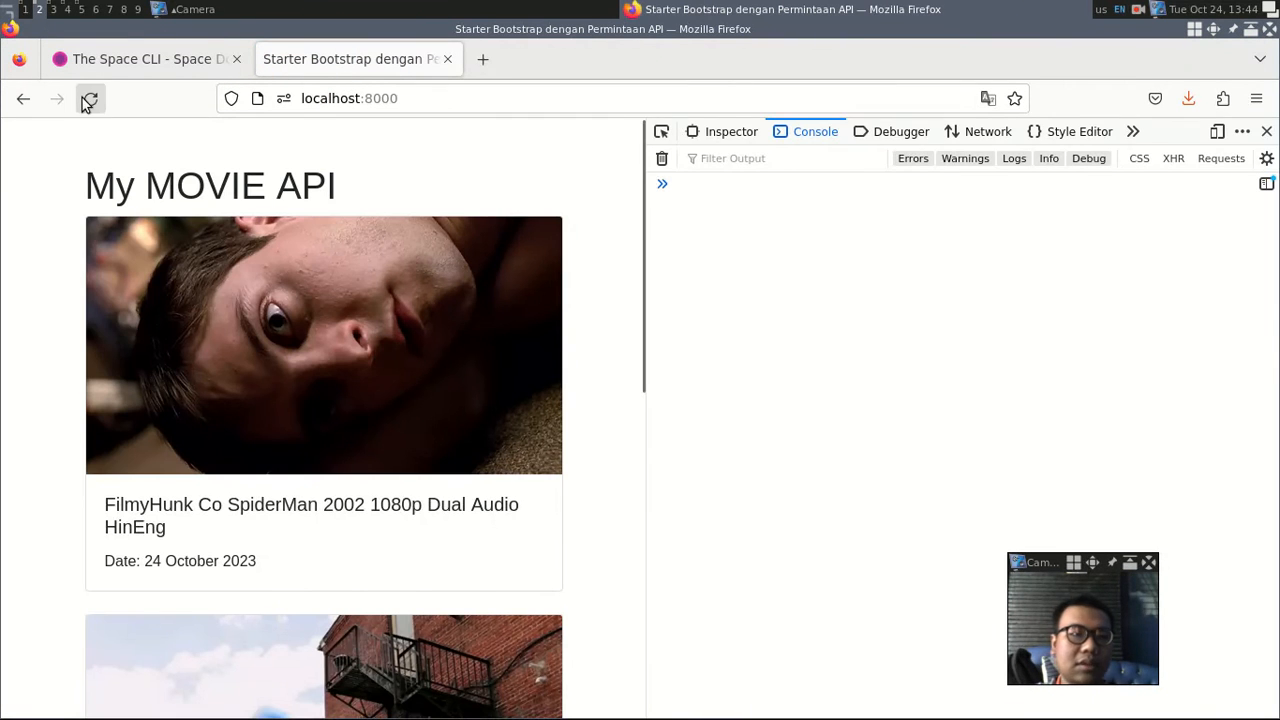
{"action": "left_click", "coordinate": [90, 98]}
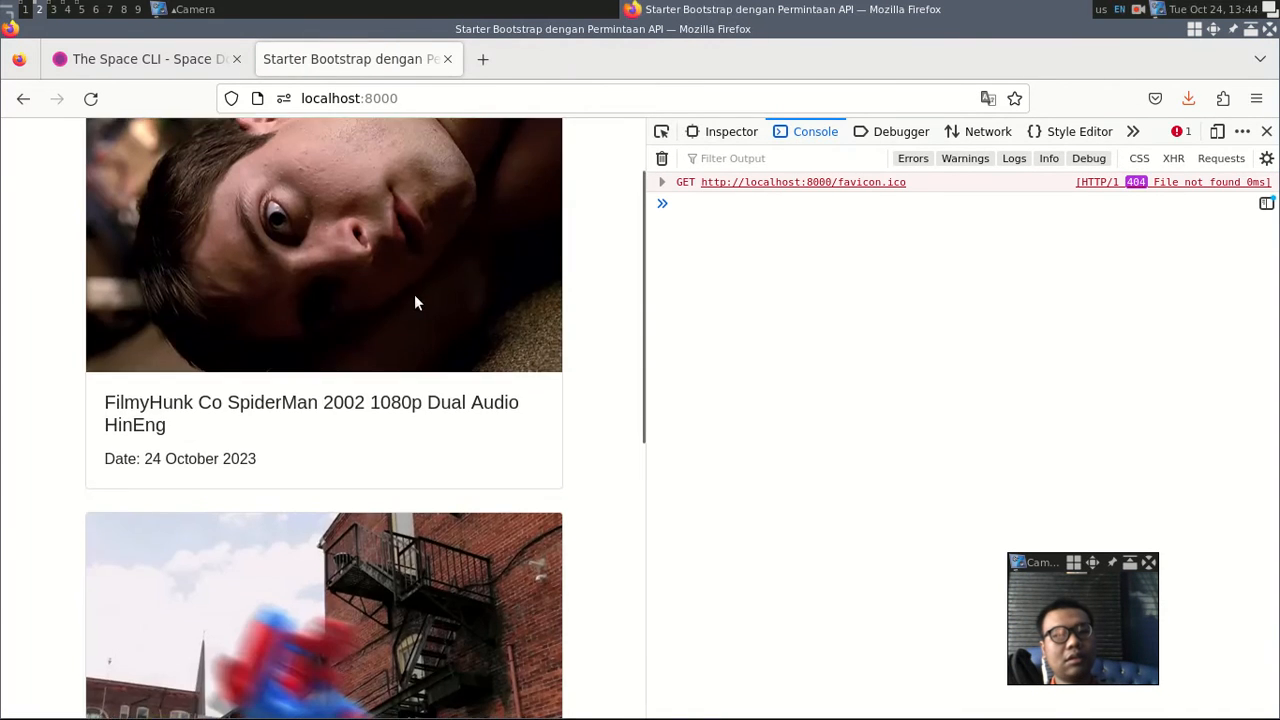
{"action": "left_click", "coordinate": [90, 98]}
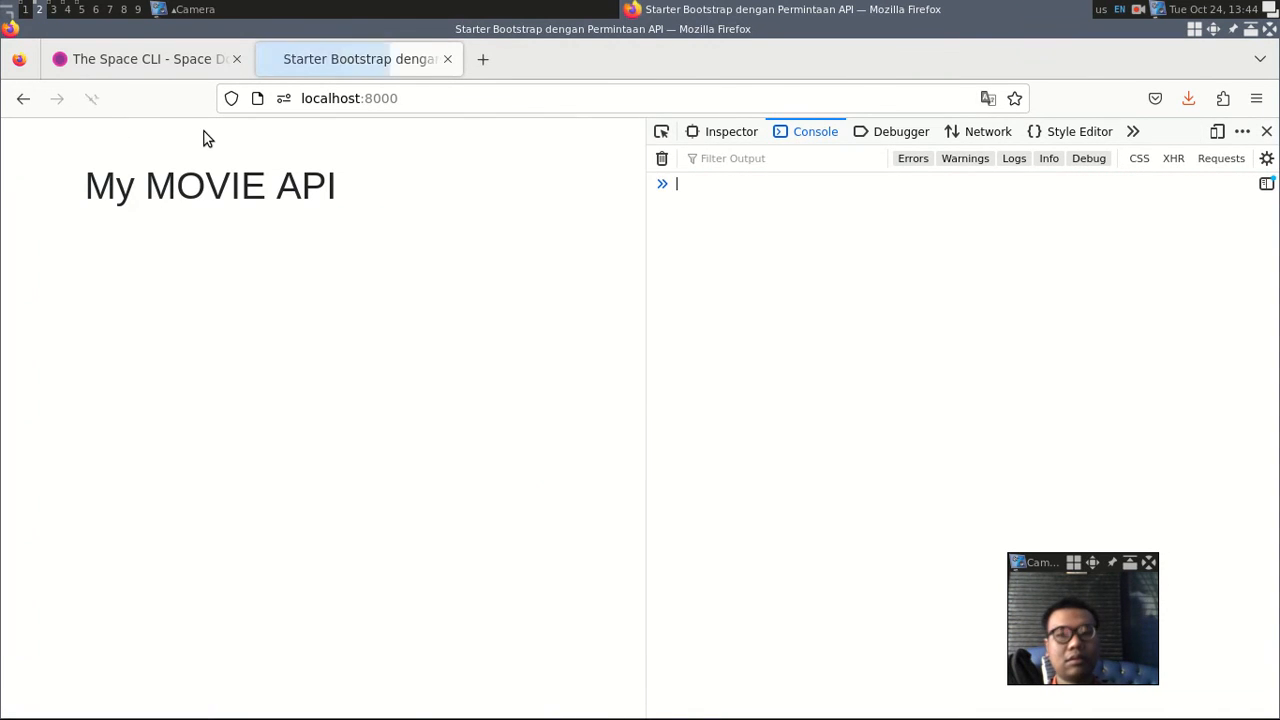